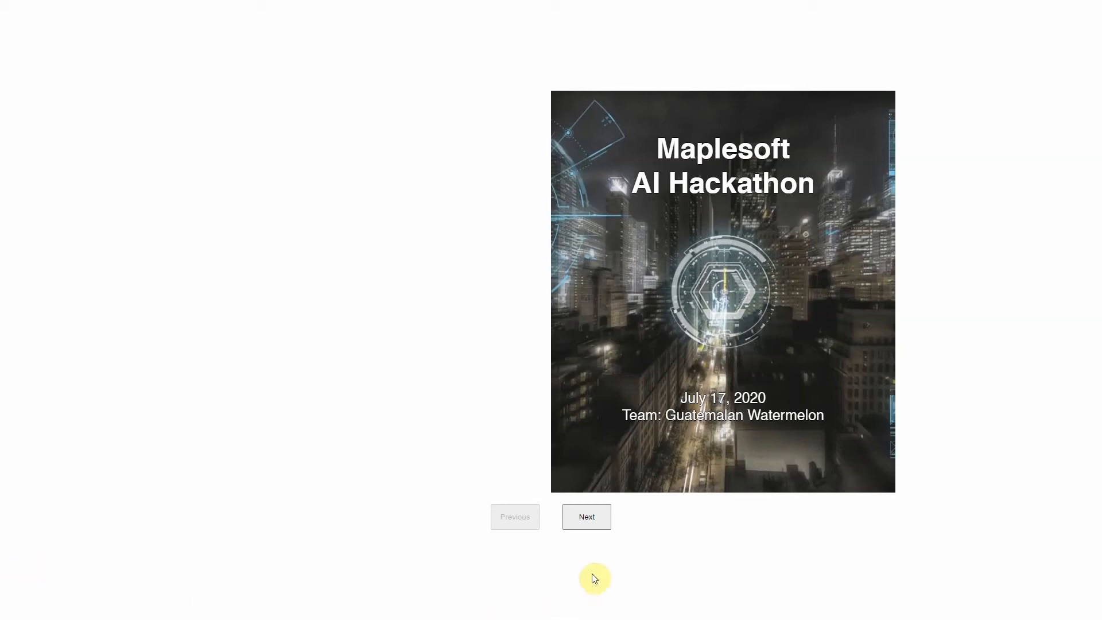
# Step: Advance past the title slide and the fully revealed quote slide to the comic page
pyautogui.click(587, 517)
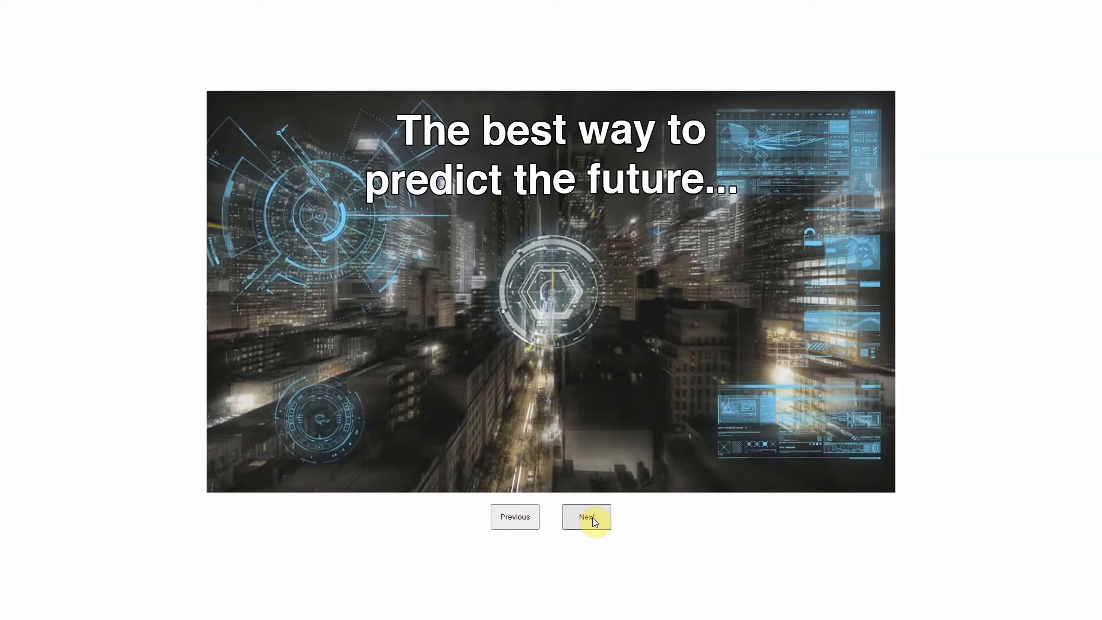
pyautogui.click(587, 516)
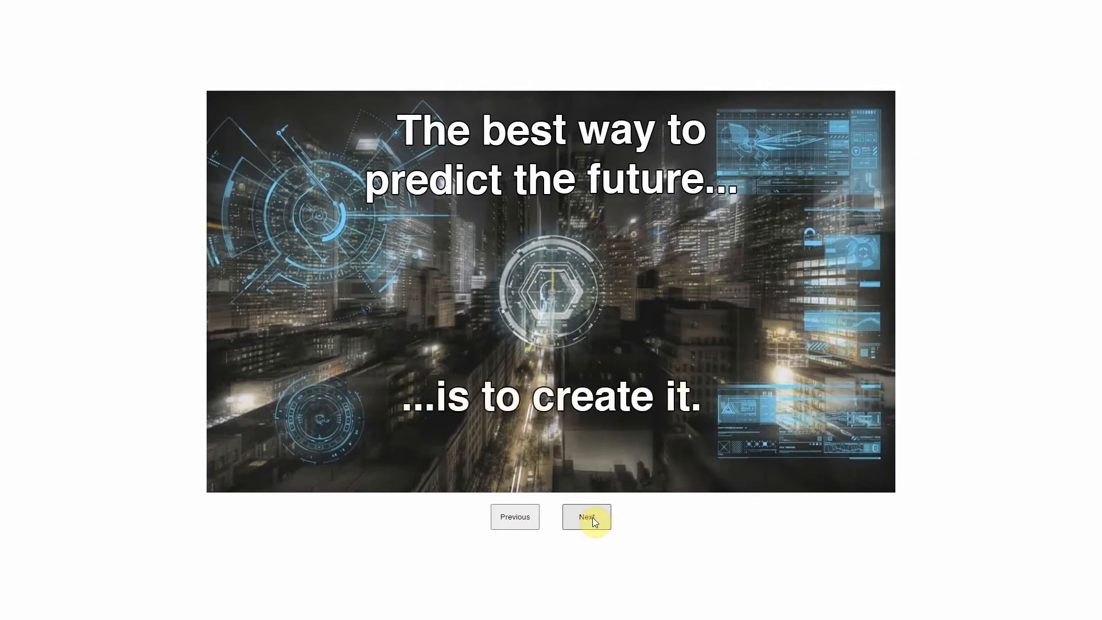
pyautogui.click(586, 516)
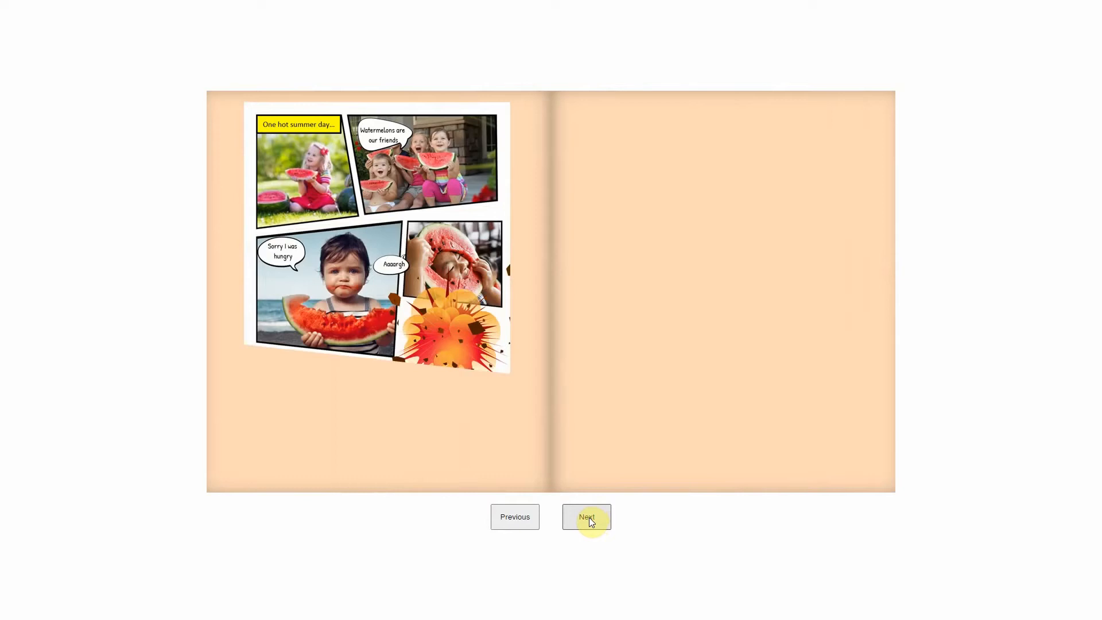
# Step: Reveal the melon, HELP, robot and superhero panels, then move on to the next slide
pyautogui.click(586, 516)
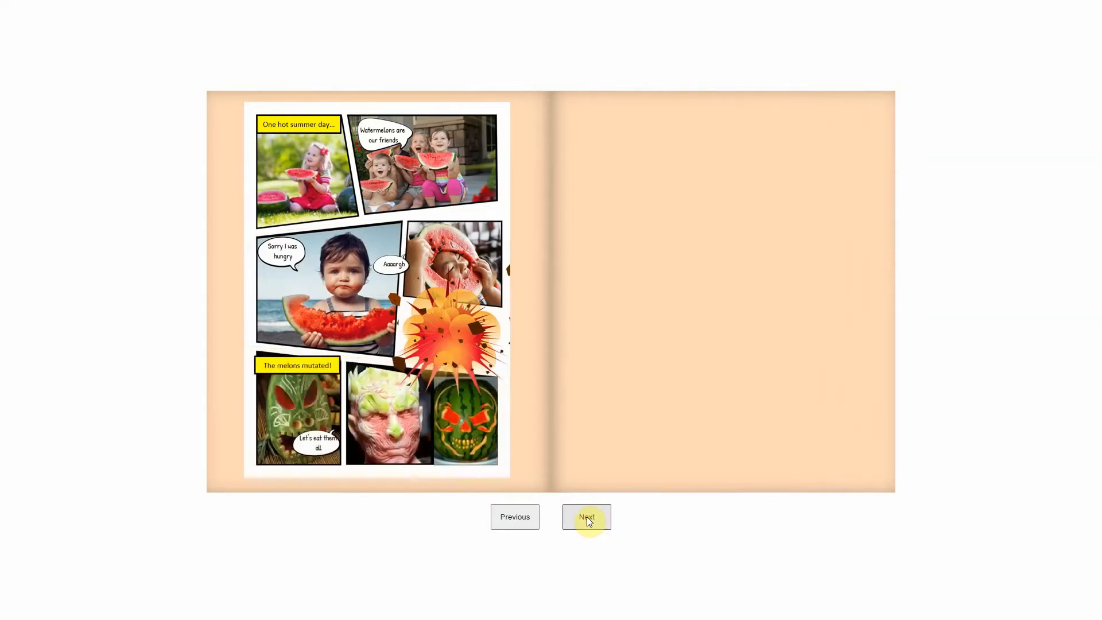
pyautogui.click(586, 516)
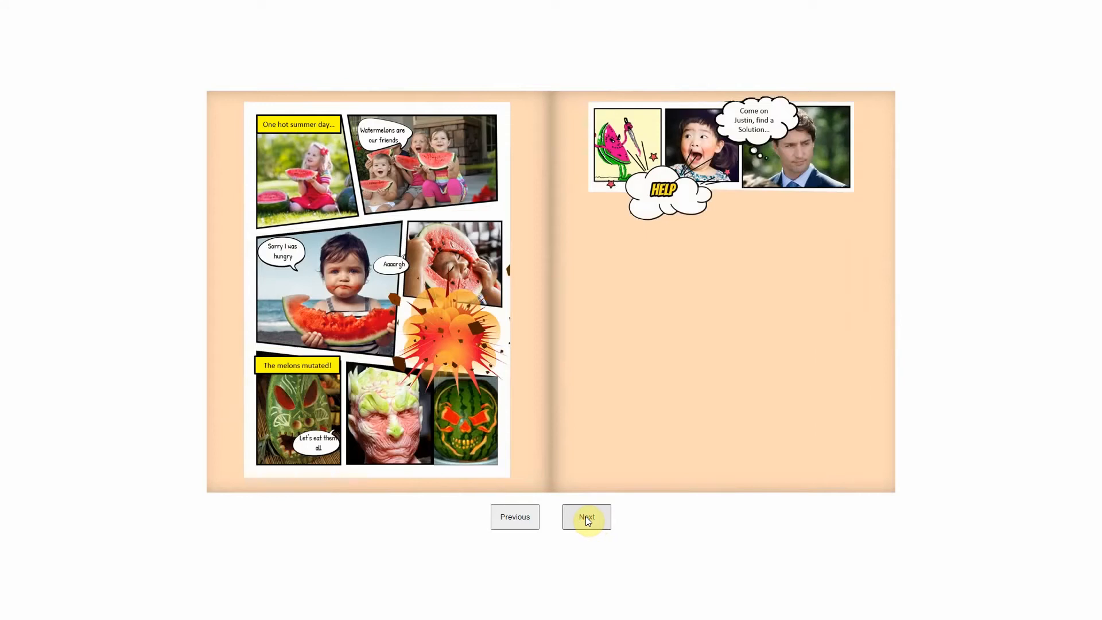
pyautogui.click(586, 516)
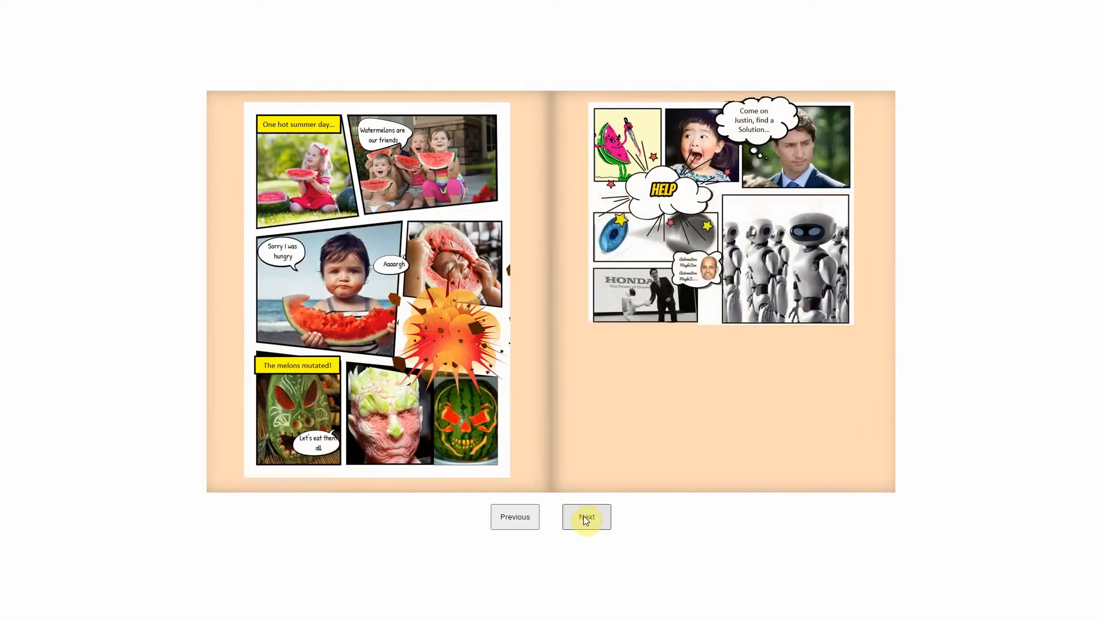
pyautogui.click(586, 517)
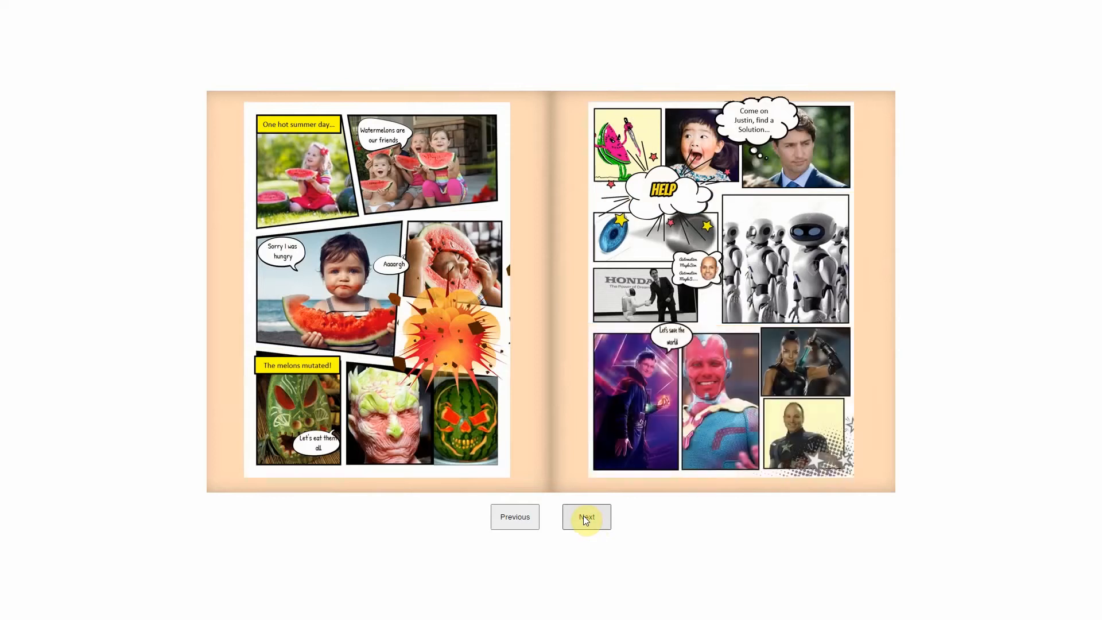
pyautogui.click(586, 516)
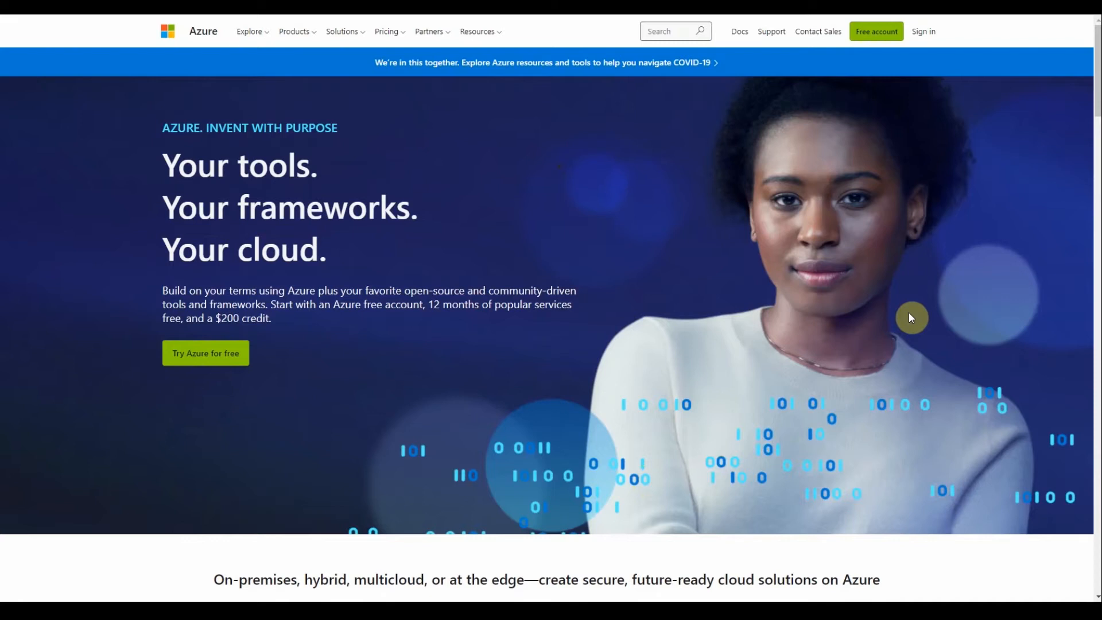
# Step: Navigate from the Products menu to Azure Cognitive Services and show the Vision services list
pyautogui.click(295, 31)
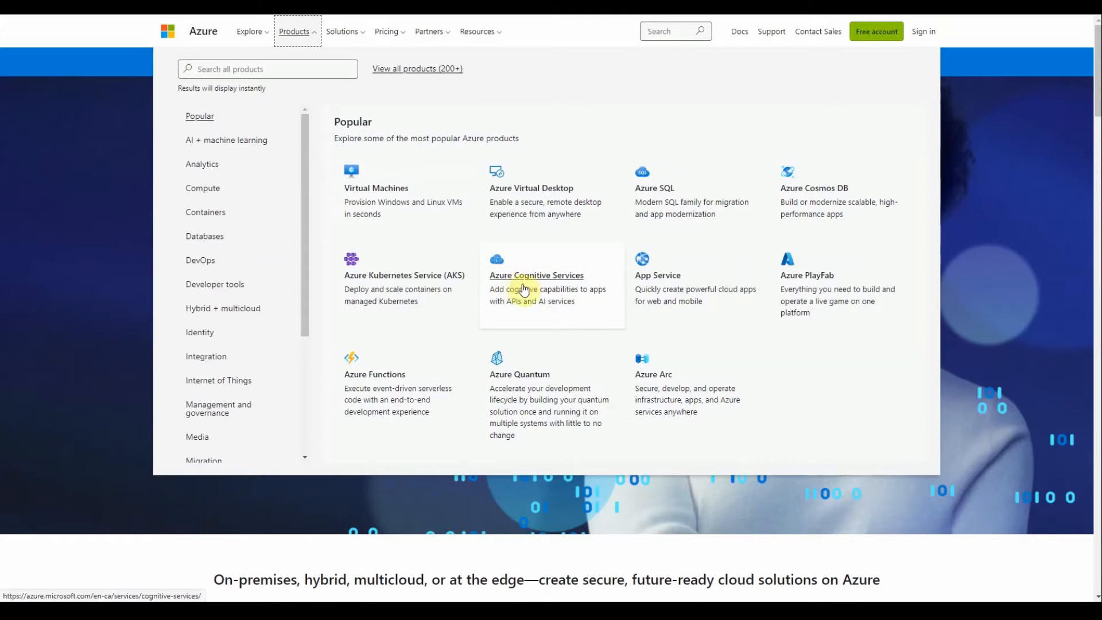
pyautogui.click(536, 274)
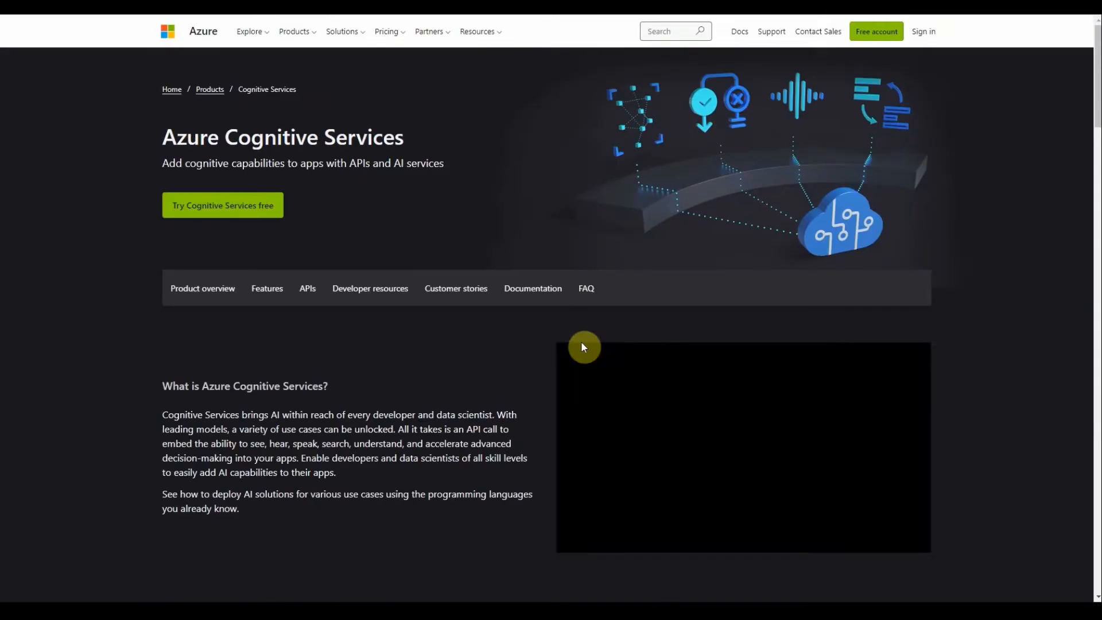
pyautogui.scroll(-3)
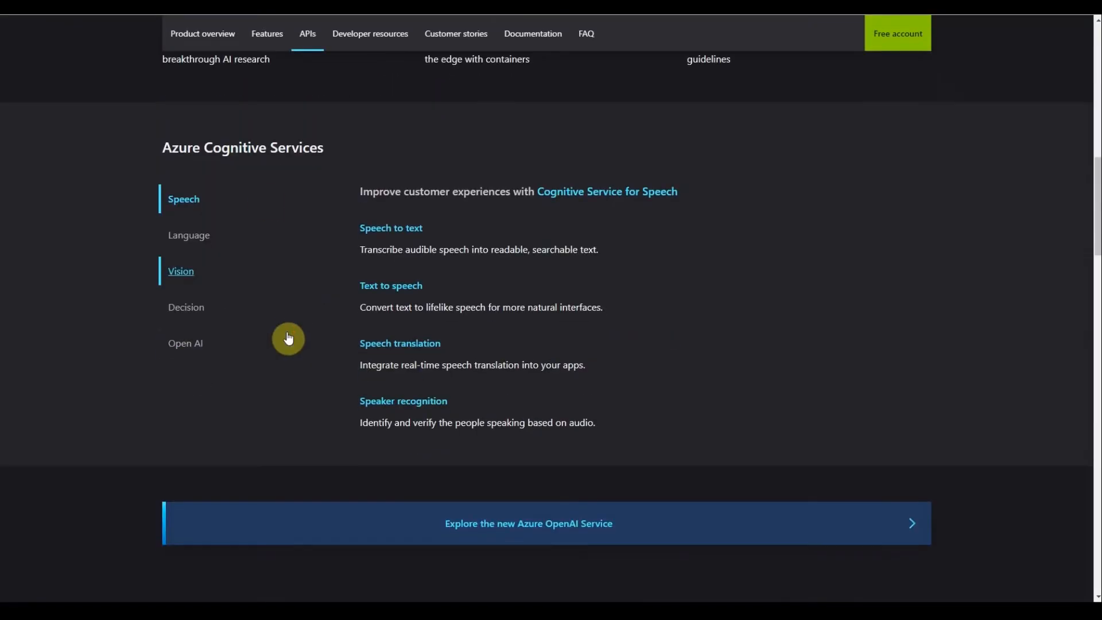
pyautogui.click(180, 271)
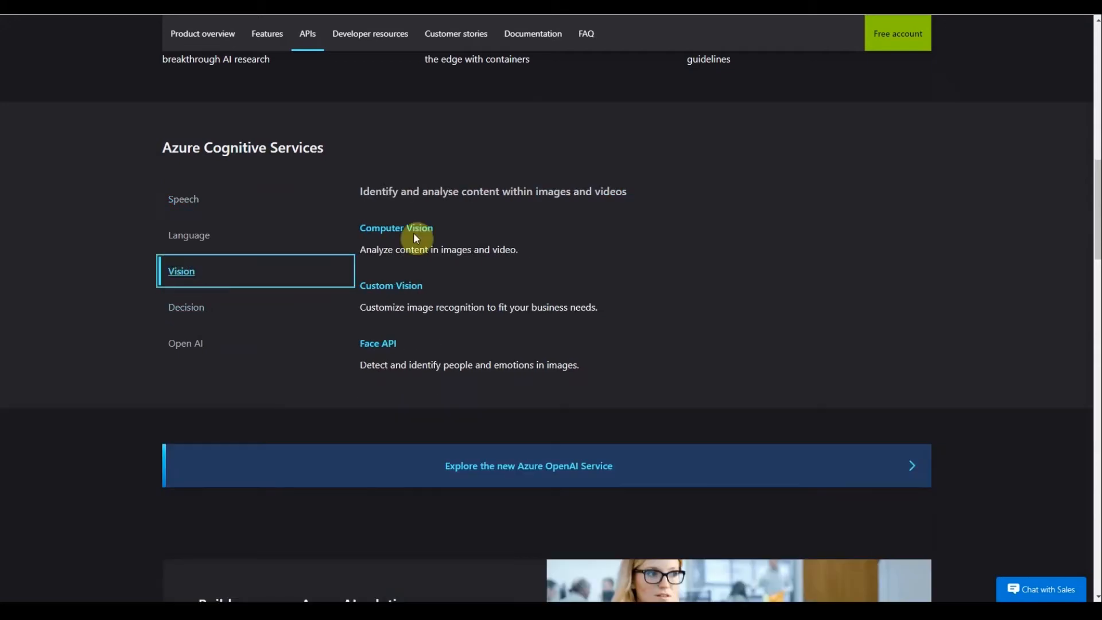
# Step: View the Custom Vision product page's features, security and pricing sections
pyautogui.click(390, 285)
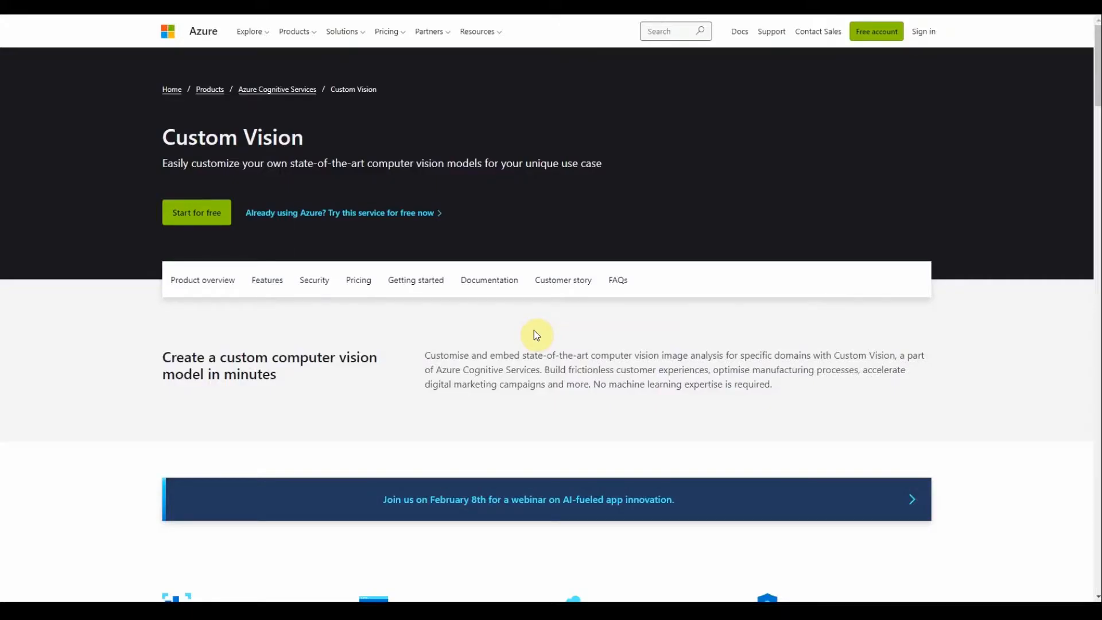
pyautogui.scroll(-3)
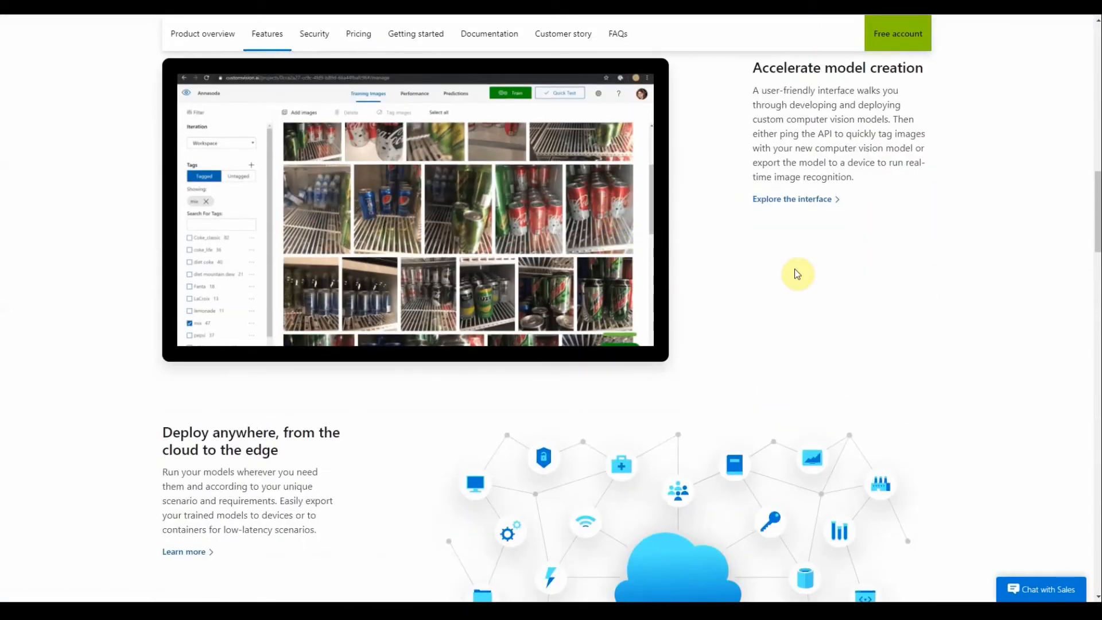
pyautogui.moveTo(825, 252)
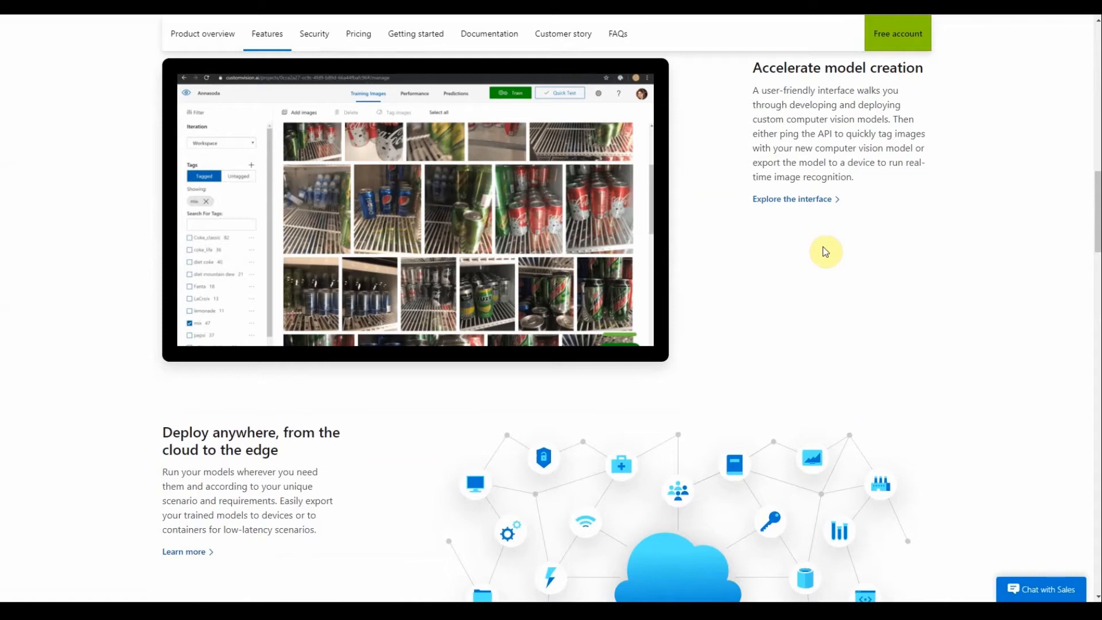
pyautogui.scroll(-3)
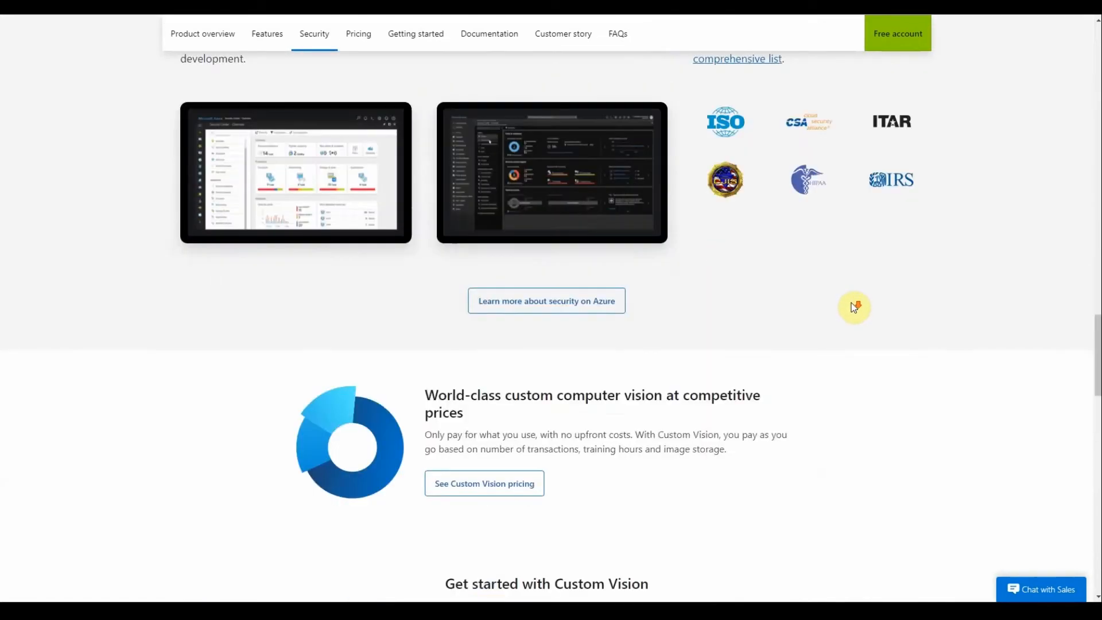
pyautogui.scroll(-3)
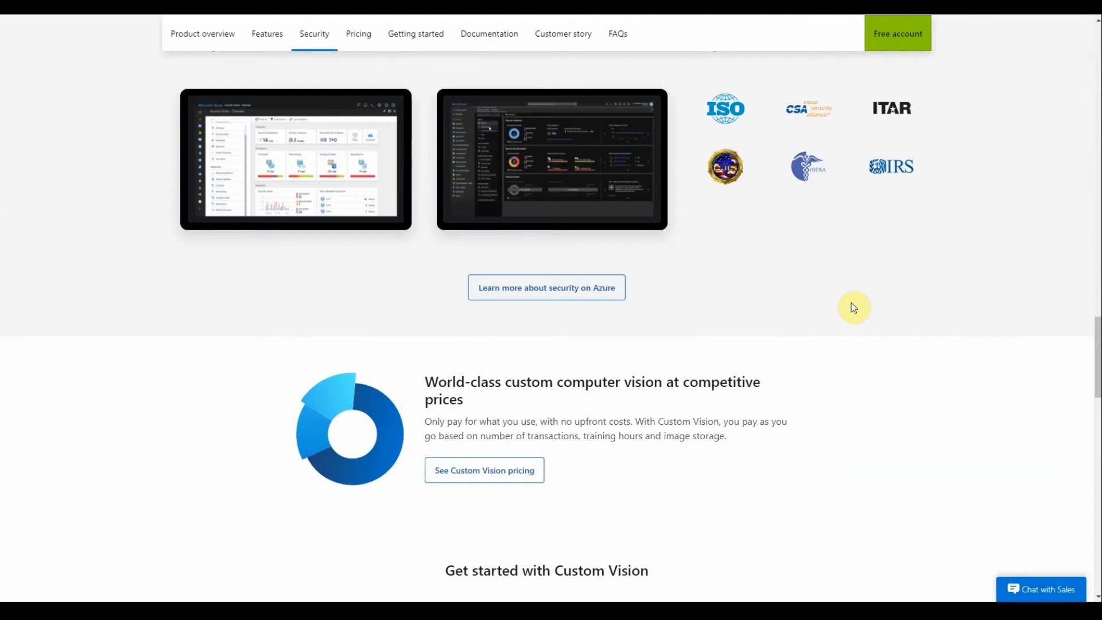
pyautogui.moveTo(828, 303)
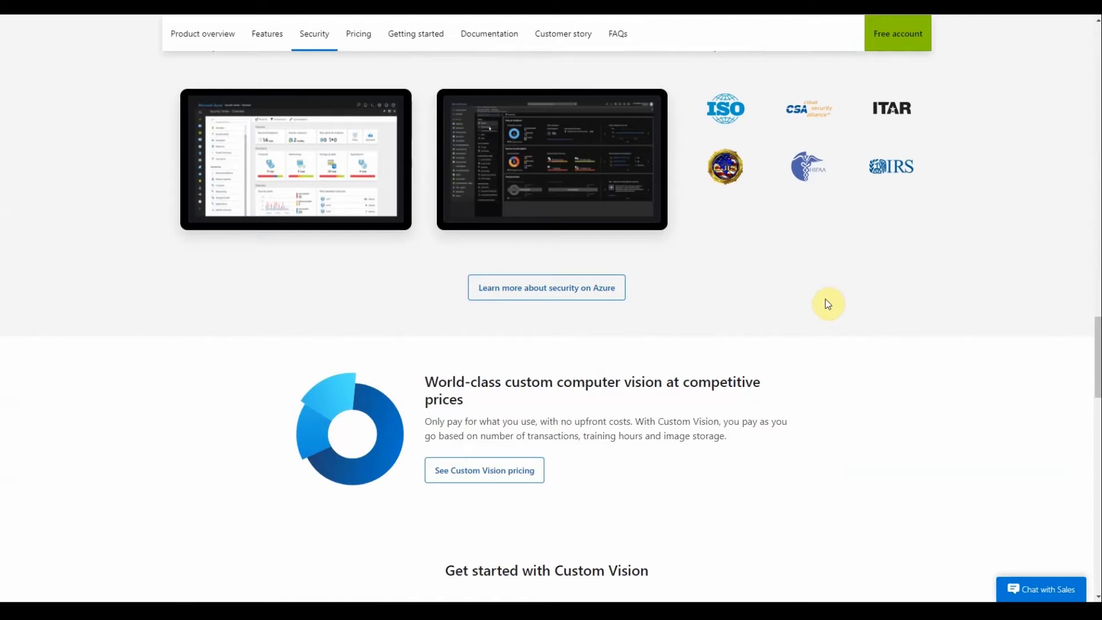
pyautogui.moveTo(400, 17)
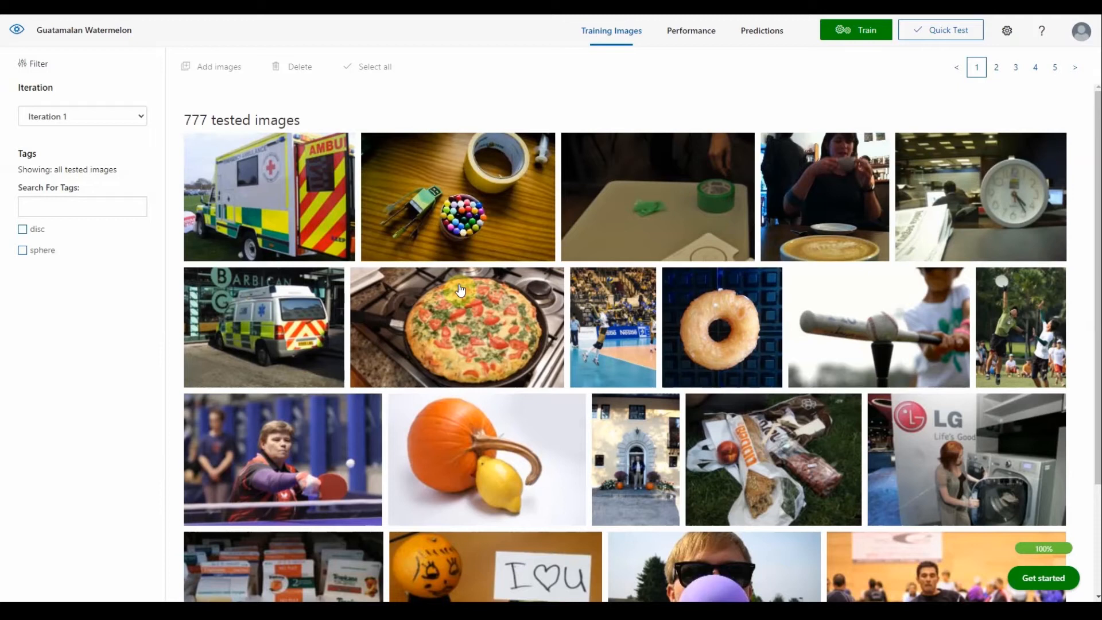
pyautogui.moveTo(447, 412)
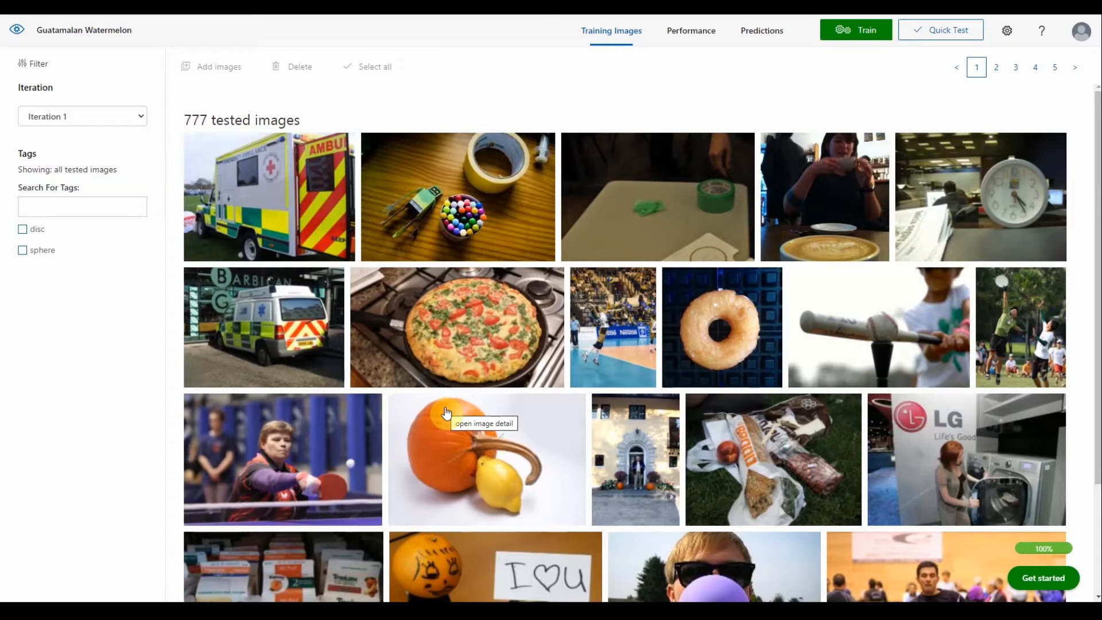
pyautogui.moveTo(194, 242)
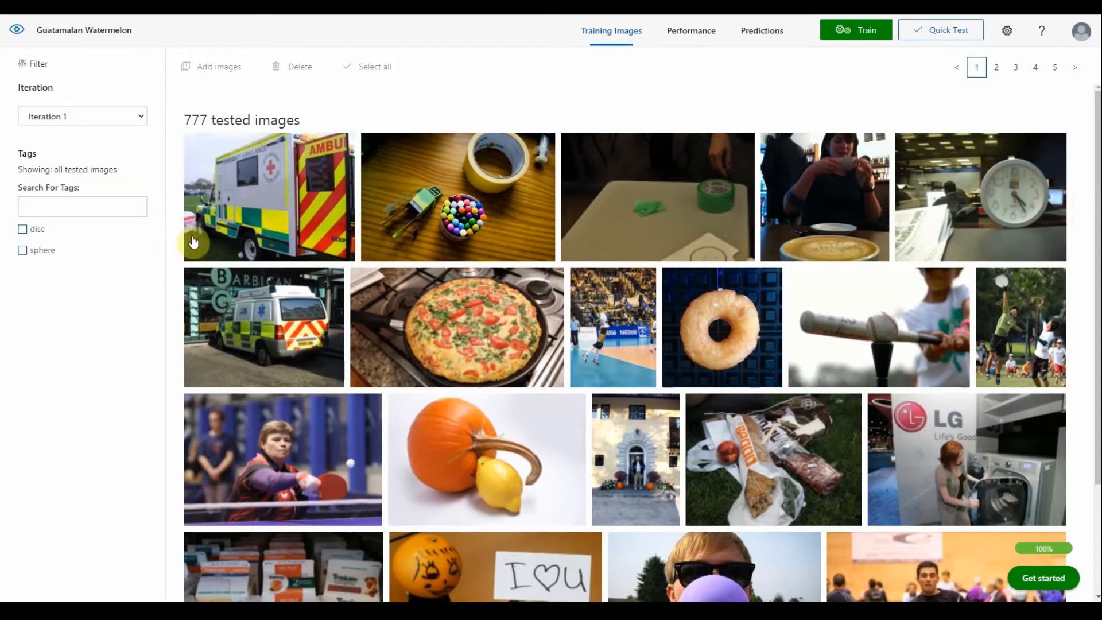
pyautogui.moveTo(584, 363)
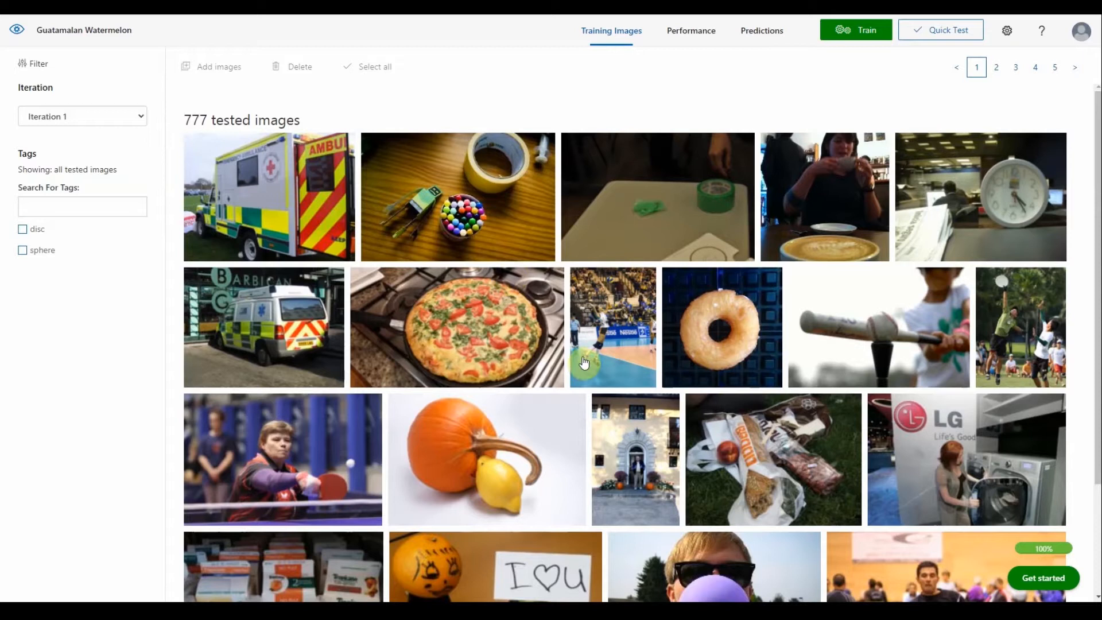
pyautogui.moveTo(509, 538)
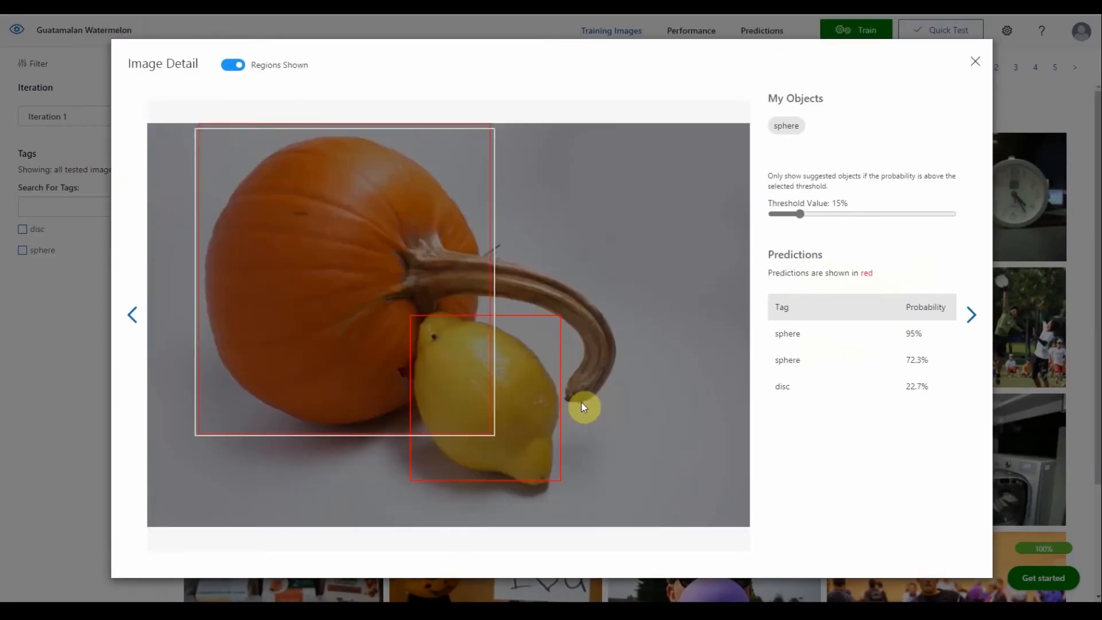
pyautogui.moveTo(152, 186)
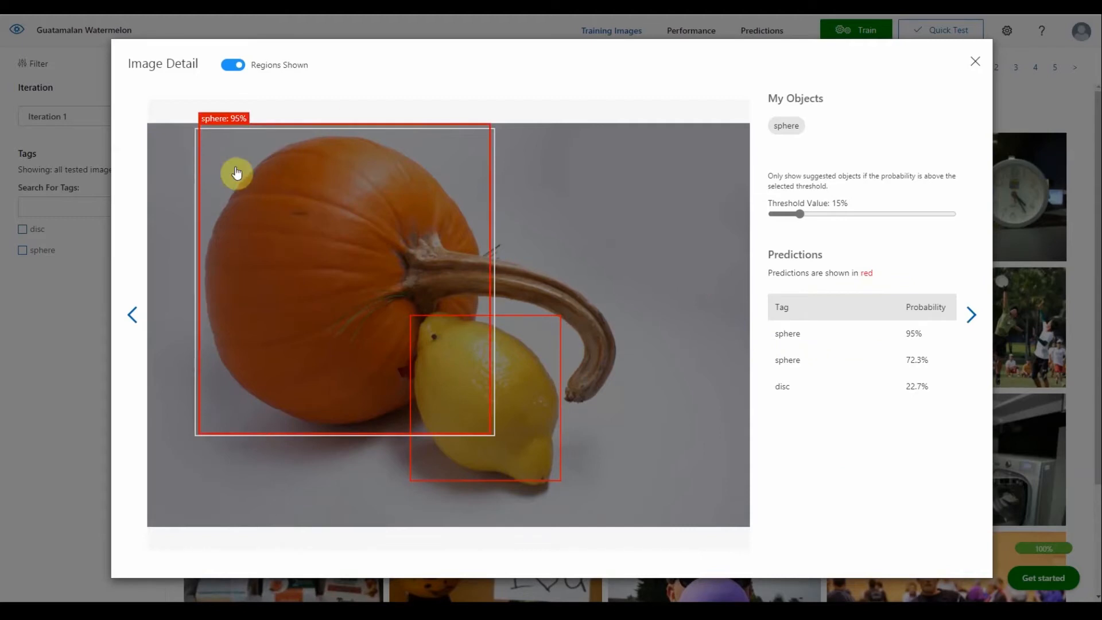
pyautogui.moveTo(264, 194)
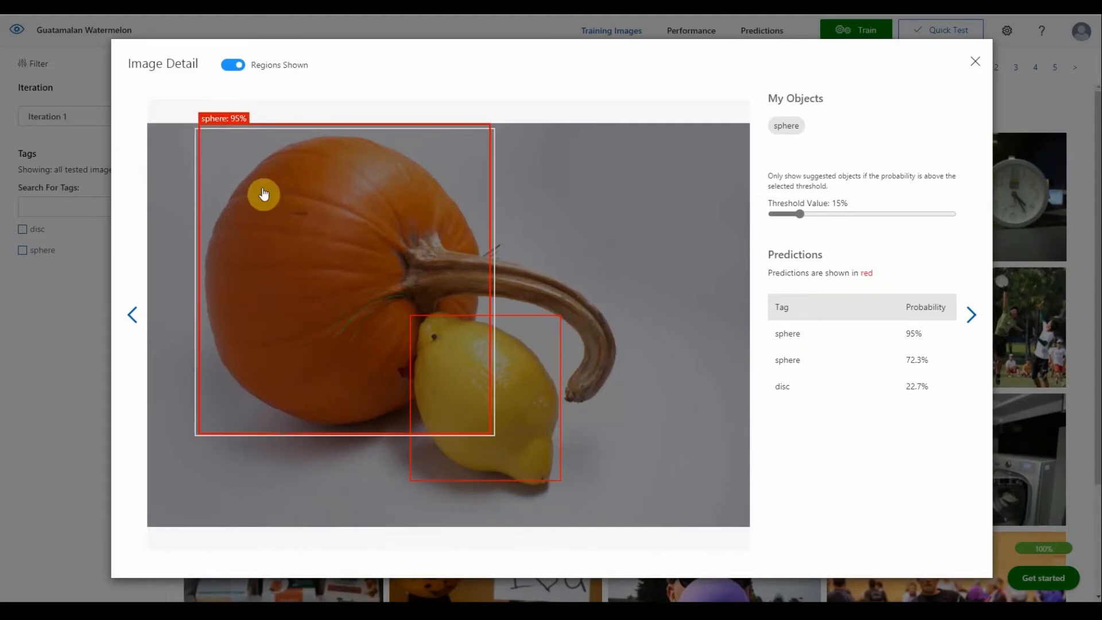
pyautogui.moveTo(479, 393)
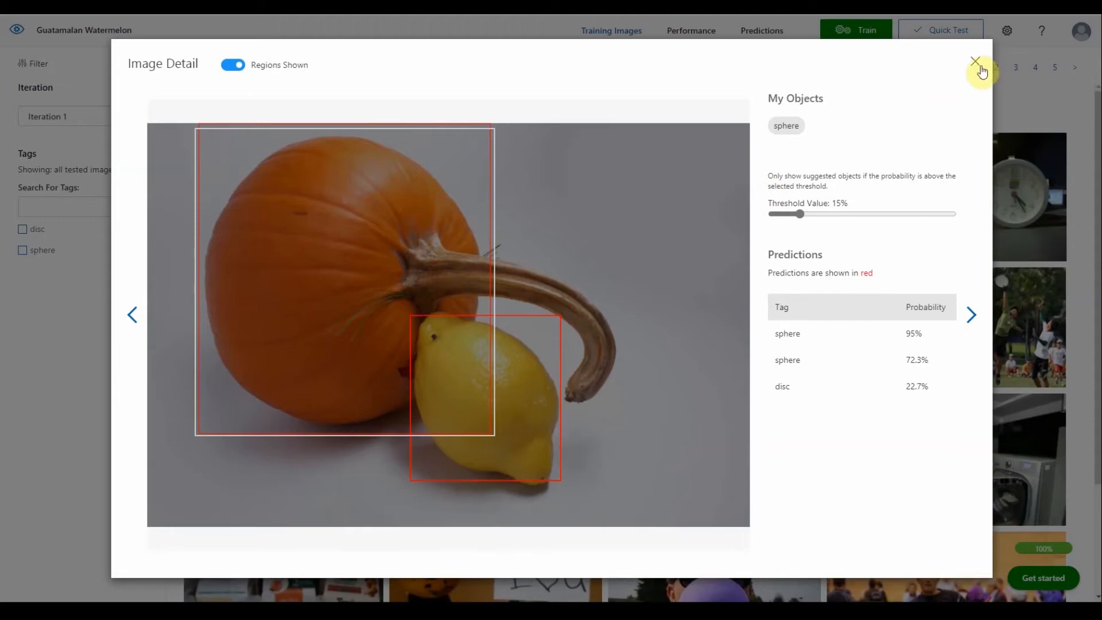
# Step: Close the pumpkin-and-lemon detail and review the bubble-gum photo's 99.1% sphere prediction
pyautogui.click(975, 62)
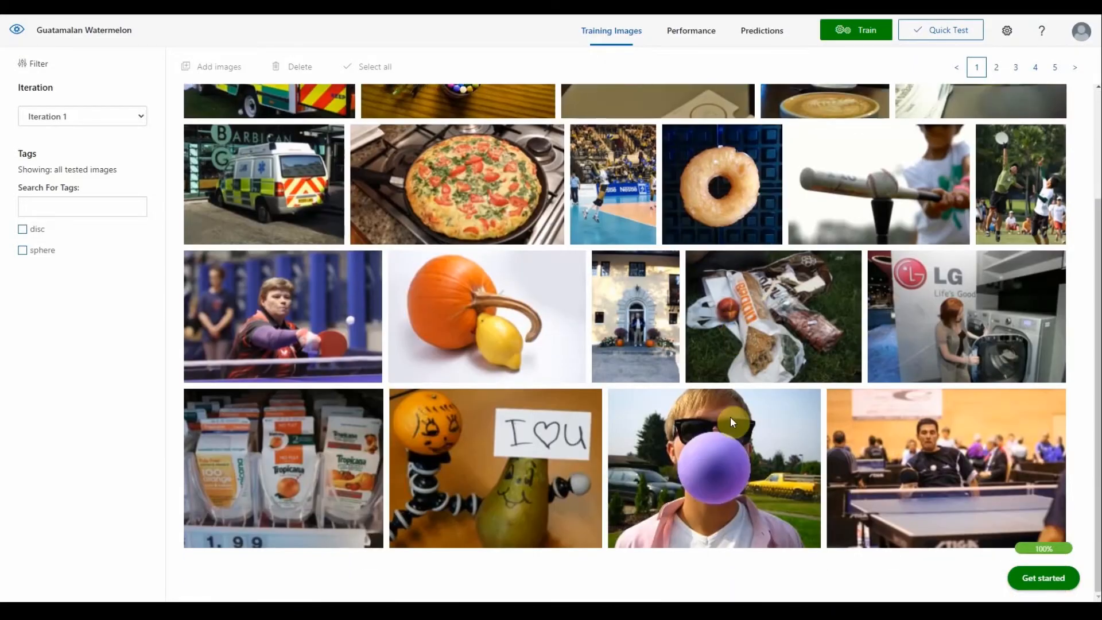
pyautogui.click(713, 467)
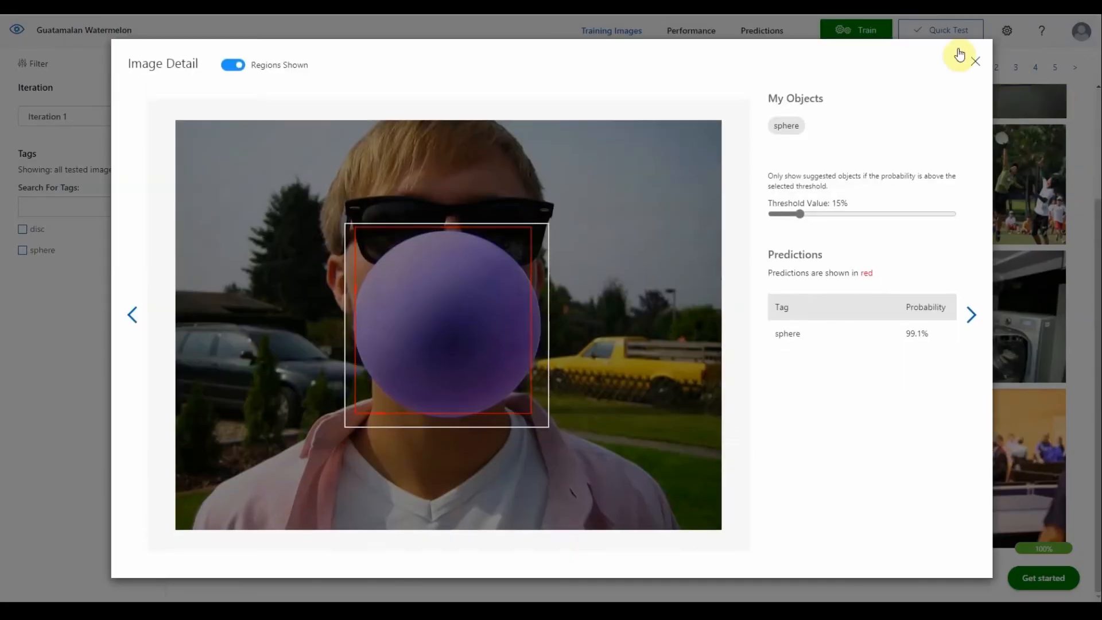
pyautogui.click(975, 60)
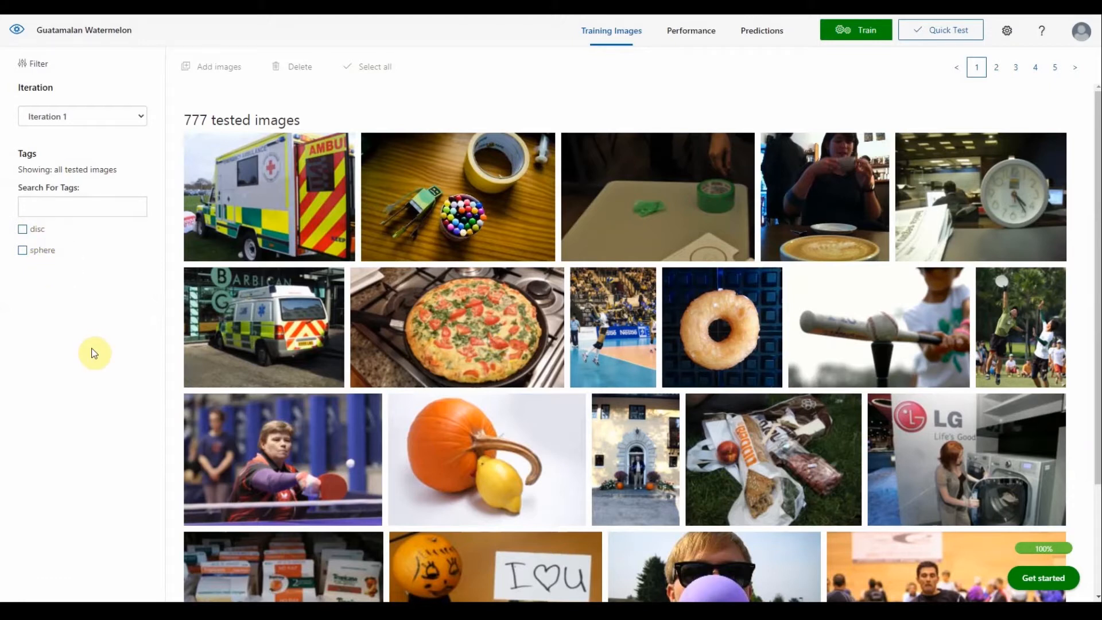
pyautogui.moveTo(186, 284)
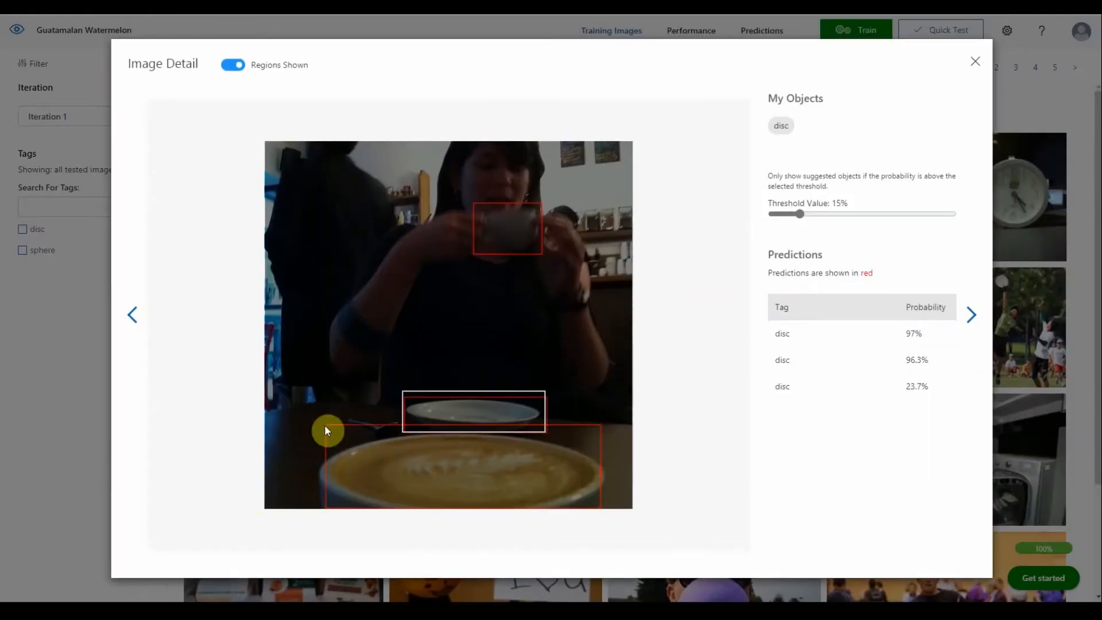
pyautogui.moveTo(449, 483)
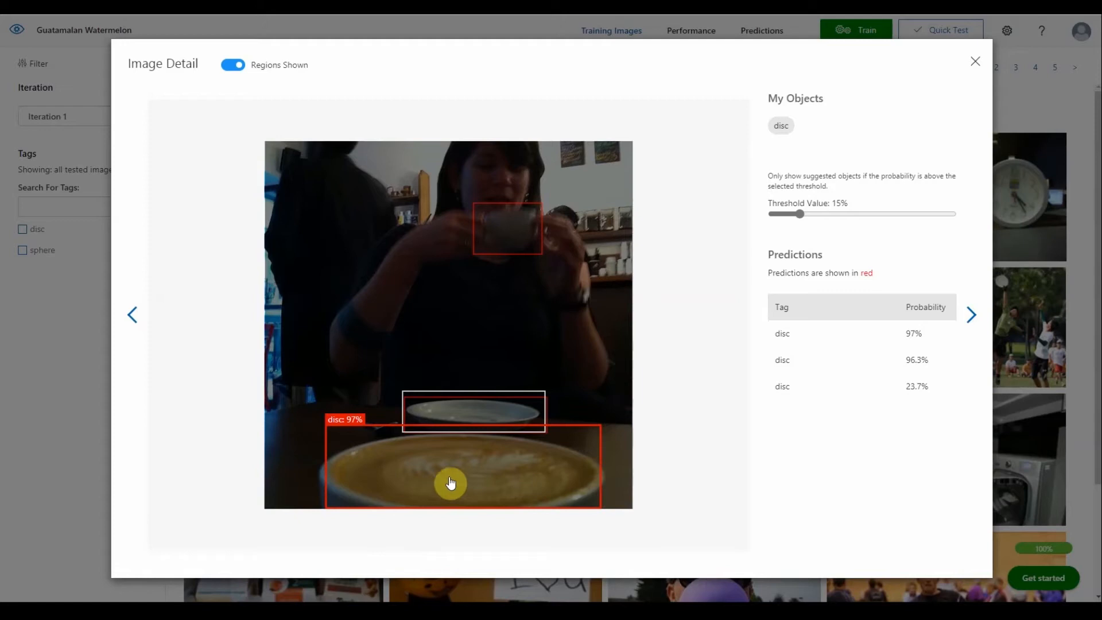
pyautogui.moveTo(450, 376)
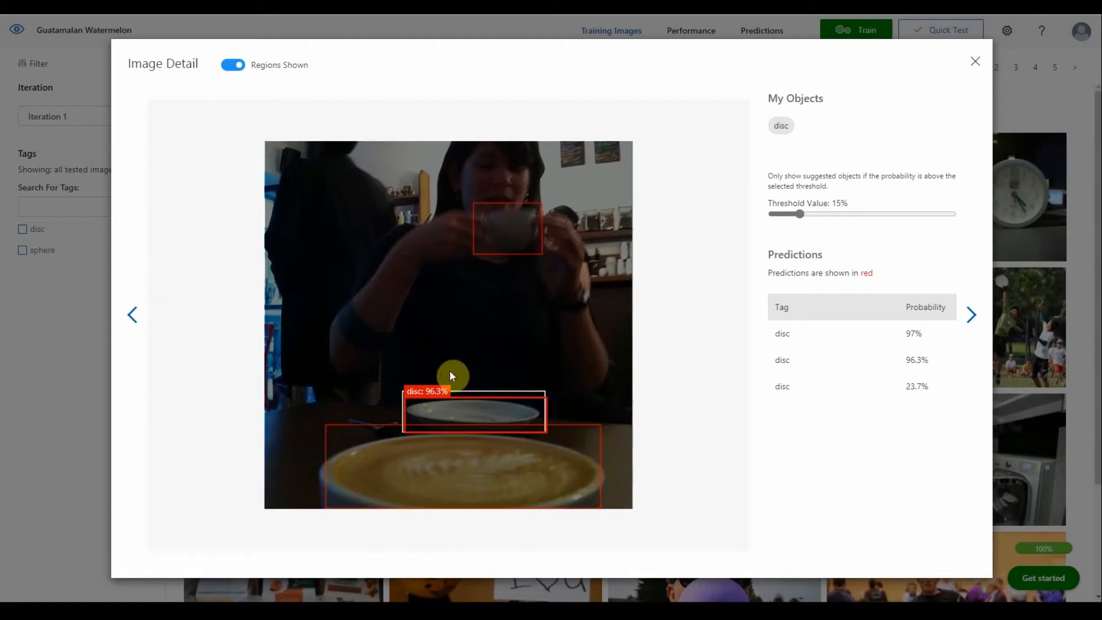
pyautogui.click(974, 60)
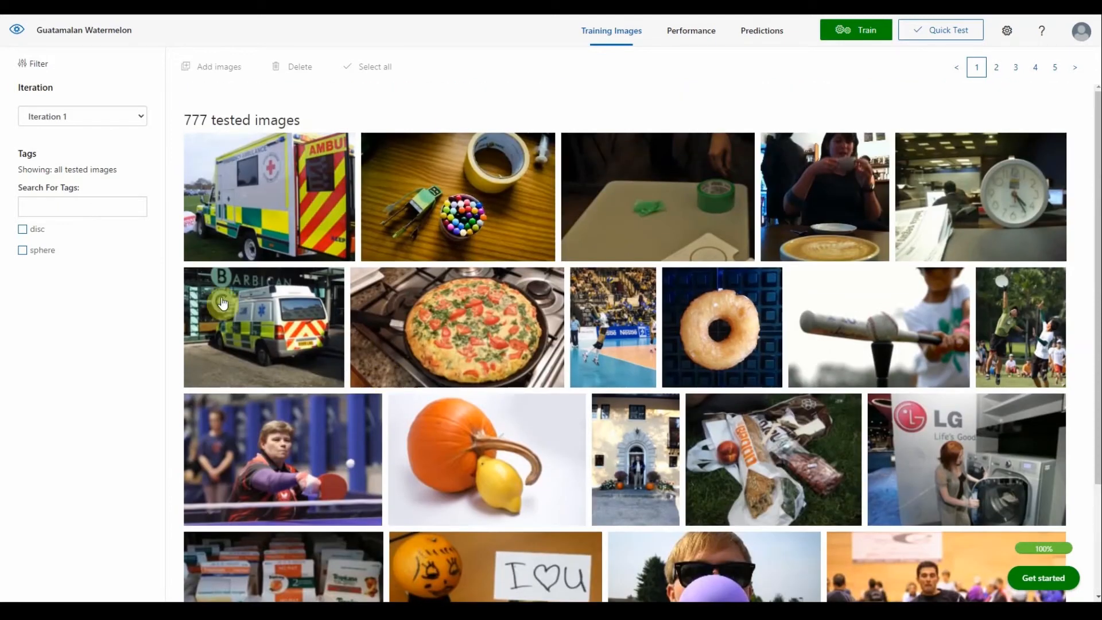
# Step: Switch to Iteration 3's tested images, then show the Performance results page
pyautogui.click(81, 116)
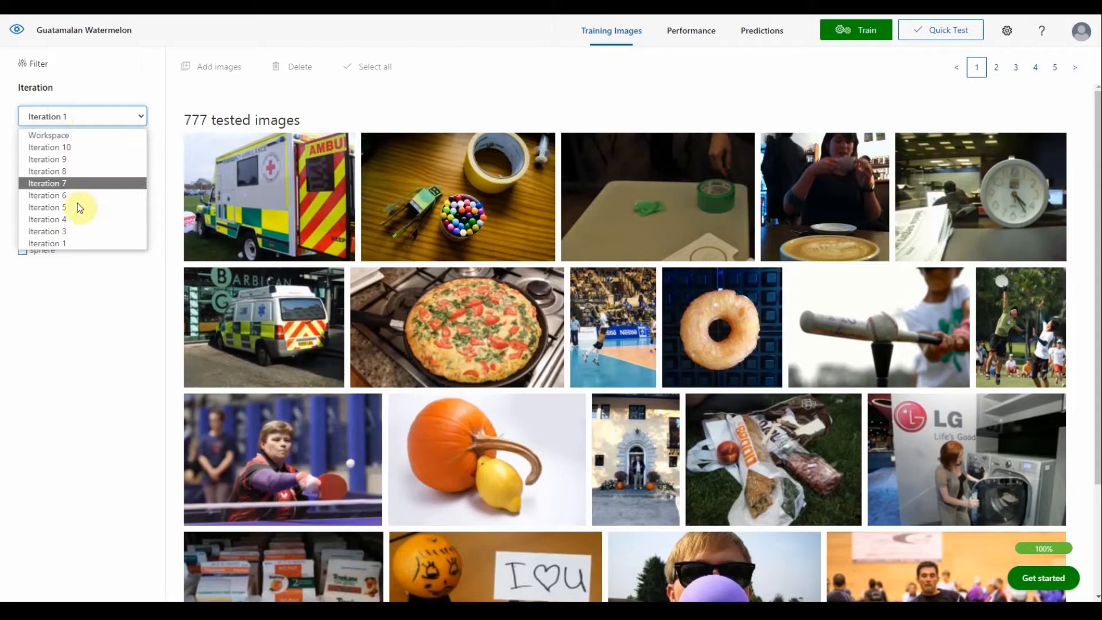
pyautogui.click(47, 231)
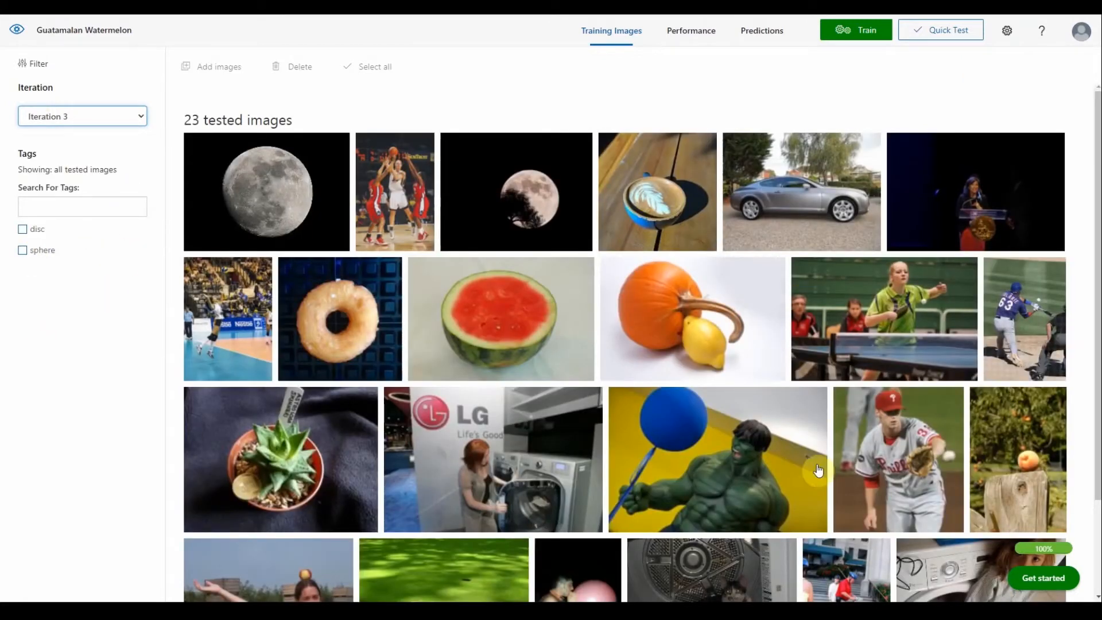
pyautogui.moveTo(817, 469)
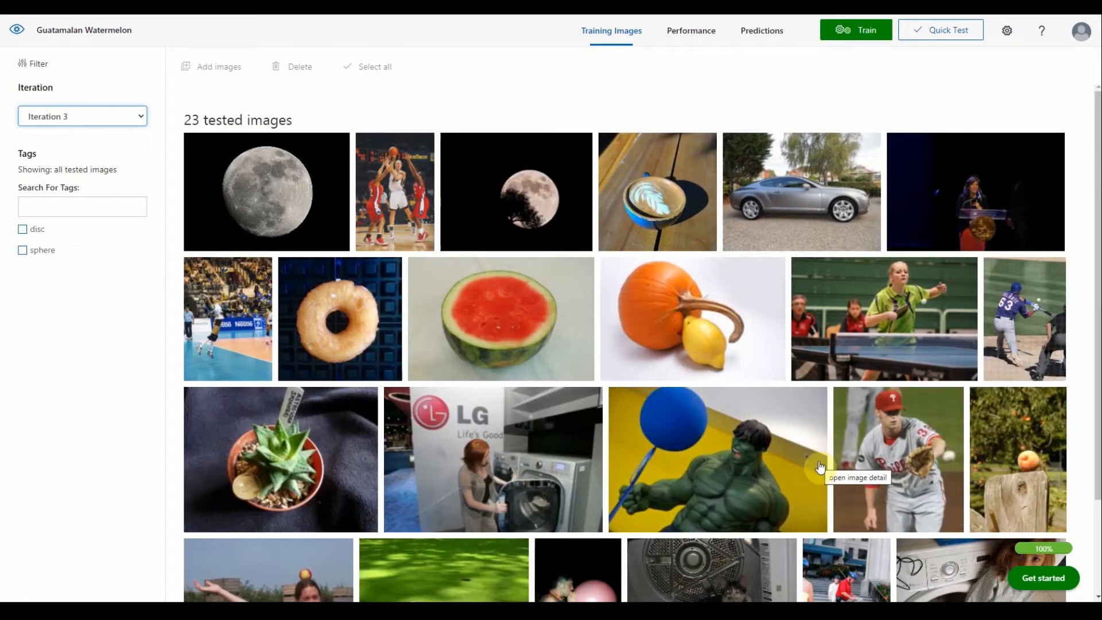
pyautogui.moveTo(158, 186)
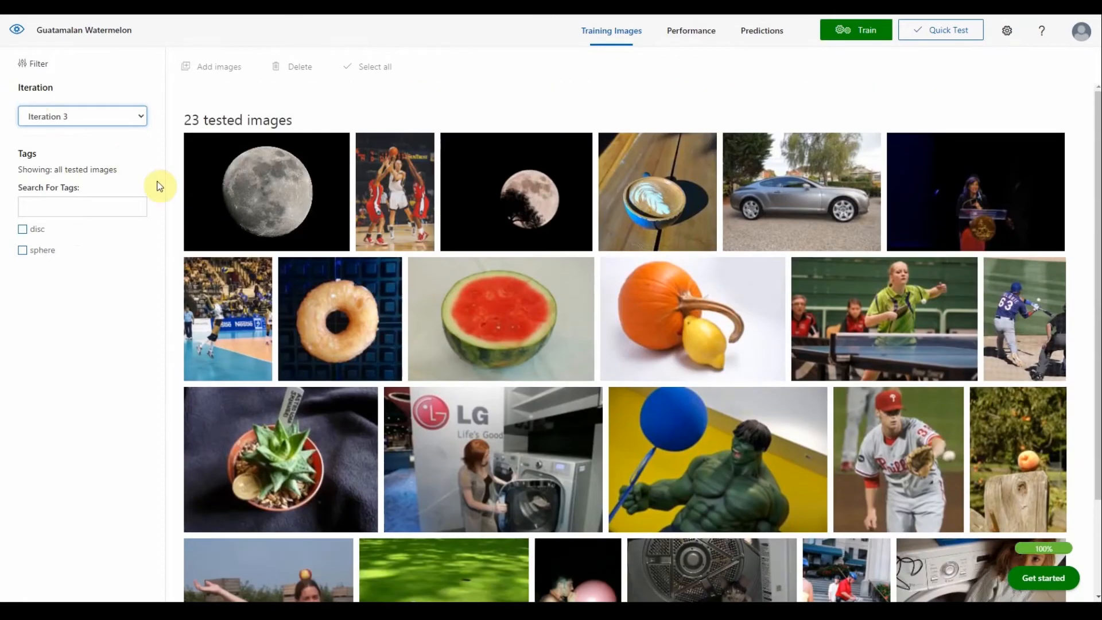
pyautogui.click(82, 116)
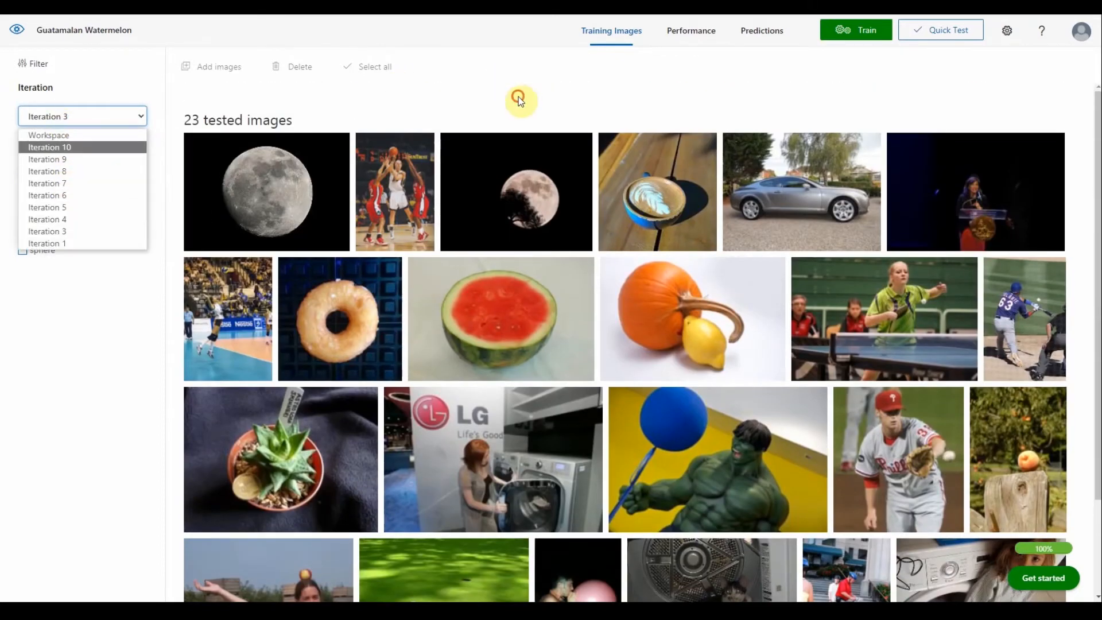
pyautogui.click(689, 30)
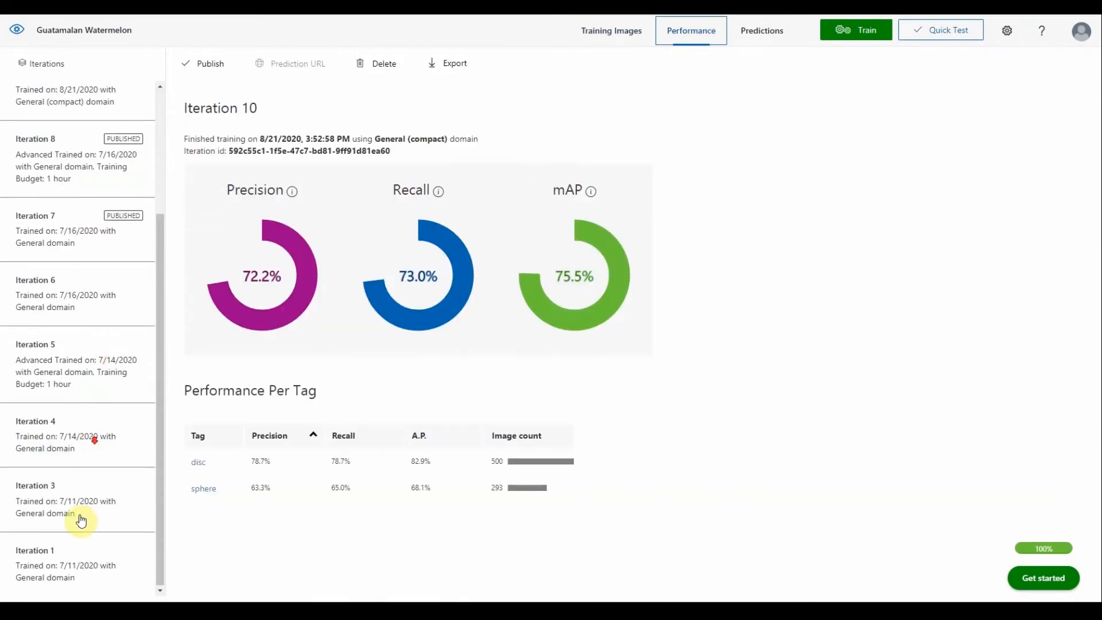
# Step: View Iteration 1's performance results, then move to Iteration 3's
pyautogui.click(63, 563)
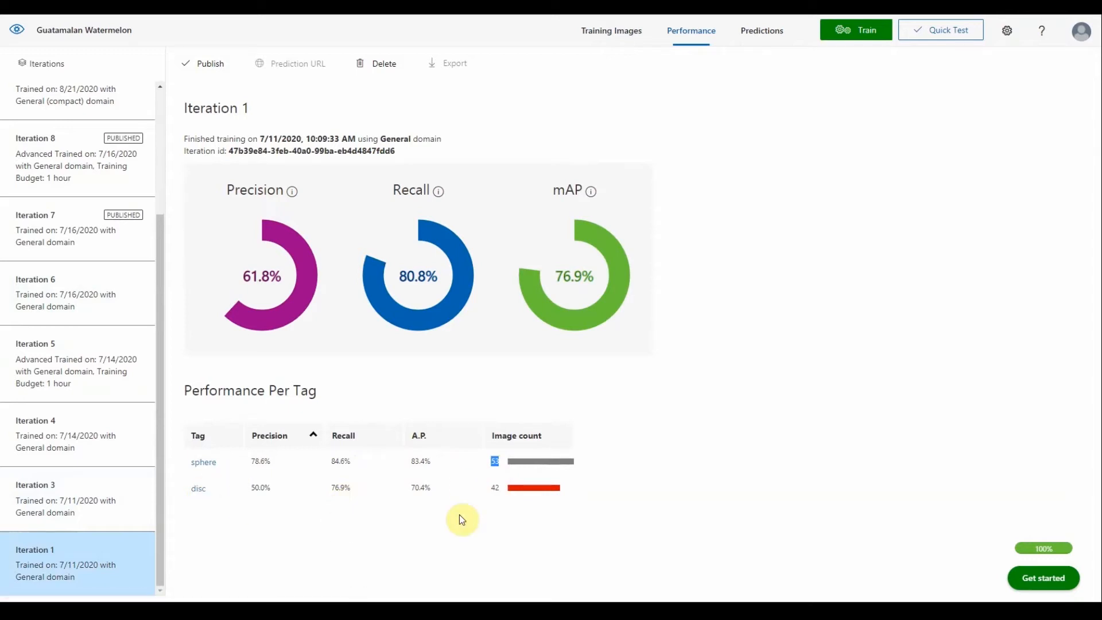
pyautogui.moveTo(472, 506)
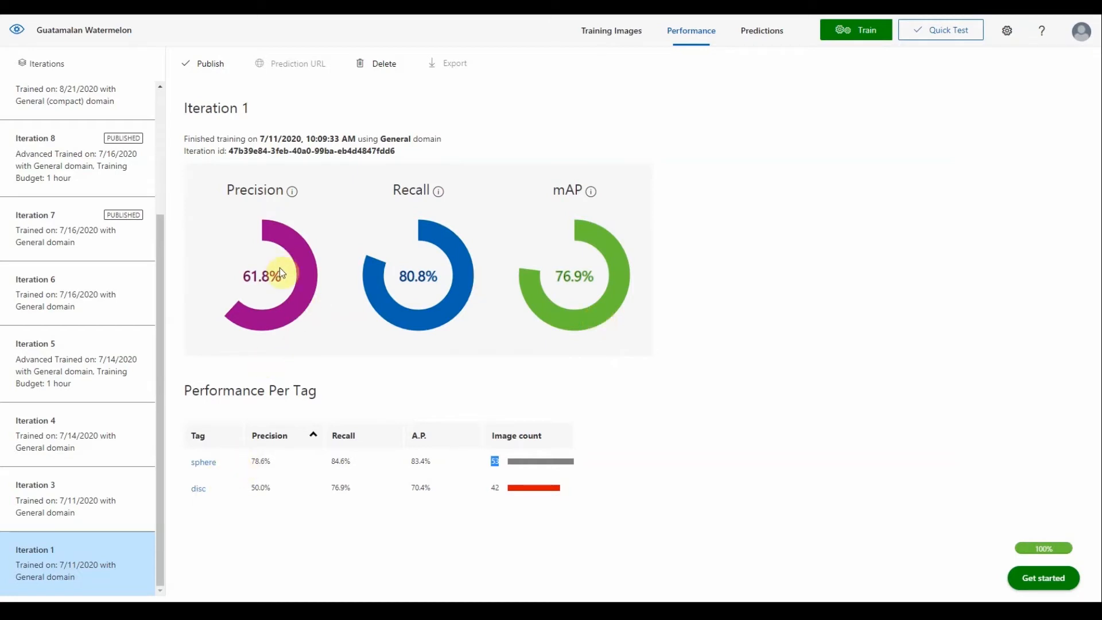
pyautogui.moveTo(327, 352)
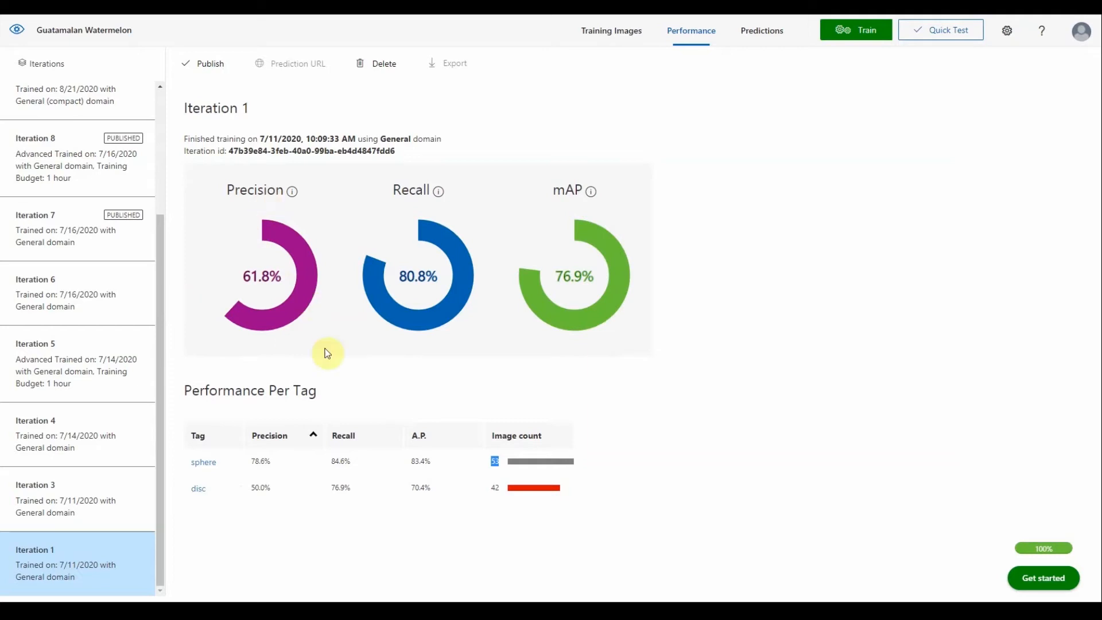
pyautogui.moveTo(544, 340)
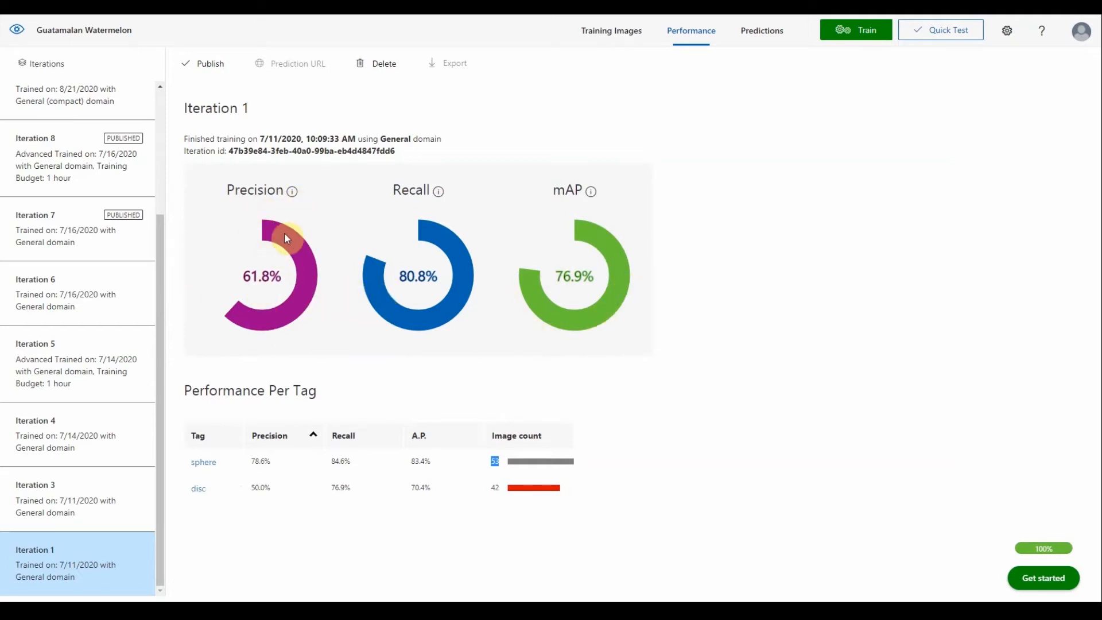
pyautogui.moveTo(451, 220)
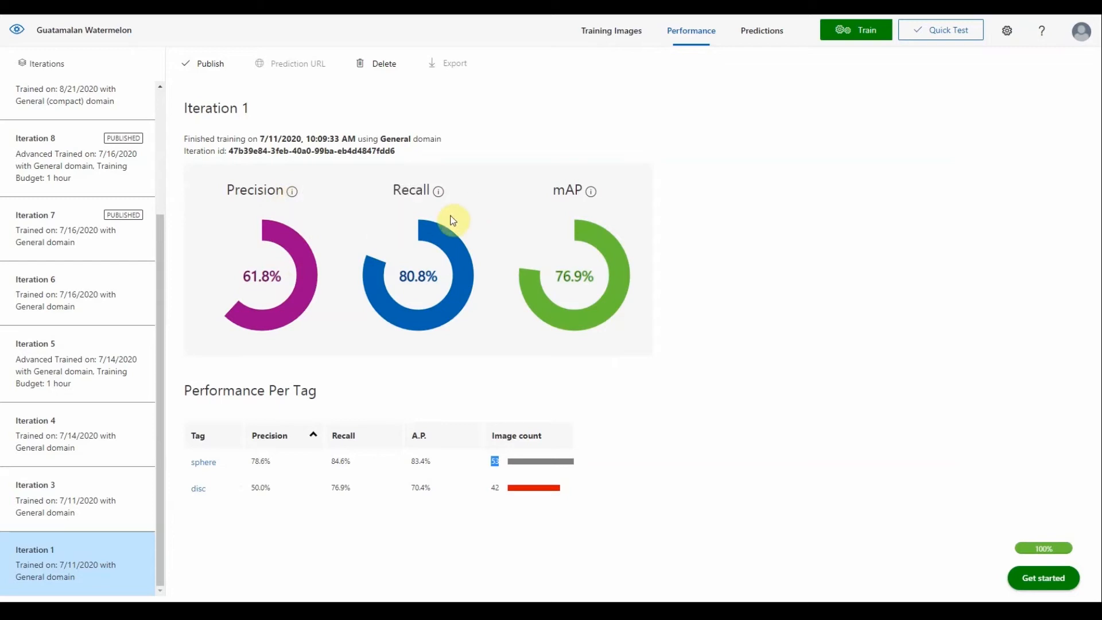
pyautogui.moveTo(587, 226)
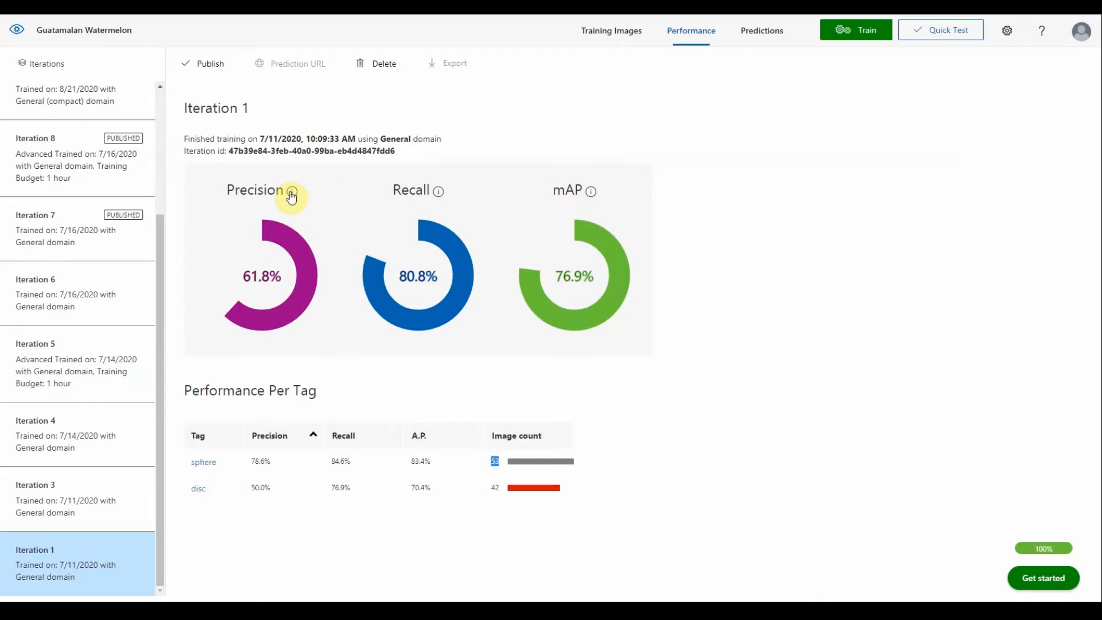
pyautogui.moveTo(292, 191)
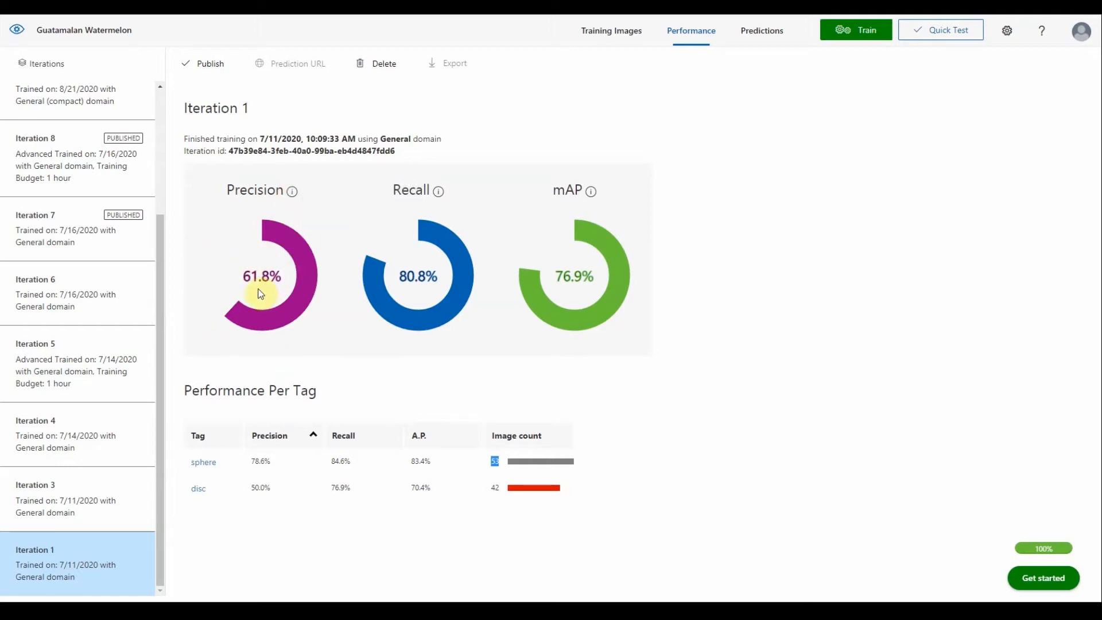
pyautogui.moveTo(260, 265)
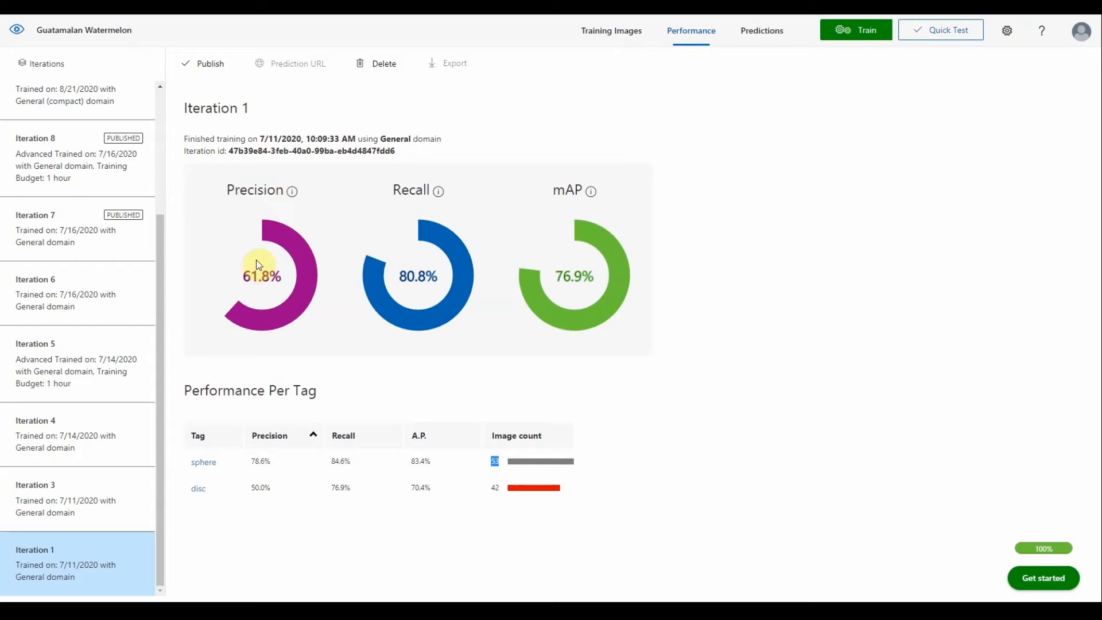
pyautogui.moveTo(260, 256)
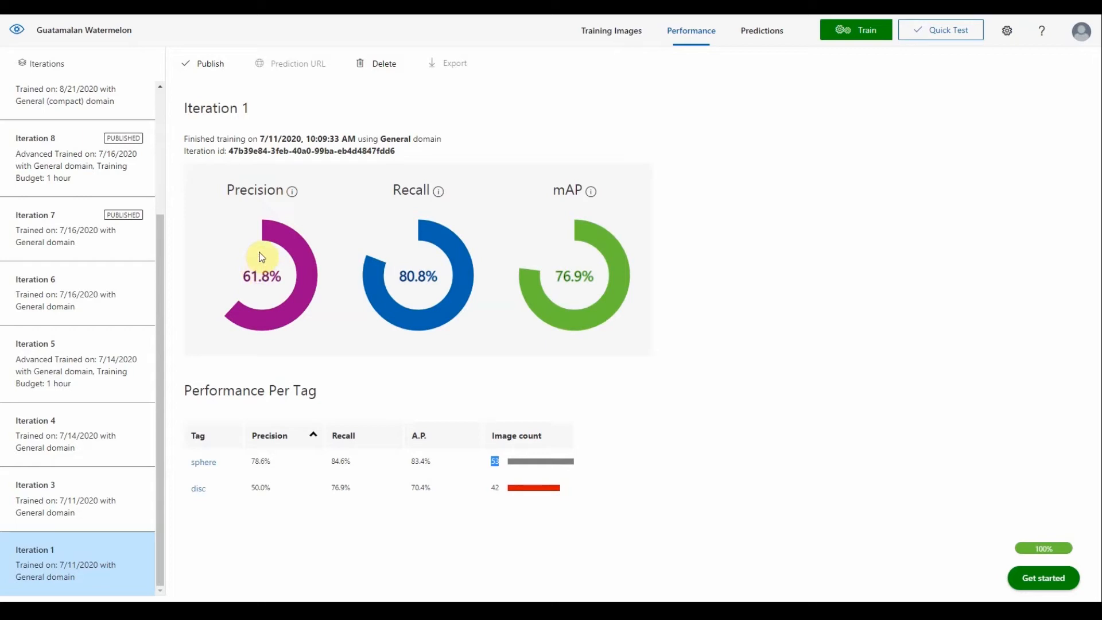
pyautogui.moveTo(290, 192)
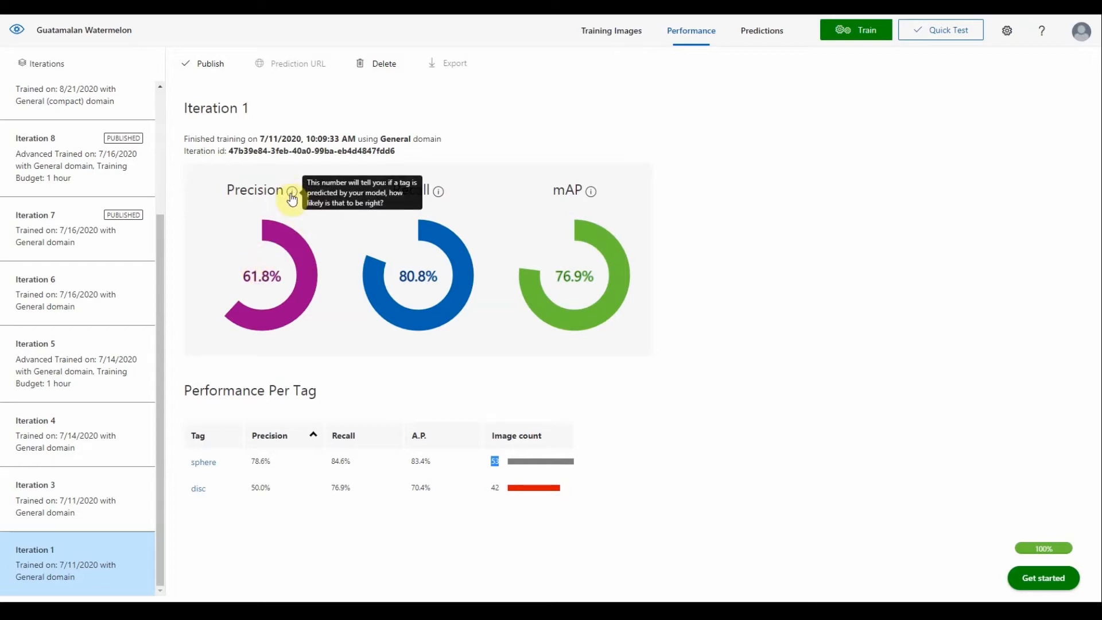
pyautogui.moveTo(437, 193)
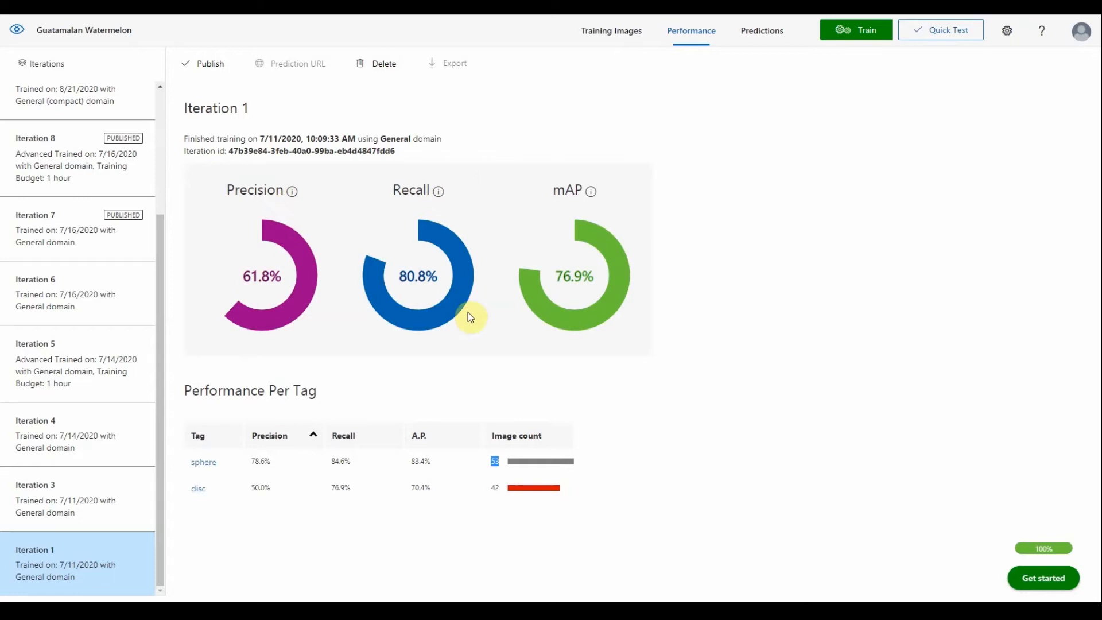
pyautogui.moveTo(438, 282)
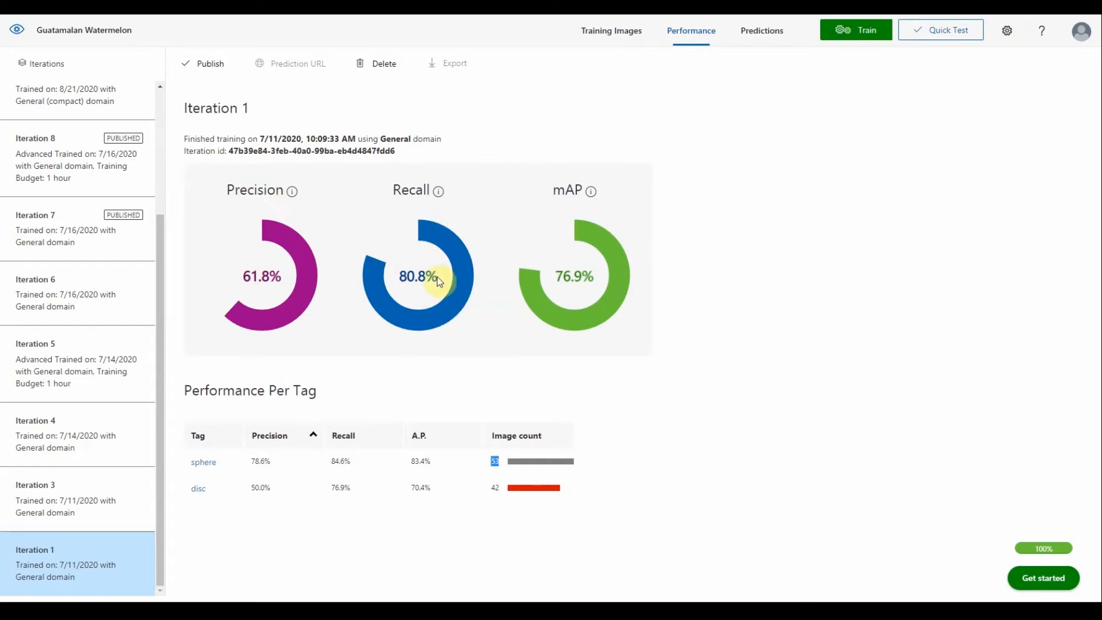
pyautogui.moveTo(600, 198)
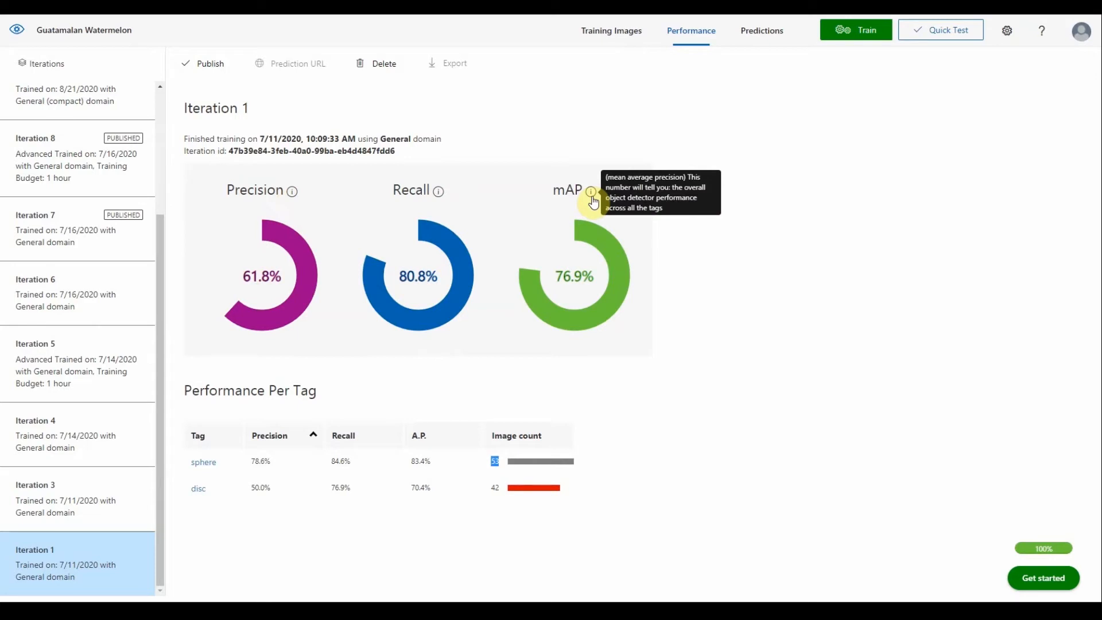
pyautogui.moveTo(203, 467)
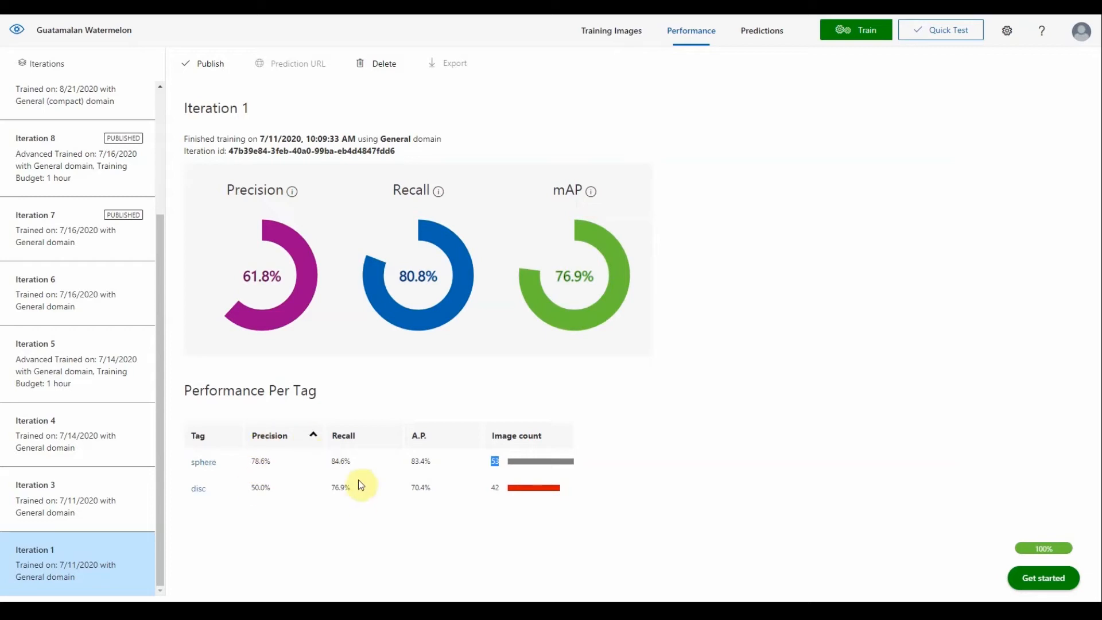
pyautogui.moveTo(364, 455)
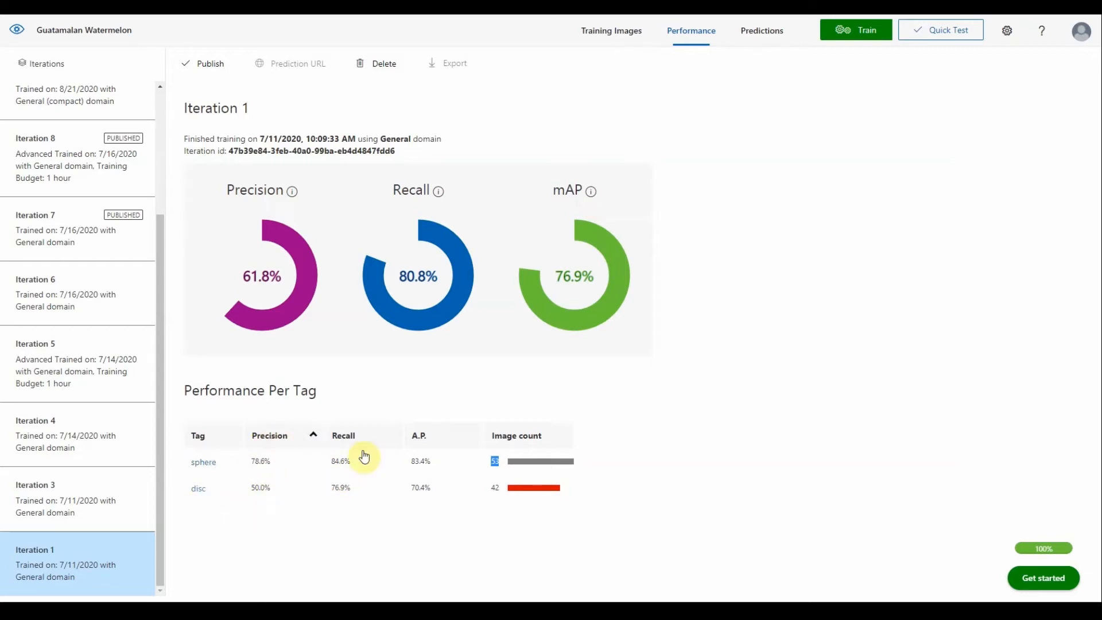
pyautogui.moveTo(446, 525)
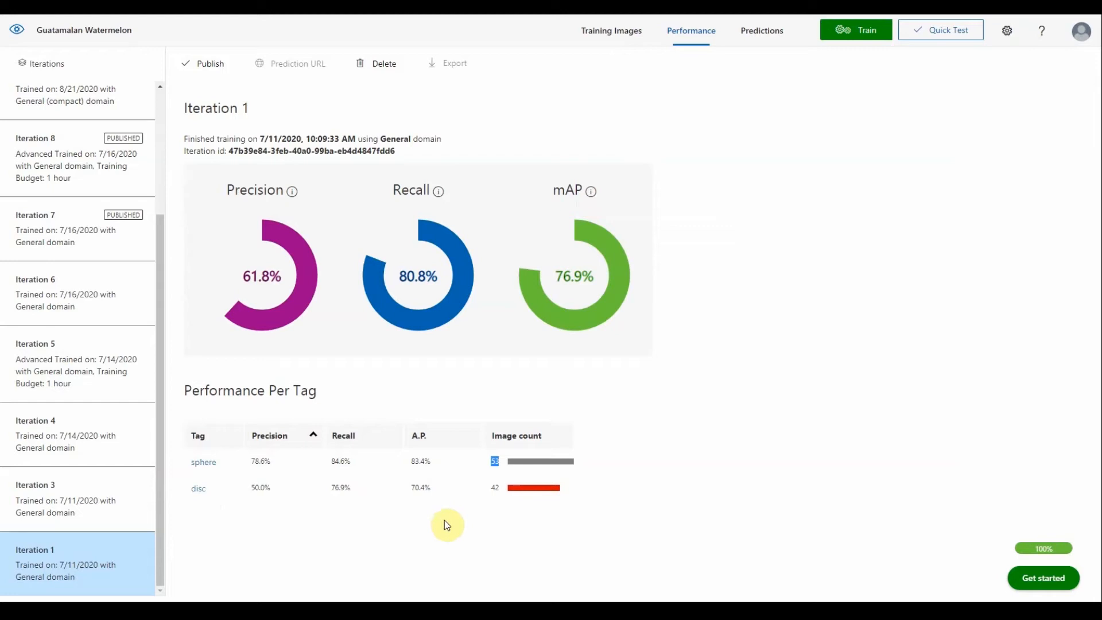
pyautogui.moveTo(322, 515)
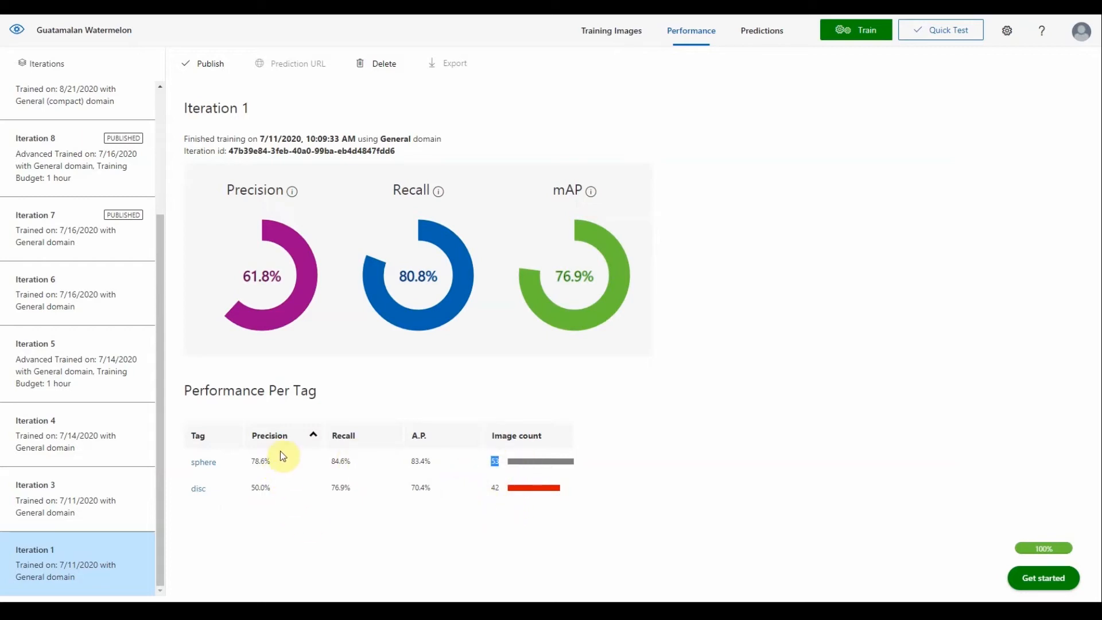
pyautogui.moveTo(295, 493)
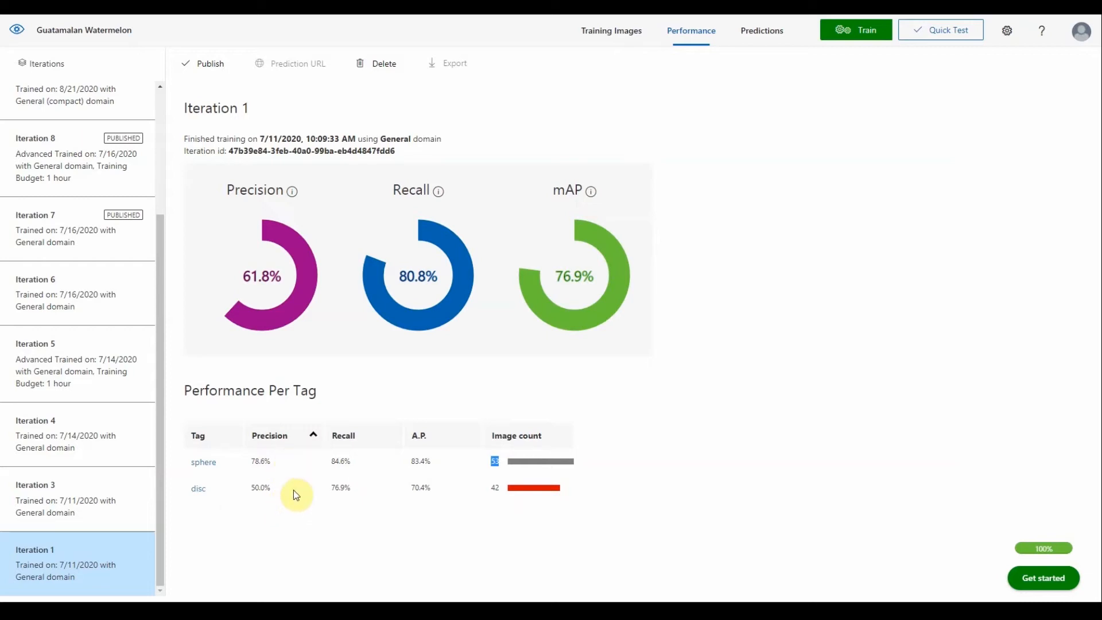
pyautogui.moveTo(281, 456)
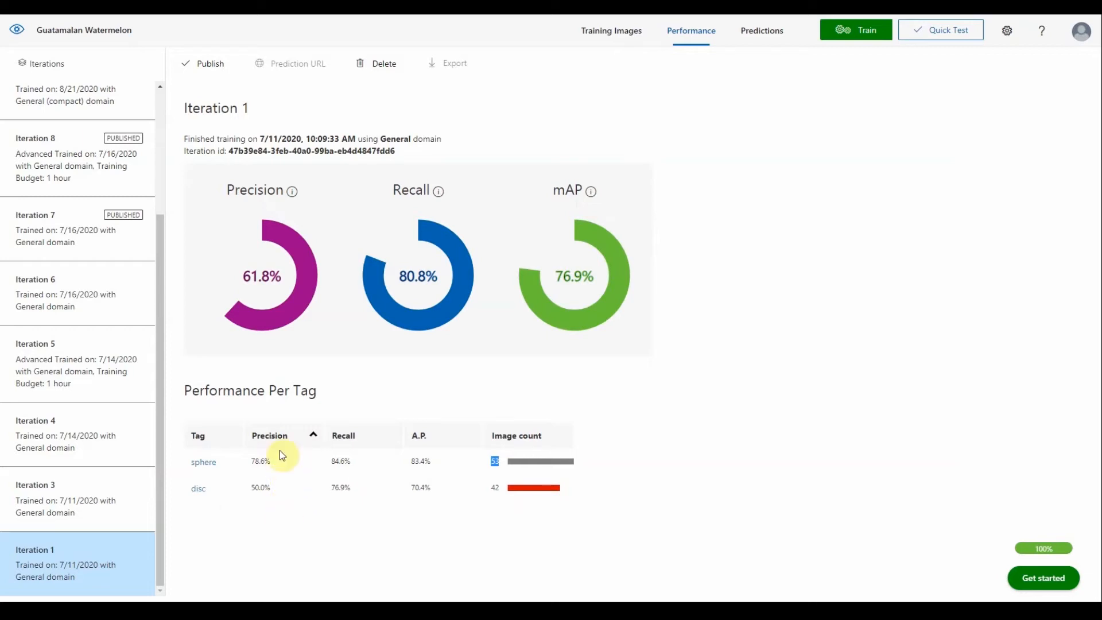
pyautogui.moveTo(513, 490)
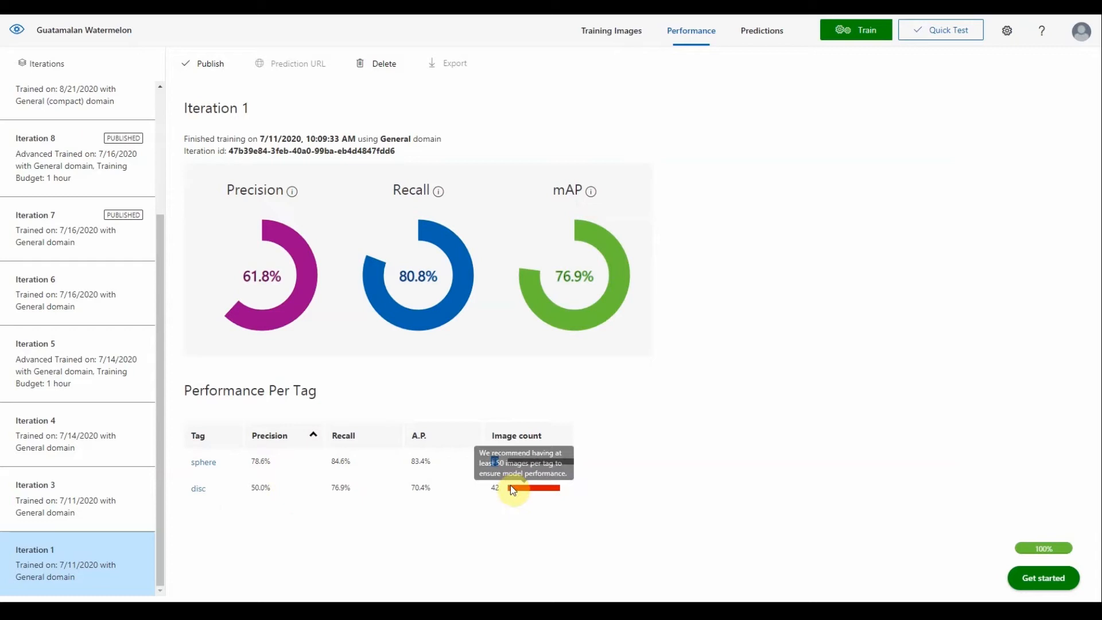
pyautogui.click(77, 499)
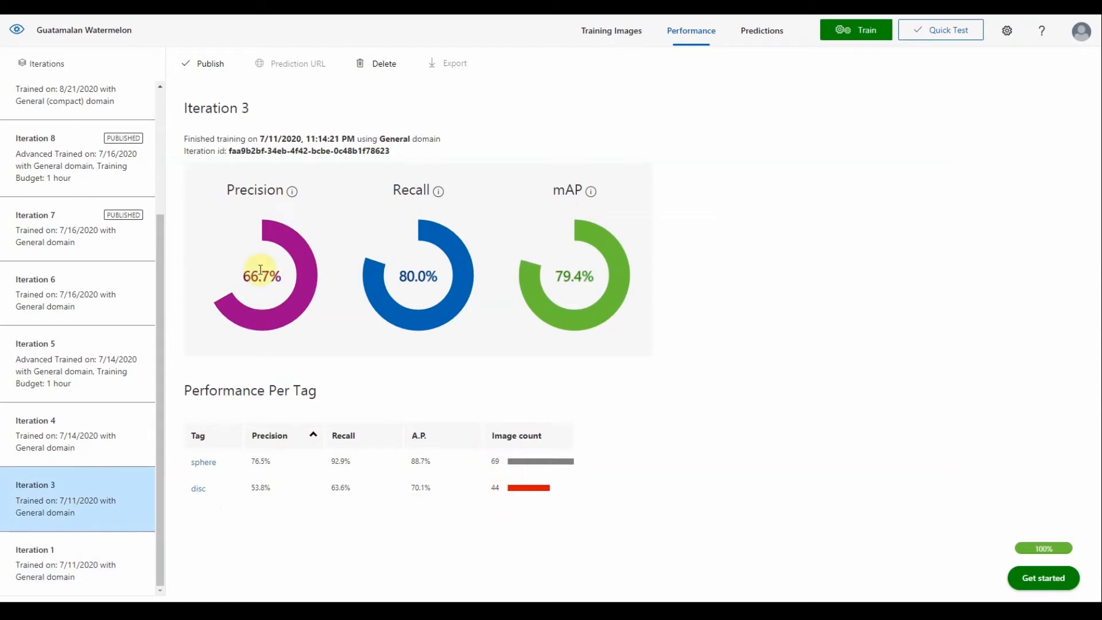
# Step: Compare the performance results of Iterations 1, 3, 4, 5 and 6
pyautogui.click(63, 563)
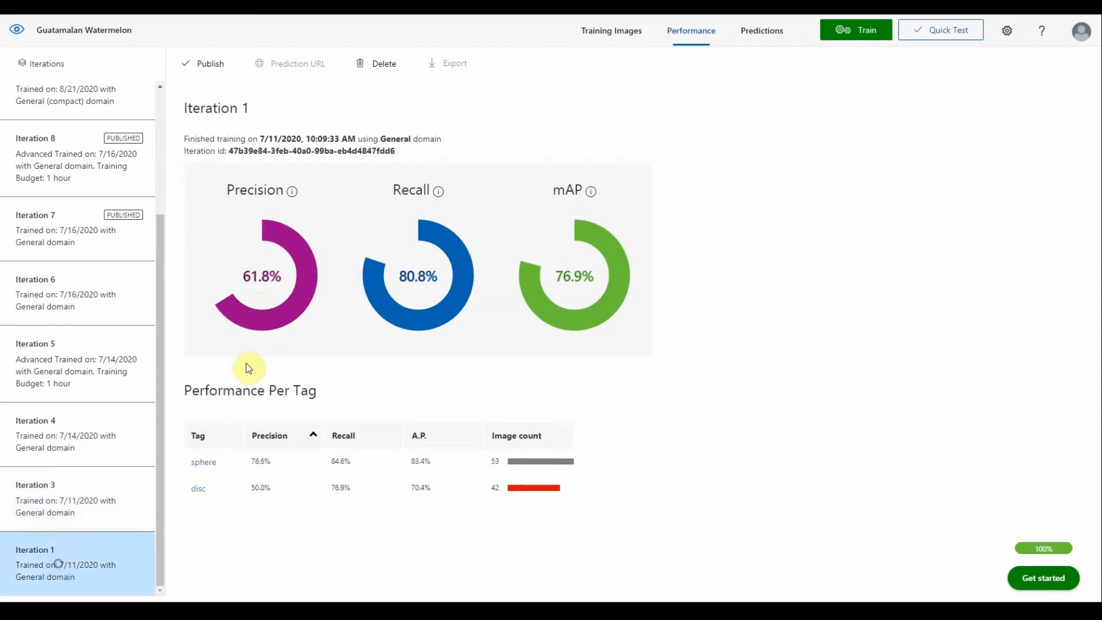
pyautogui.click(63, 492)
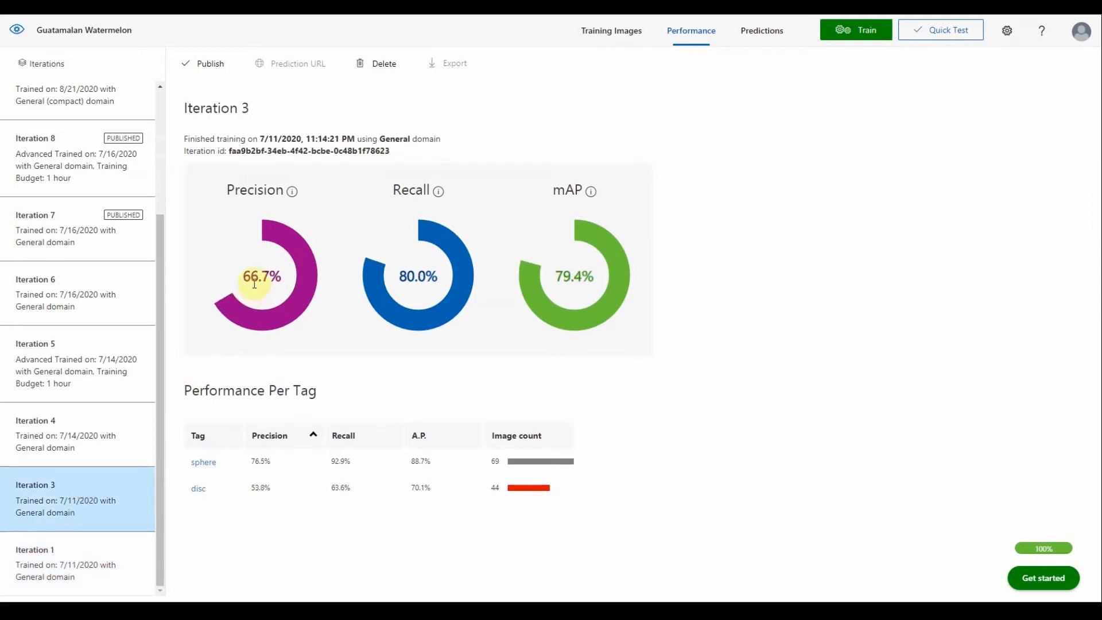
pyautogui.click(67, 434)
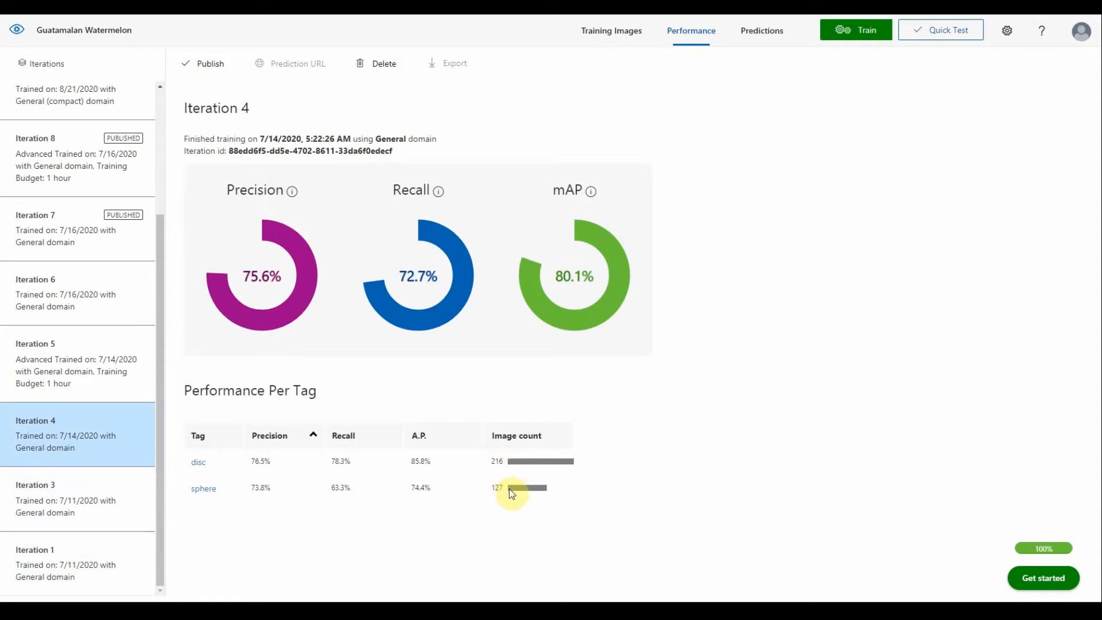
pyautogui.moveTo(79, 443)
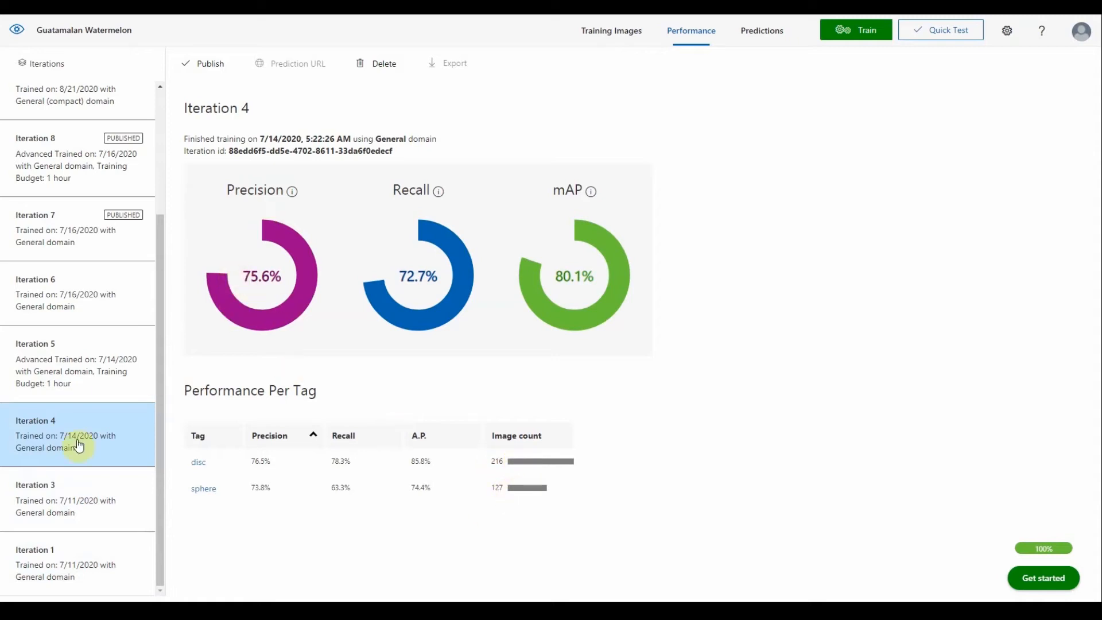
pyautogui.click(77, 361)
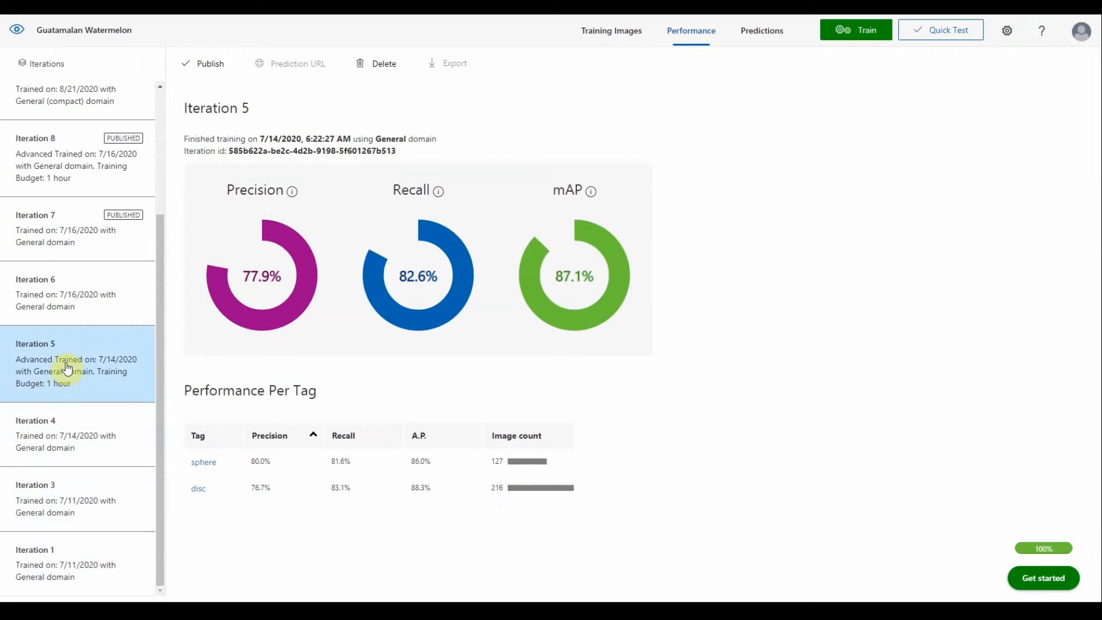
pyautogui.click(66, 288)
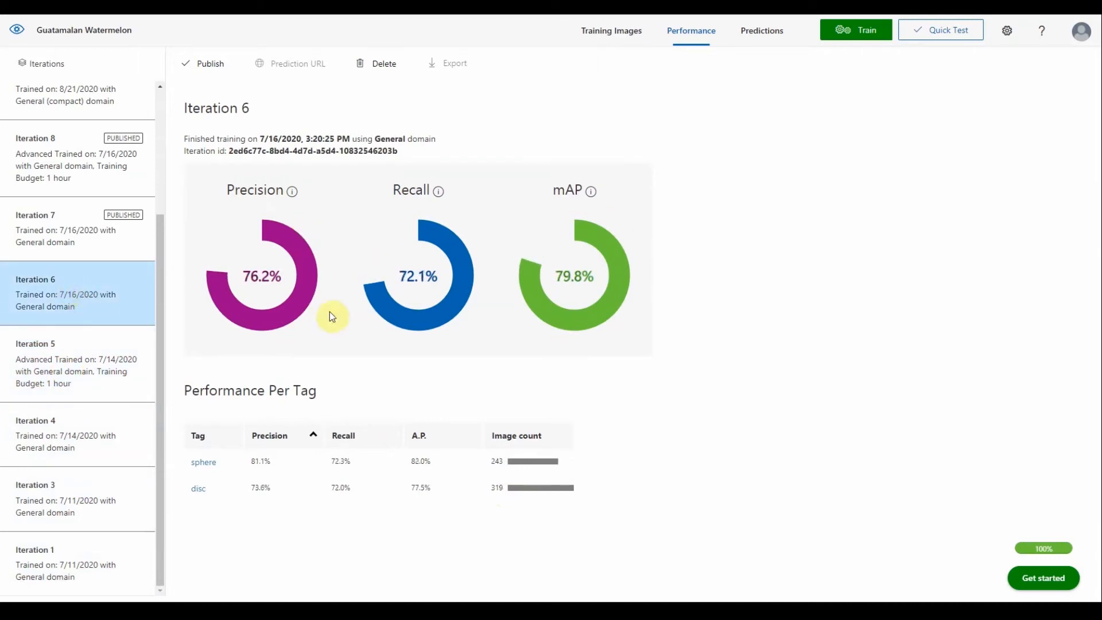
pyautogui.click(77, 361)
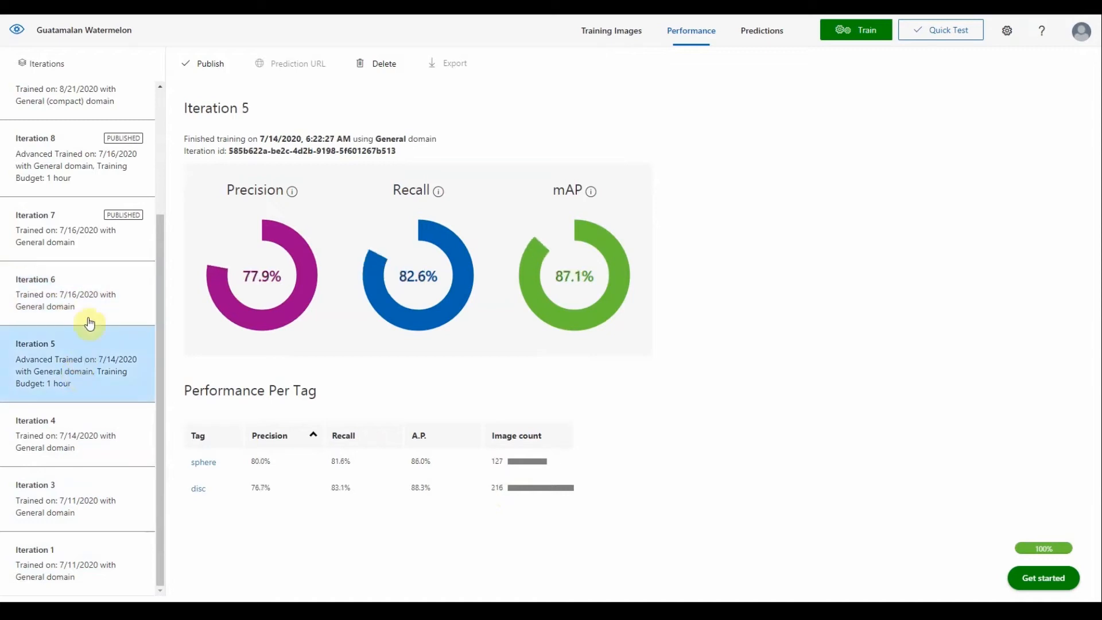
pyautogui.moveTo(204, 477)
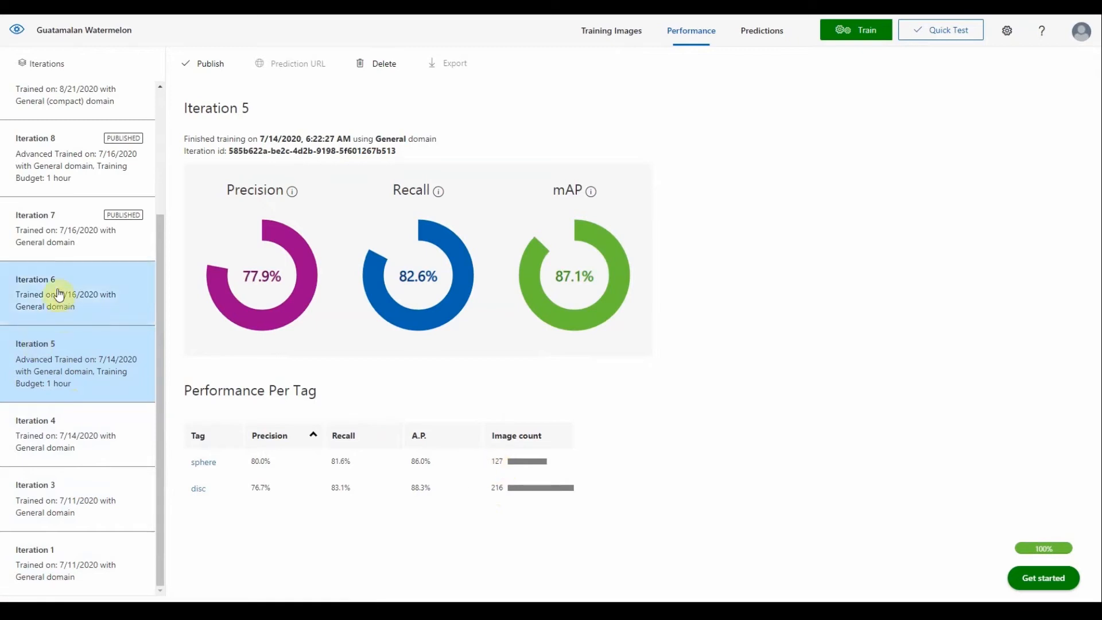
# Step: Review Iteration 6 again, then the published Iterations 7 and 8
pyautogui.click(63, 292)
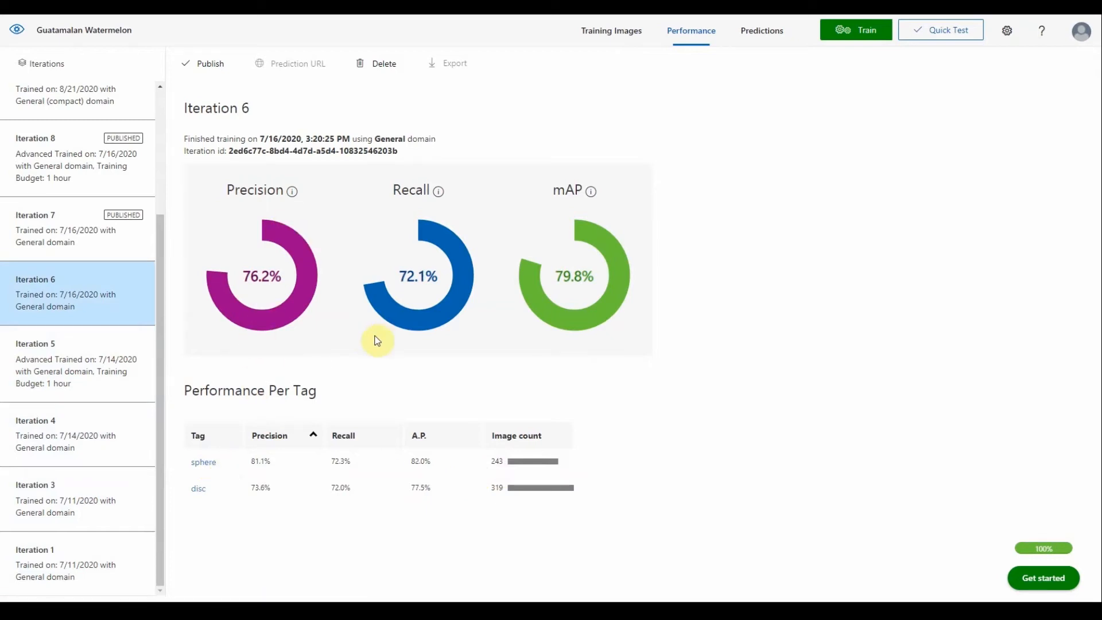
pyautogui.moveTo(361, 358)
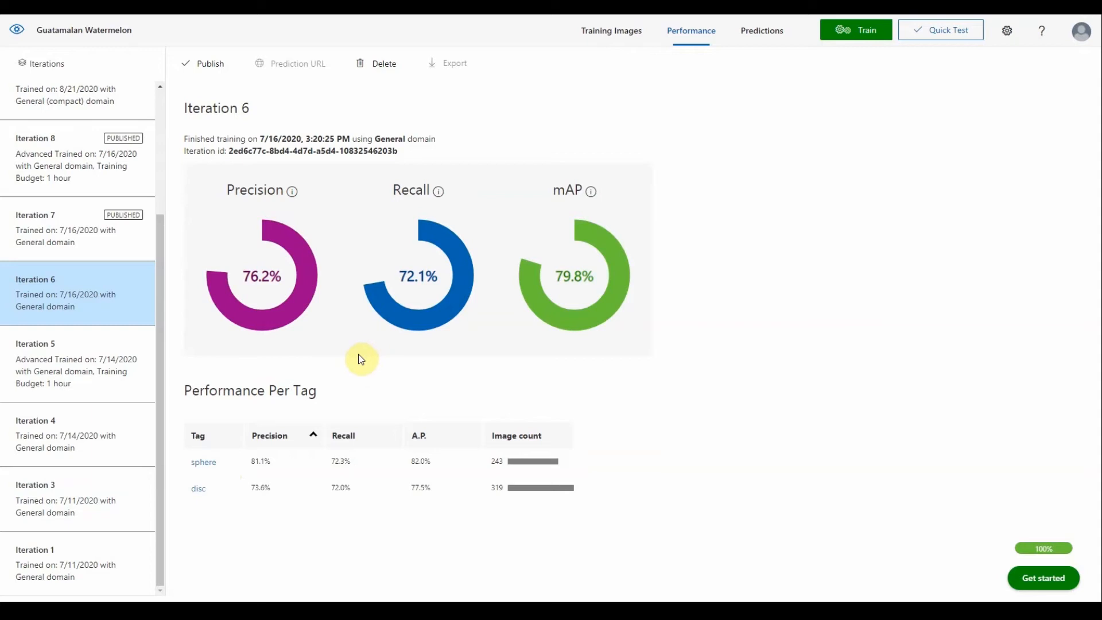
pyautogui.moveTo(354, 403)
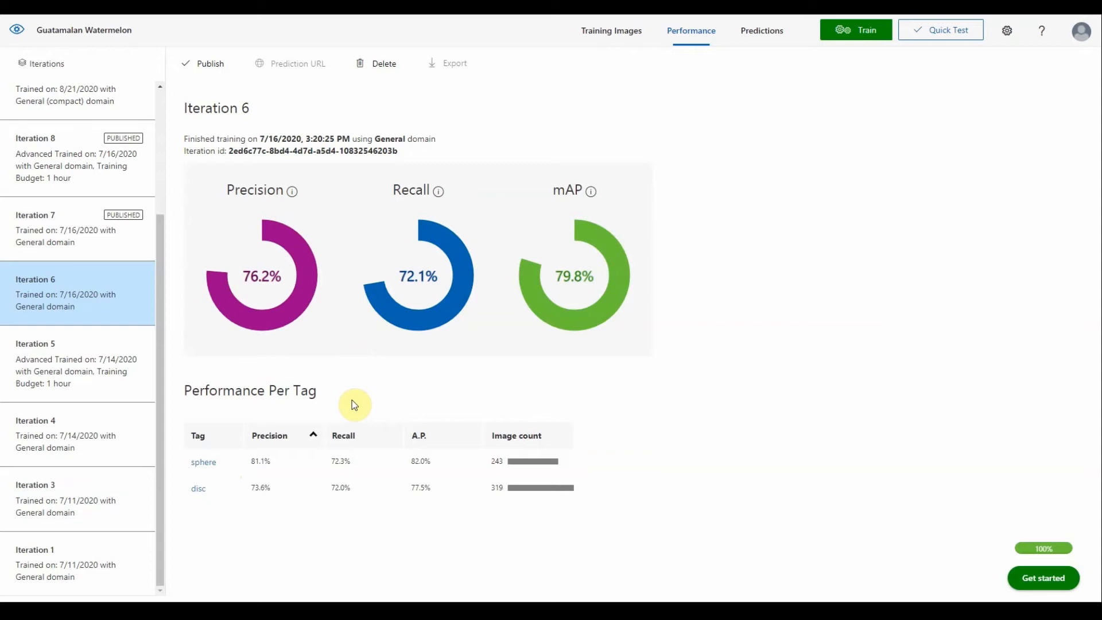
pyautogui.click(36, 369)
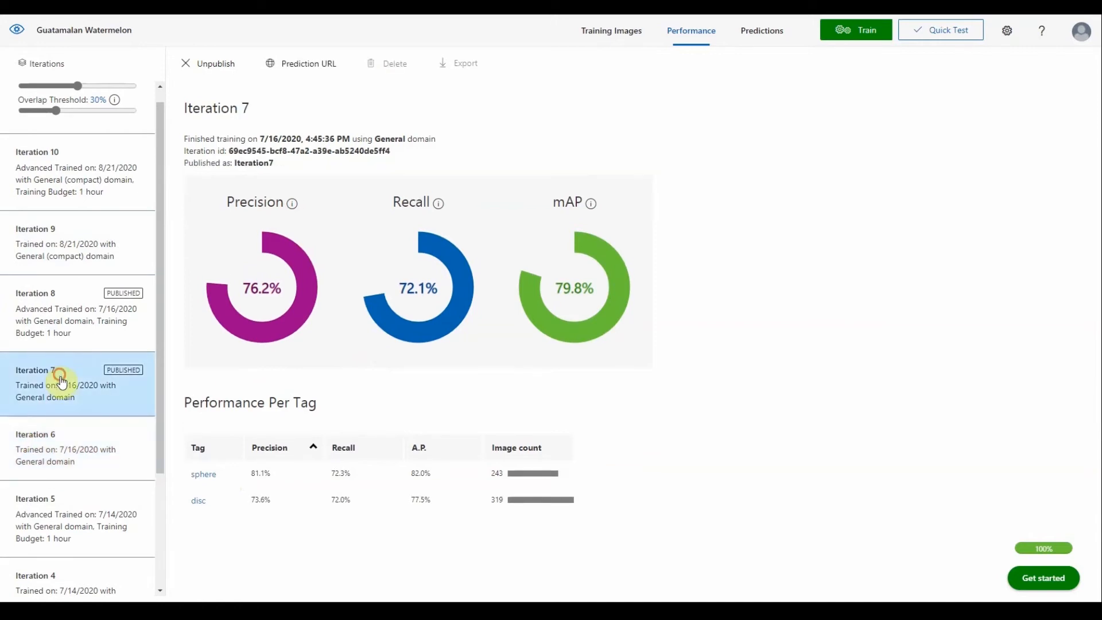
pyautogui.click(63, 312)
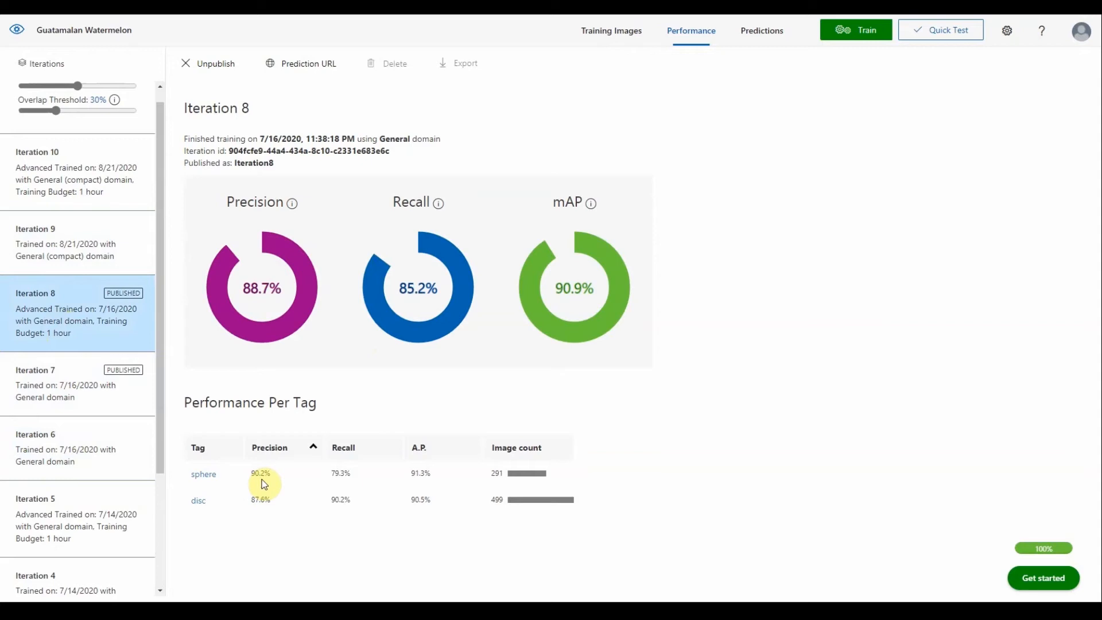
pyautogui.moveTo(245, 493)
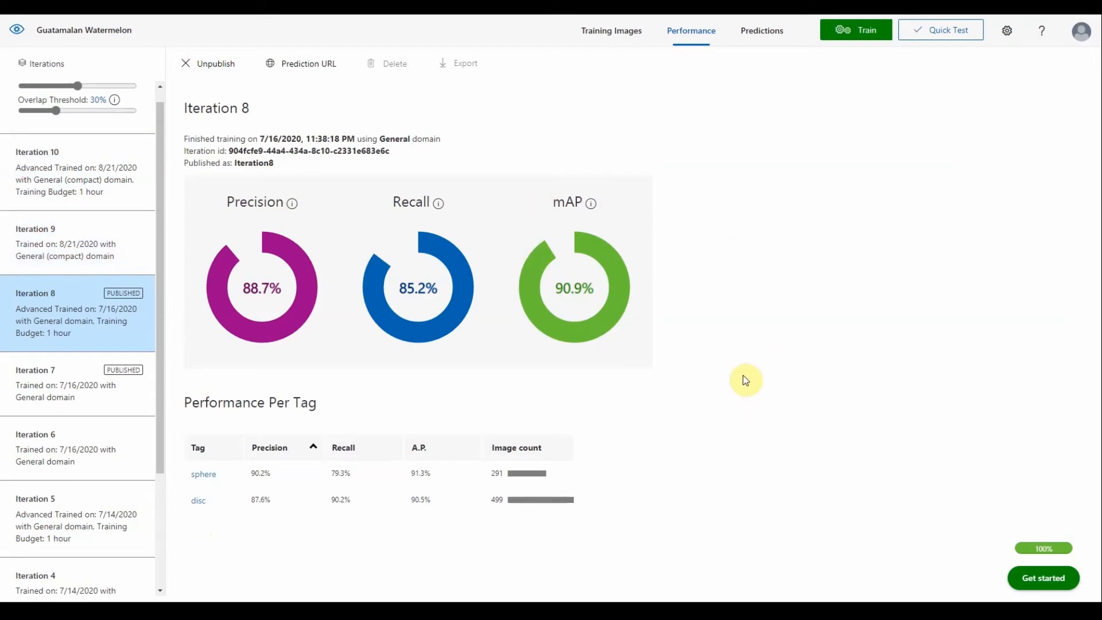
# Step: Highlight Iteration 8's General training domain on the performance page
pyautogui.doubleClick(390, 139)
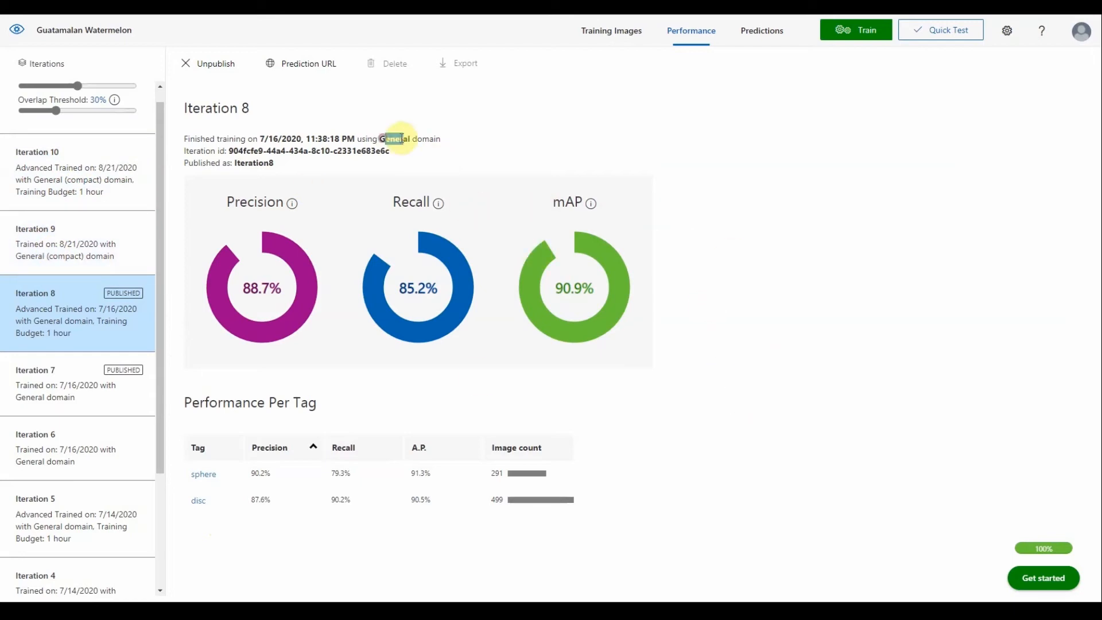
pyautogui.tripleClick(309, 139)
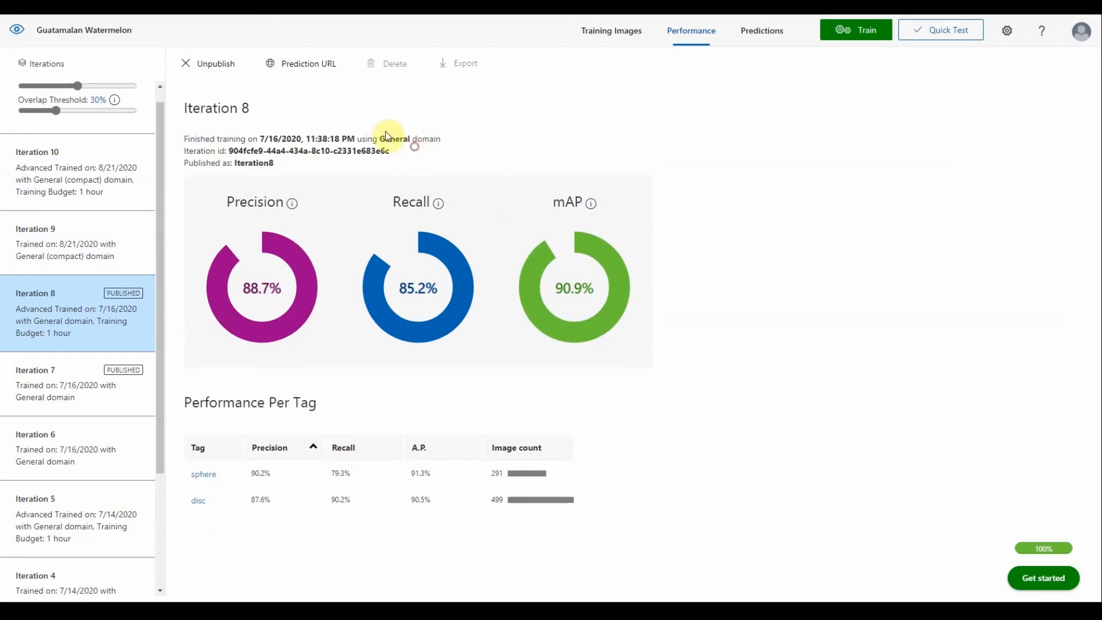
pyautogui.doubleClick(394, 139)
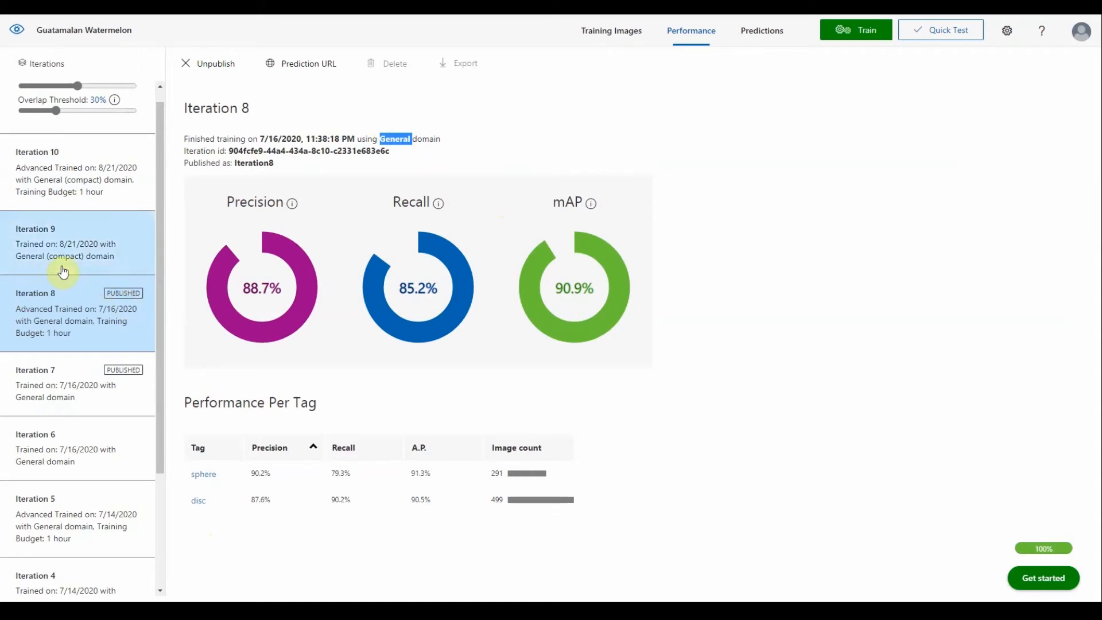
pyautogui.moveTo(123, 228)
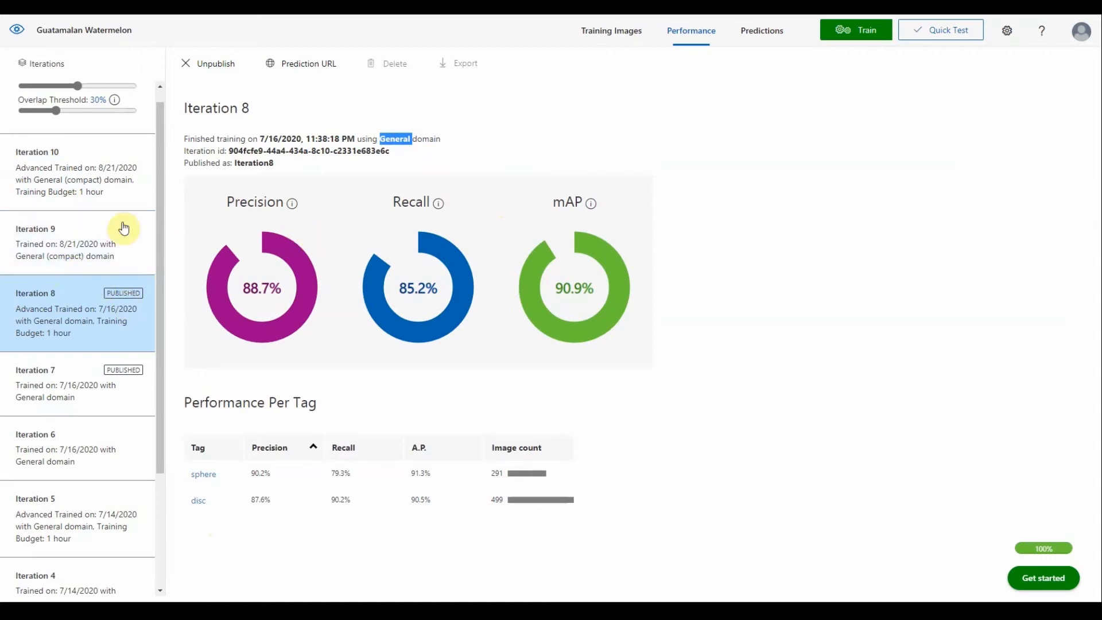
pyautogui.moveTo(157, 236)
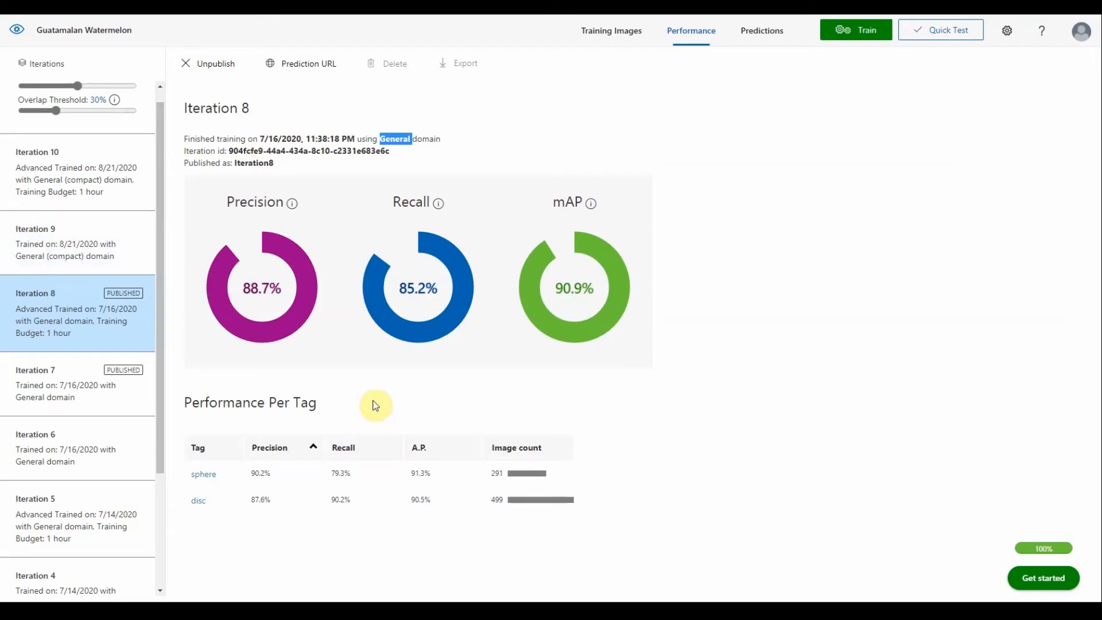
pyautogui.moveTo(490, 497)
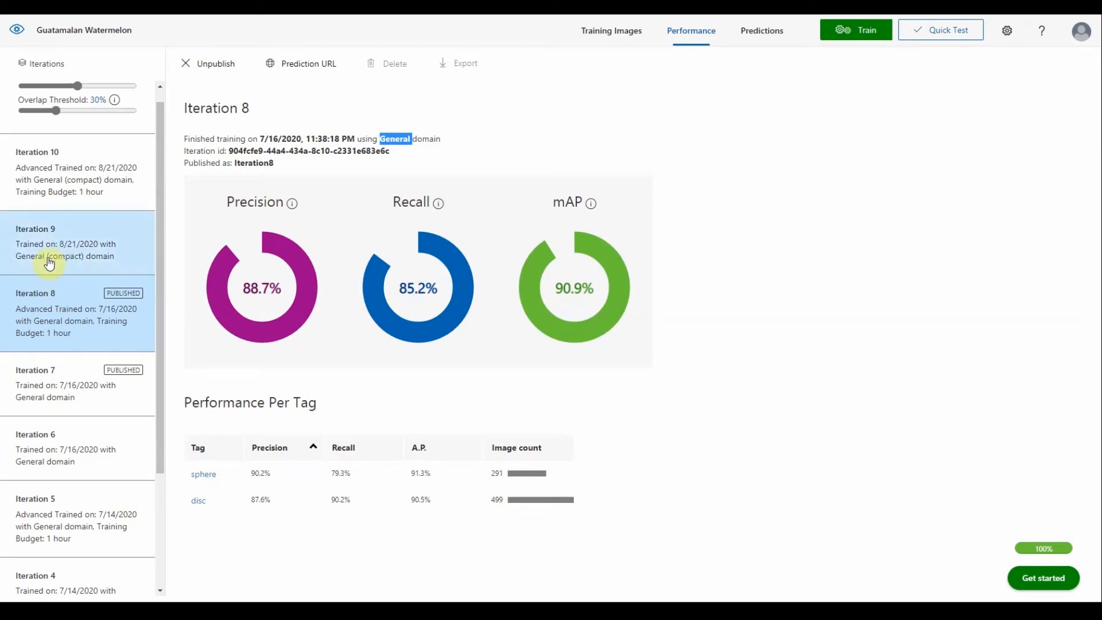
# Step: Show Iteration 9's General (compact) performance results
pyautogui.click(67, 242)
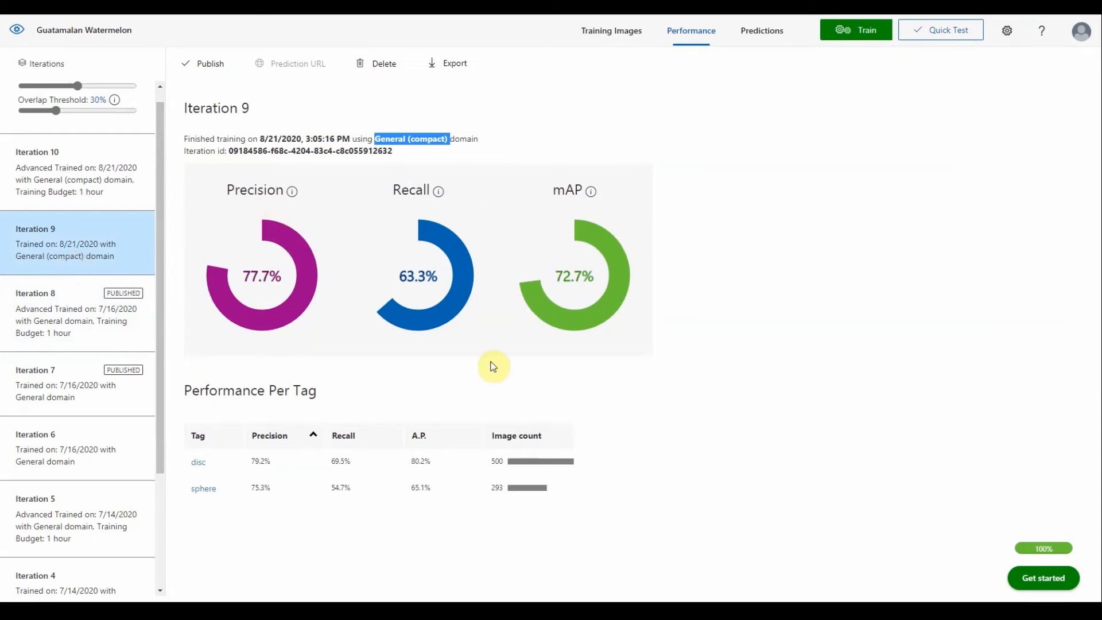
pyautogui.moveTo(379, 325)
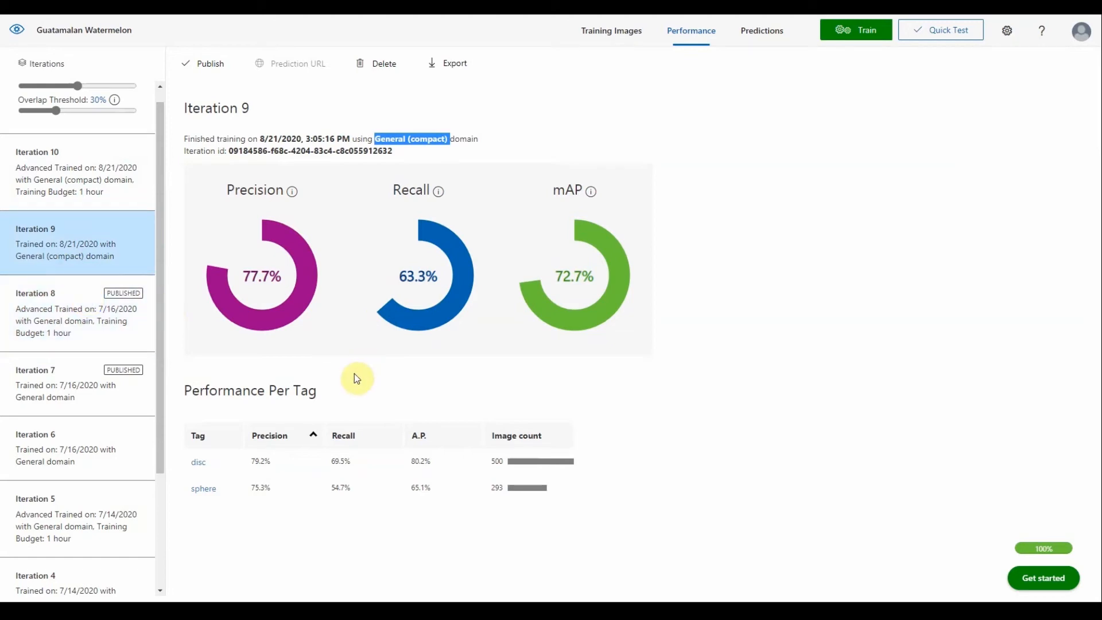
pyautogui.moveTo(377, 480)
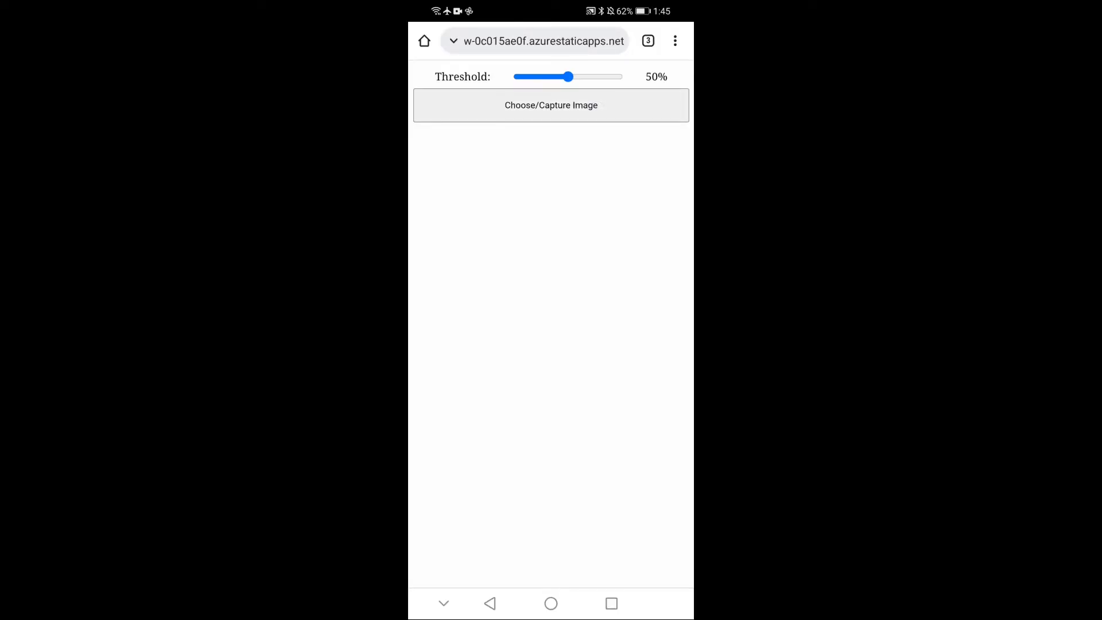
# Step: Capture a photo of the melon on the table and submit it for disc detection
pyautogui.click(551, 105)
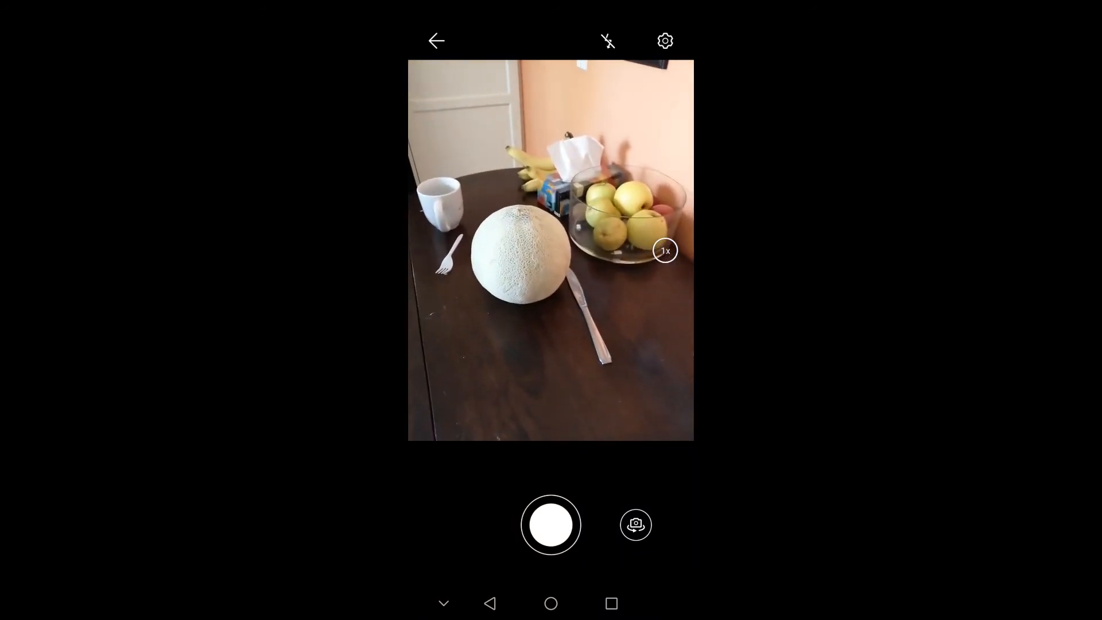
pyautogui.click(550, 525)
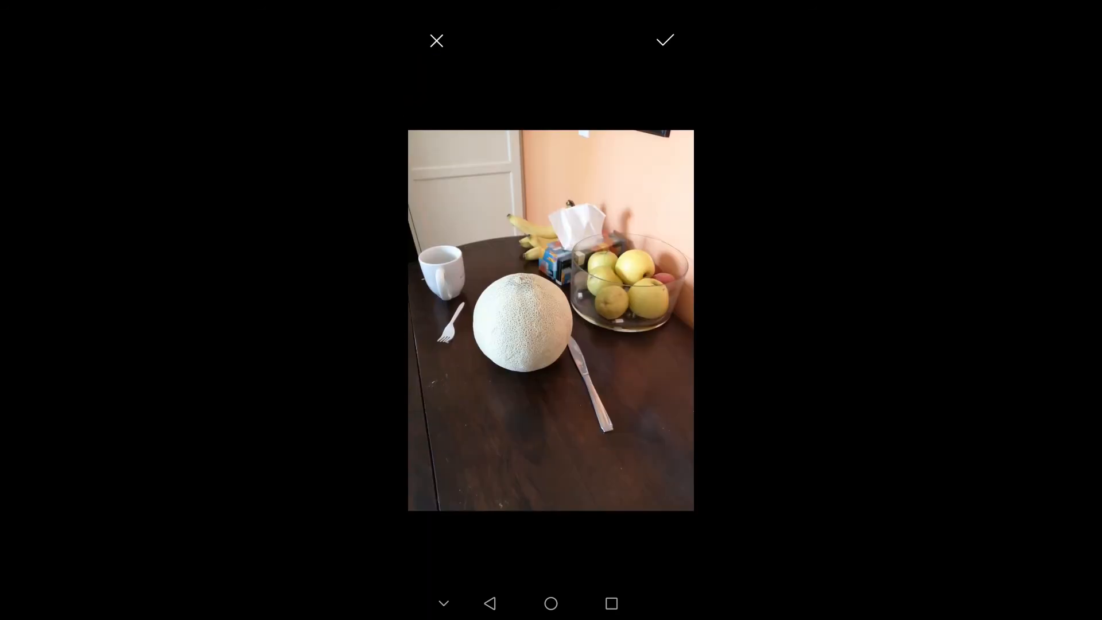
pyautogui.click(664, 41)
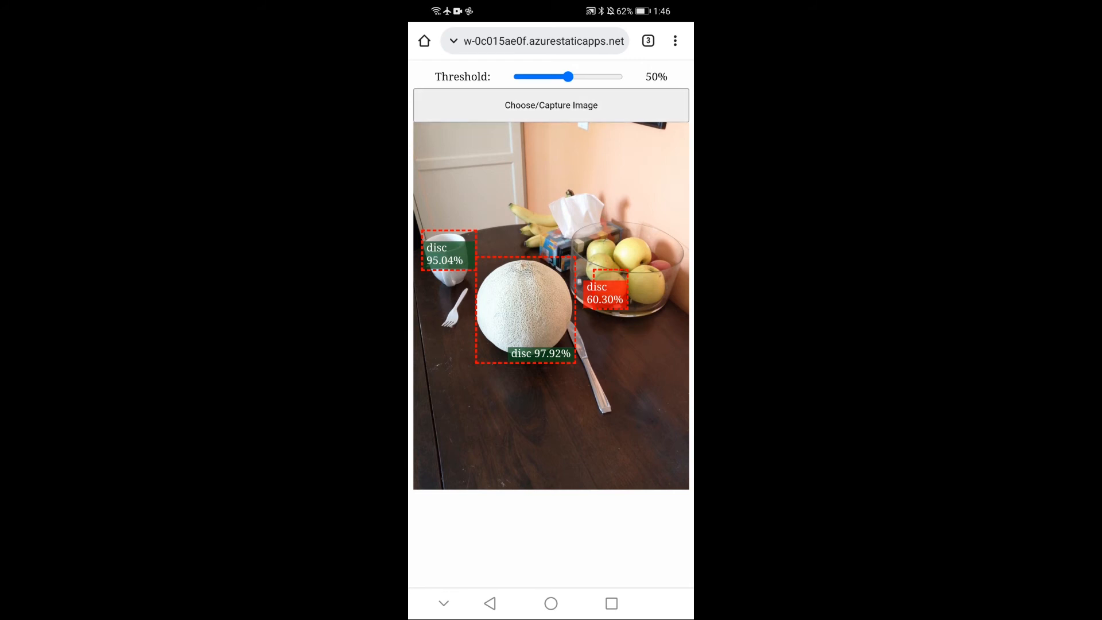
# Step: Photograph the melon with the phone camera, confirm it, and get it detected as a disc
pyautogui.click(551, 105)
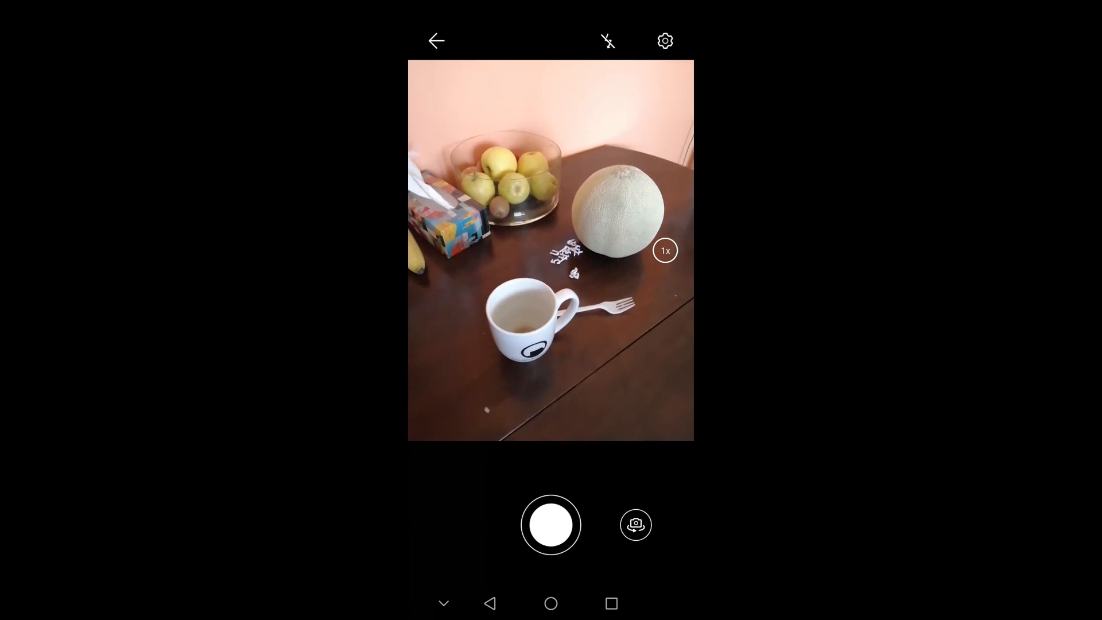
pyautogui.click(550, 525)
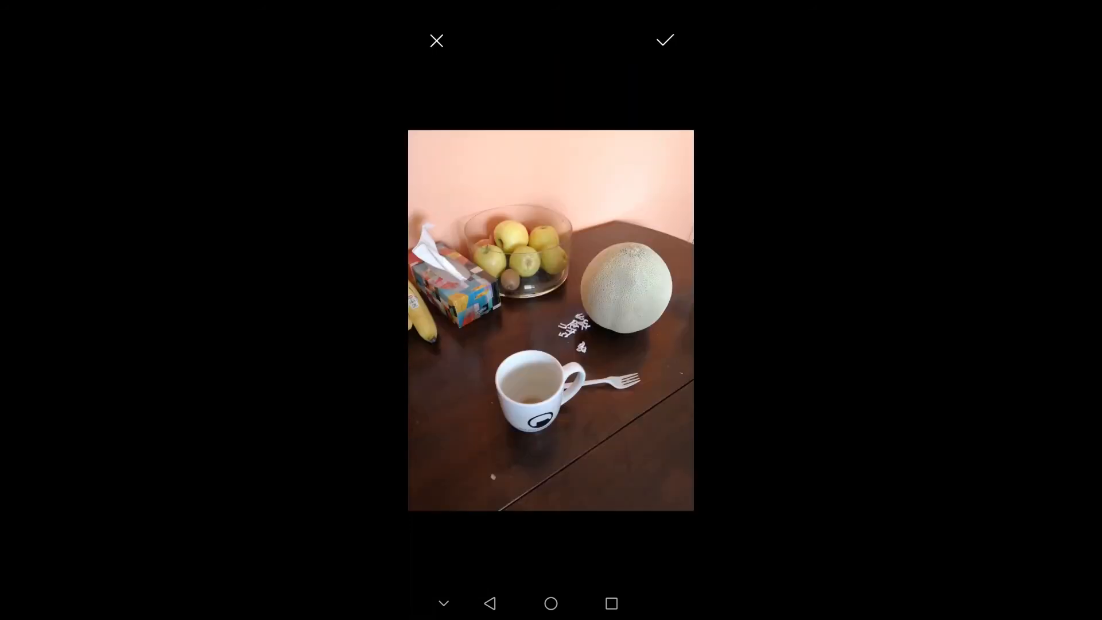
pyautogui.click(663, 40)
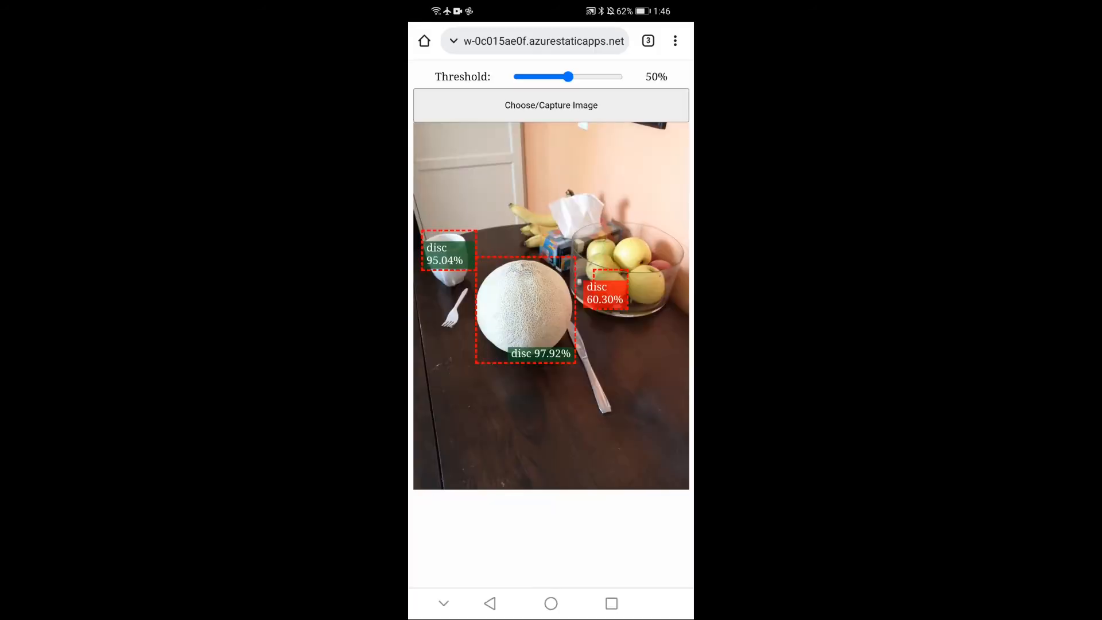
pyautogui.click(551, 104)
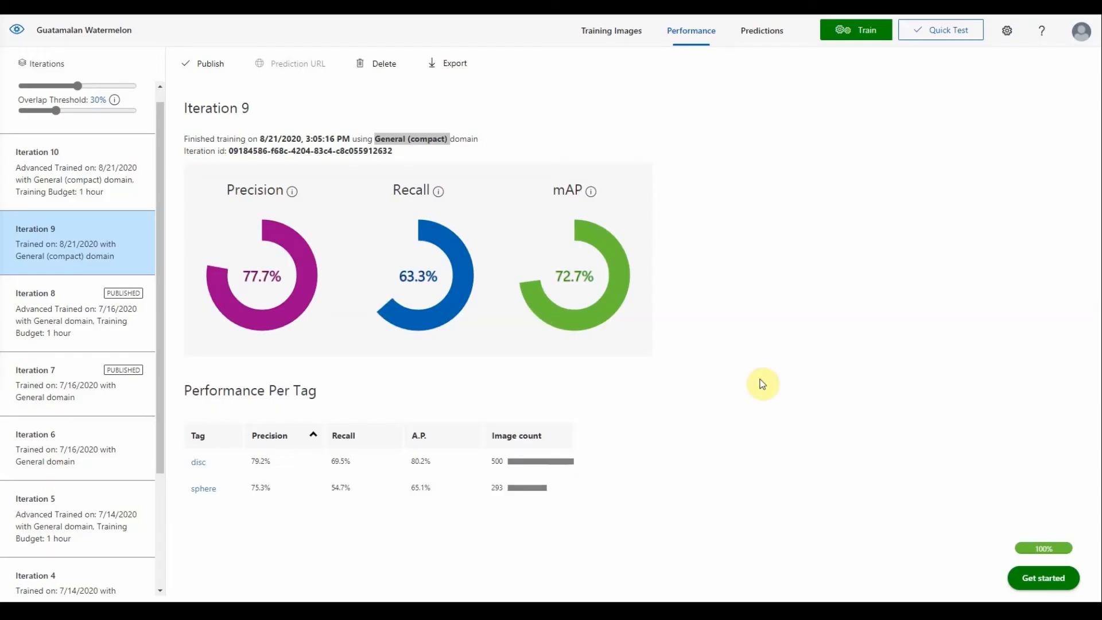
pyautogui.moveTo(796, 358)
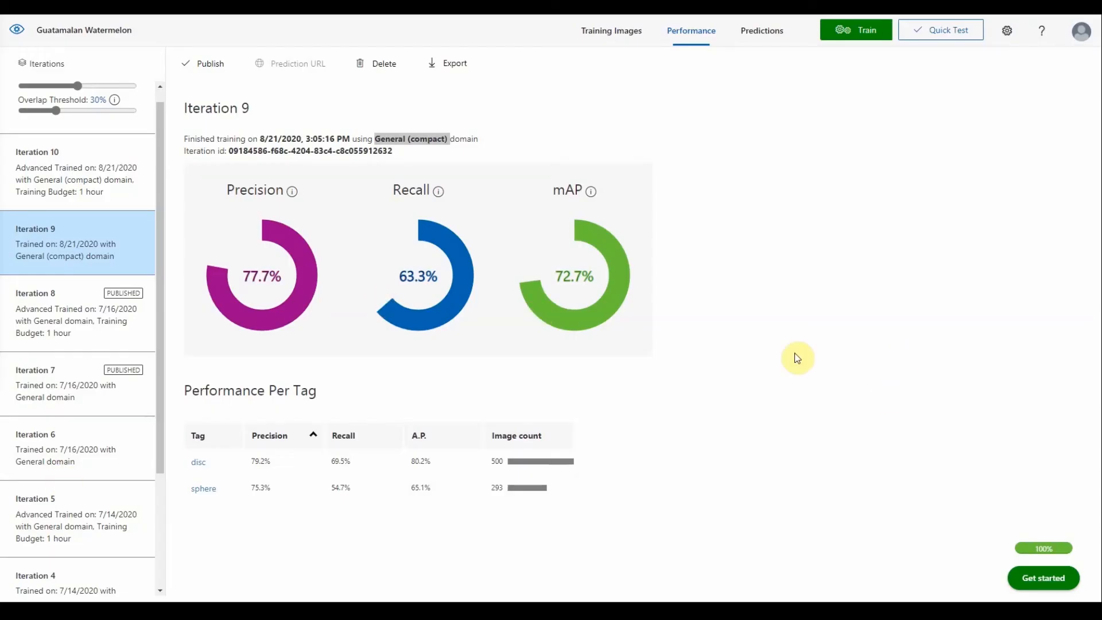
pyautogui.click(940, 30)
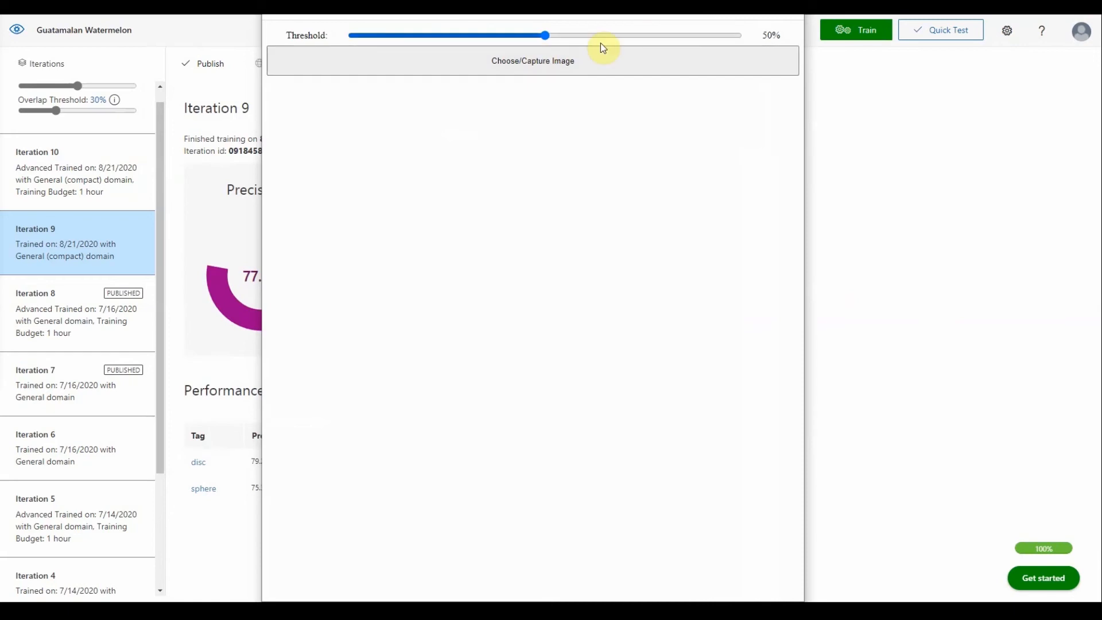
pyautogui.moveTo(540, 36)
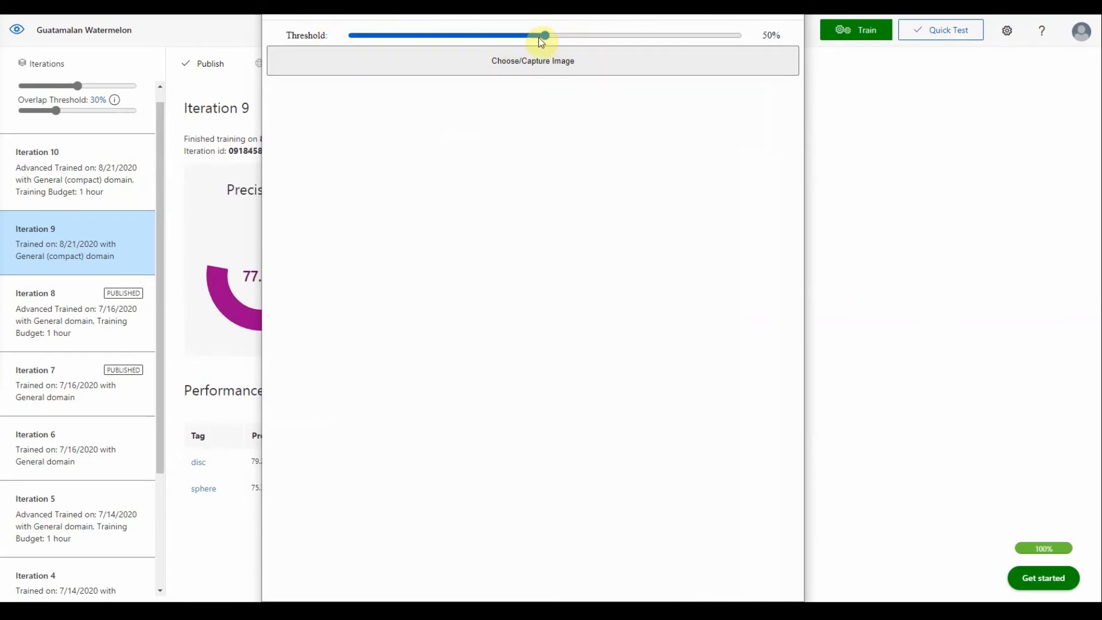
pyautogui.moveTo(511, 198)
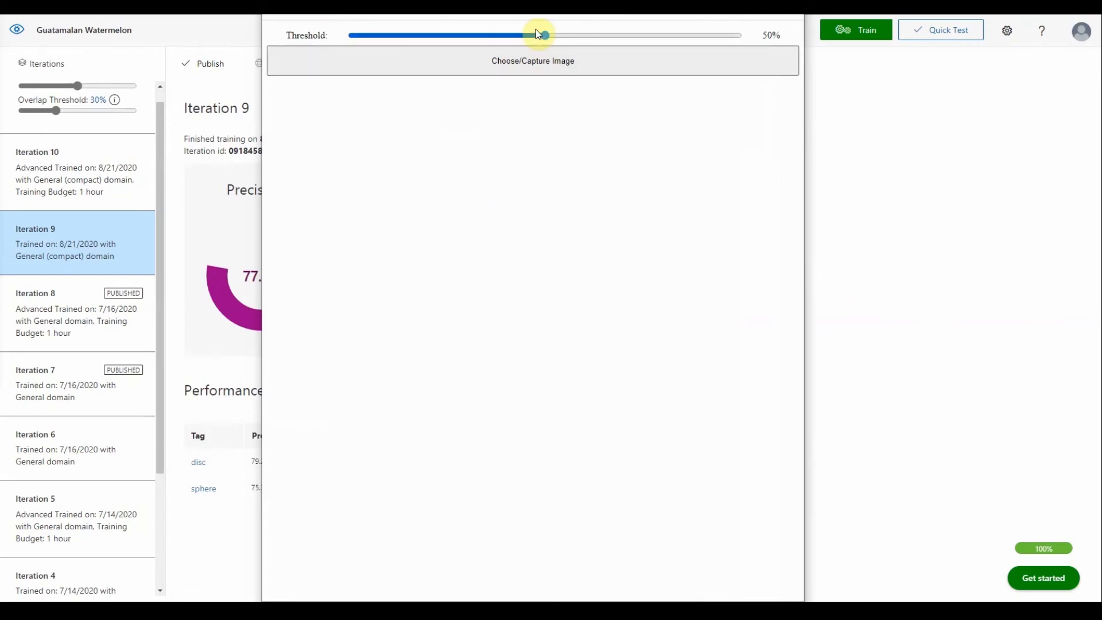
# Step: Lower the detection threshold slider from 50% down to 2%
pyautogui.moveTo(541, 34); pyautogui.dragTo(358, 36)
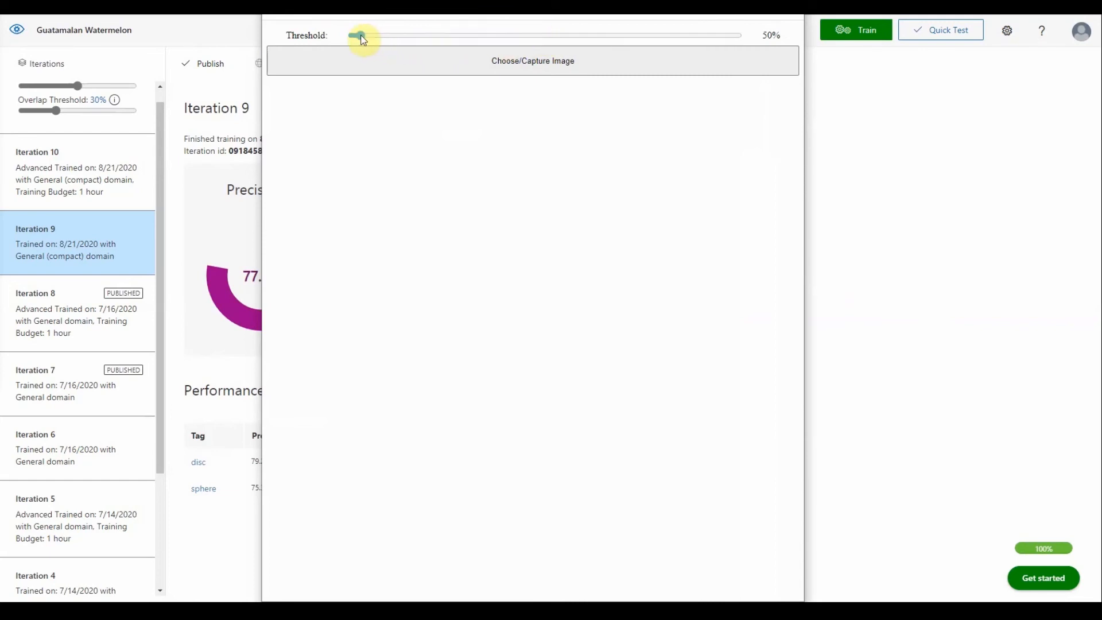
pyautogui.moveTo(359, 36); pyautogui.dragTo(356, 35)
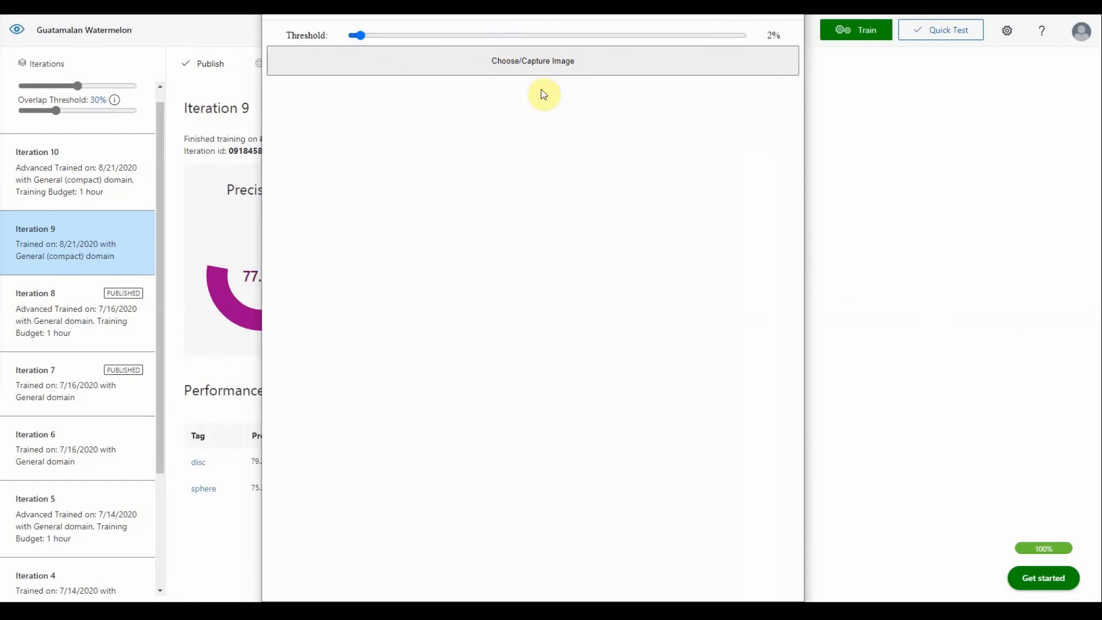
pyautogui.moveTo(534, 111)
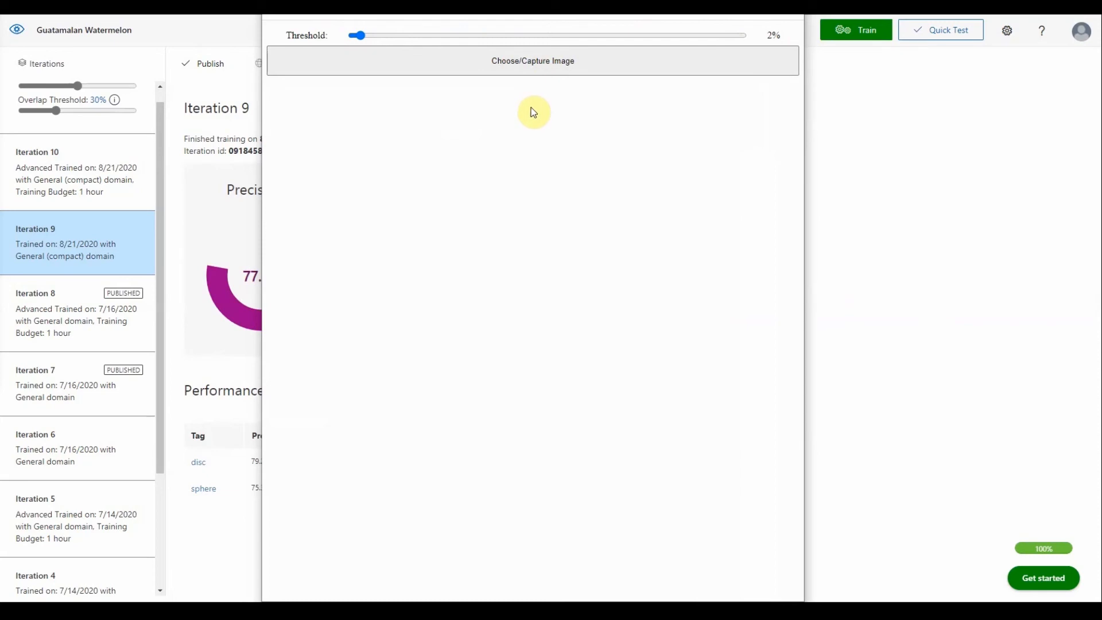
# Step: Load watermelonTest.jpg, yielding many low-confidence sphere and disc boxes
pyautogui.click(531, 61)
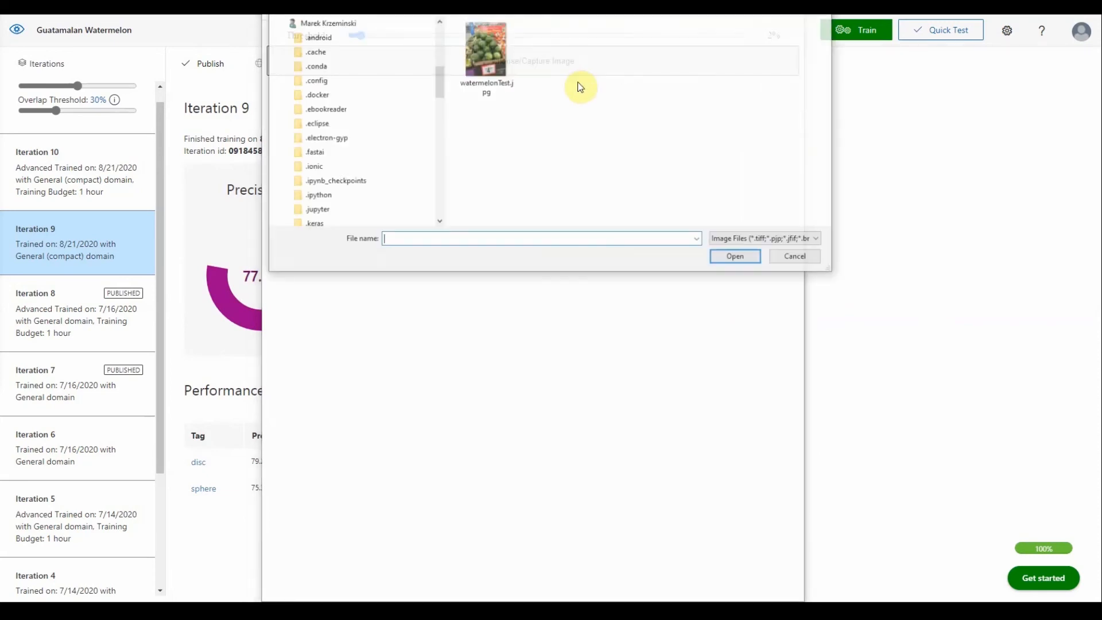
pyautogui.click(486, 47)
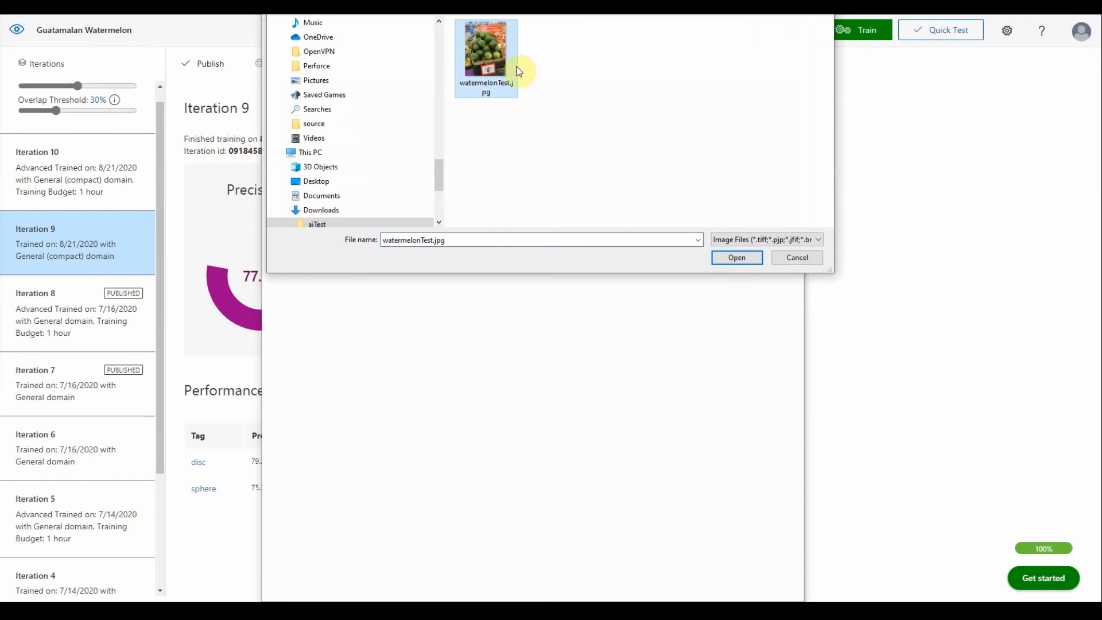
pyautogui.moveTo(551, 117)
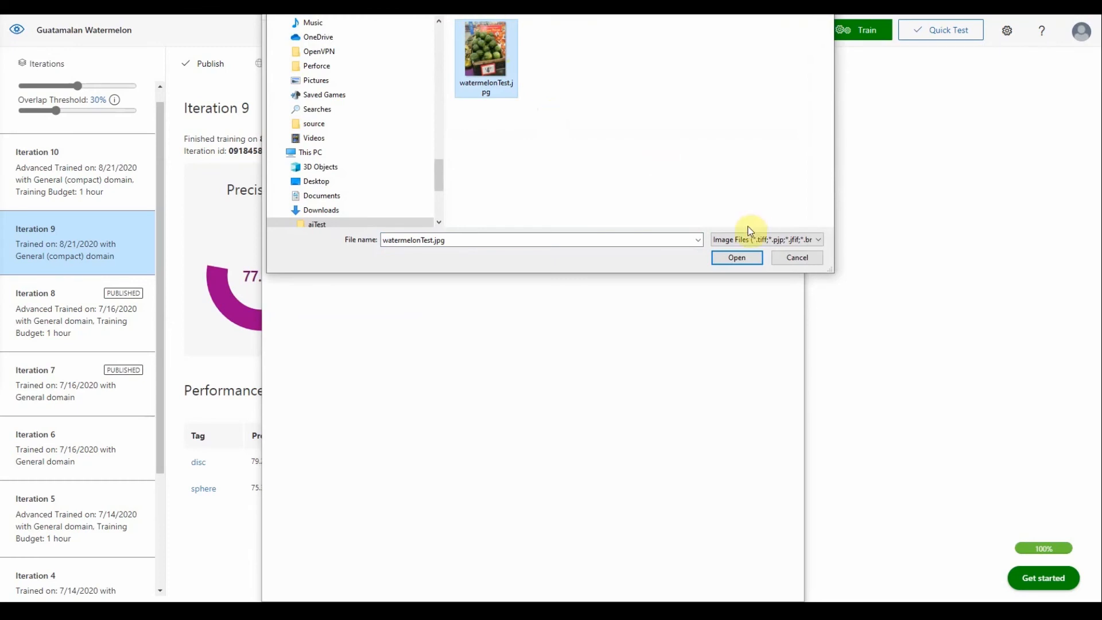
pyautogui.click(735, 257)
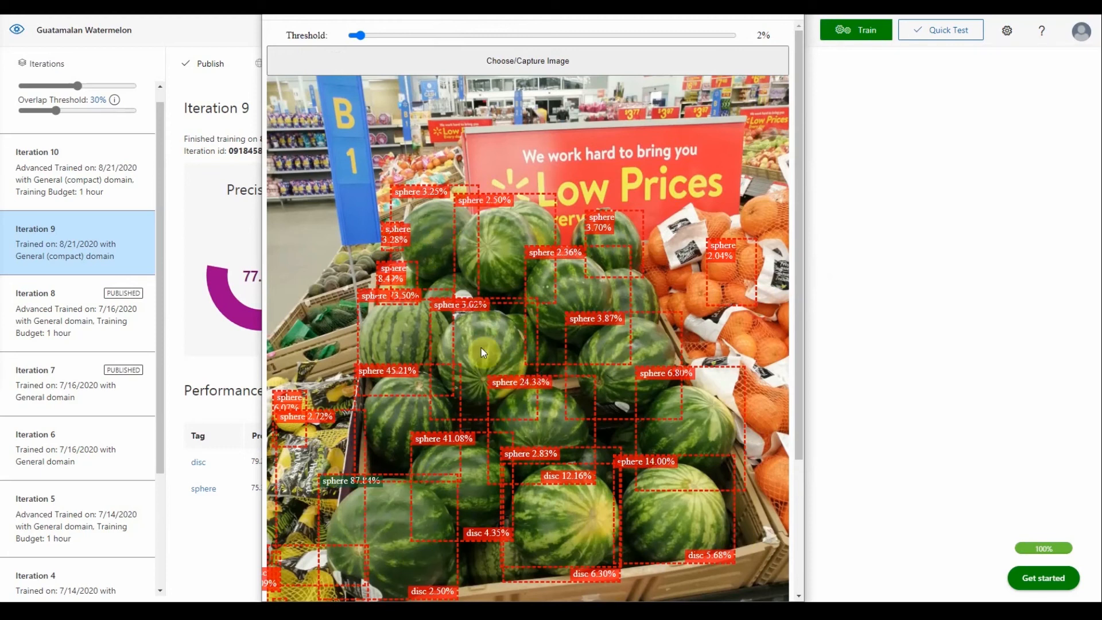
pyautogui.moveTo(549, 465)
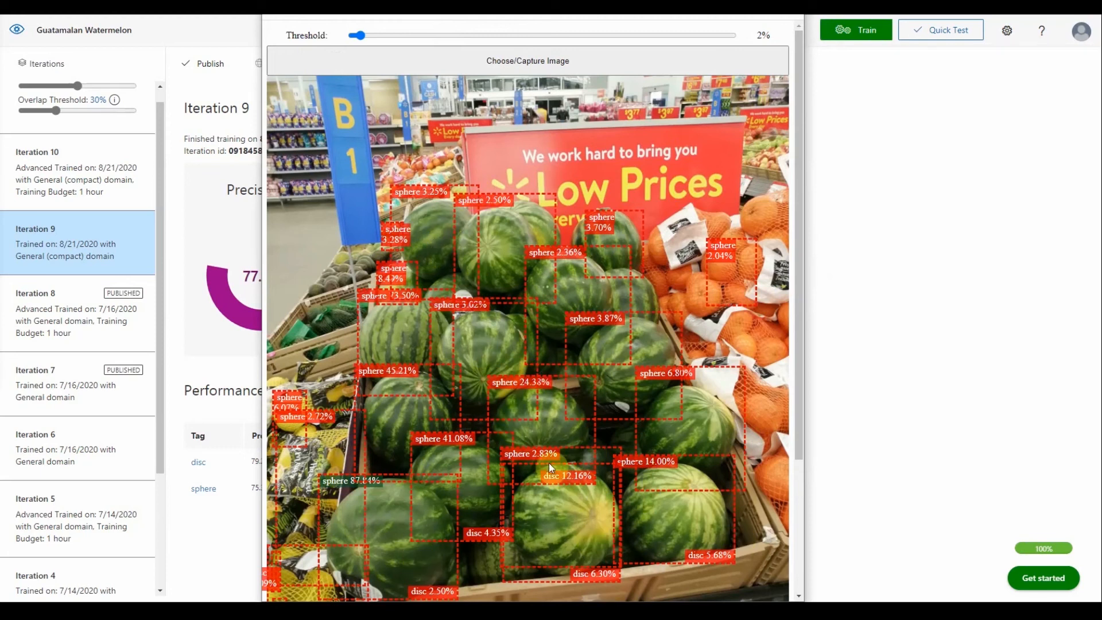
# Step: Raise the threshold to 18%, leaving five sphere boxes from 24.38% to 87.84%
pyautogui.moveTo(356, 36); pyautogui.dragTo(380, 36)
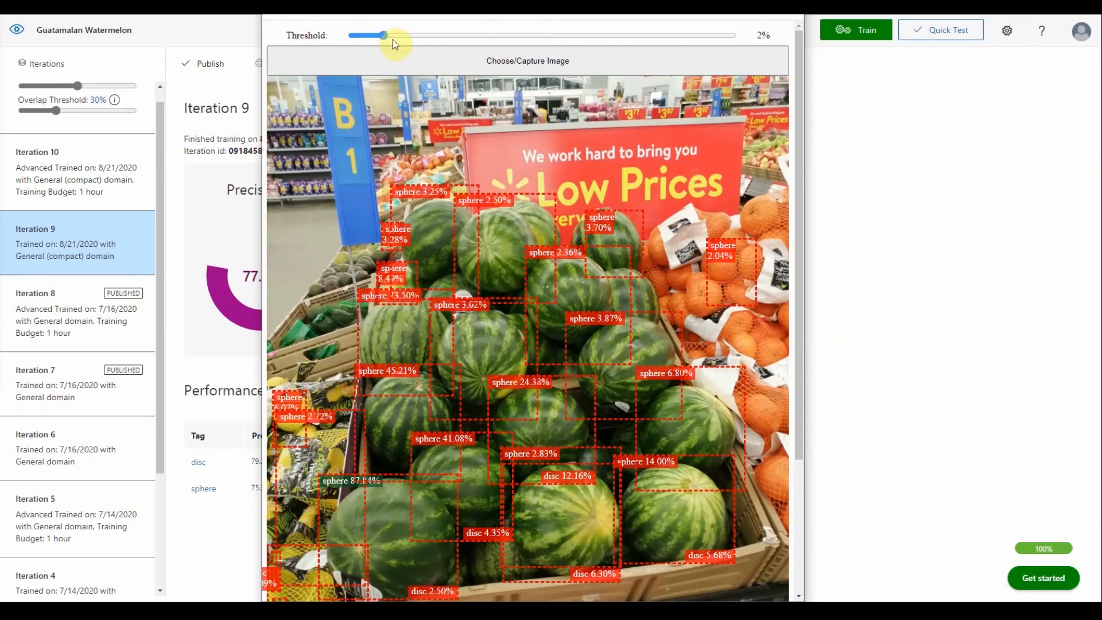
pyautogui.moveTo(381, 36); pyautogui.dragTo(418, 36)
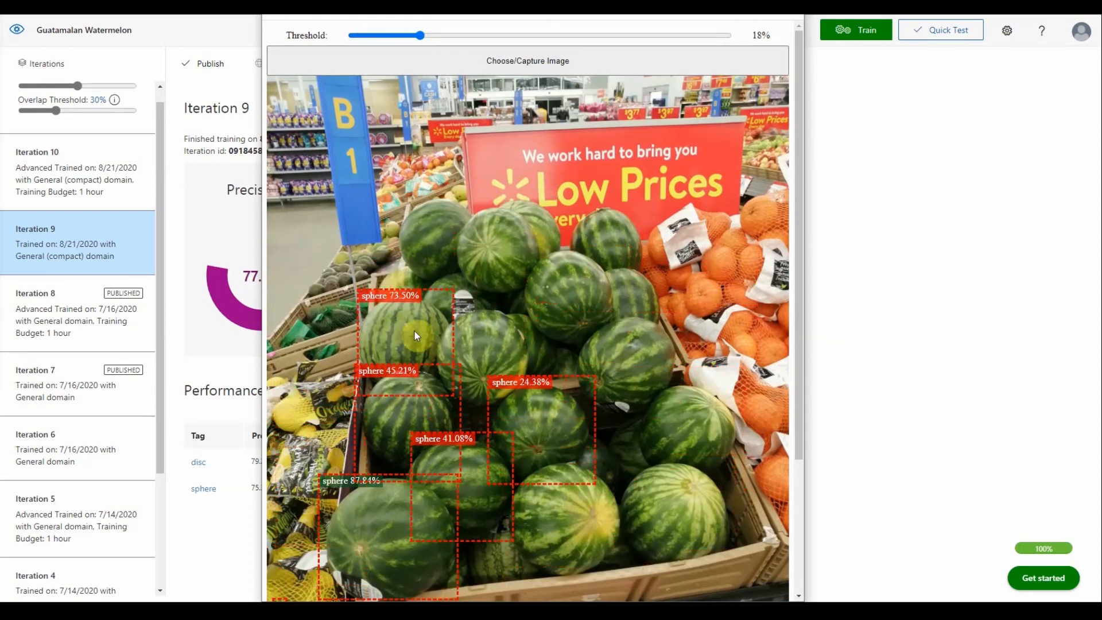
pyautogui.moveTo(397, 311)
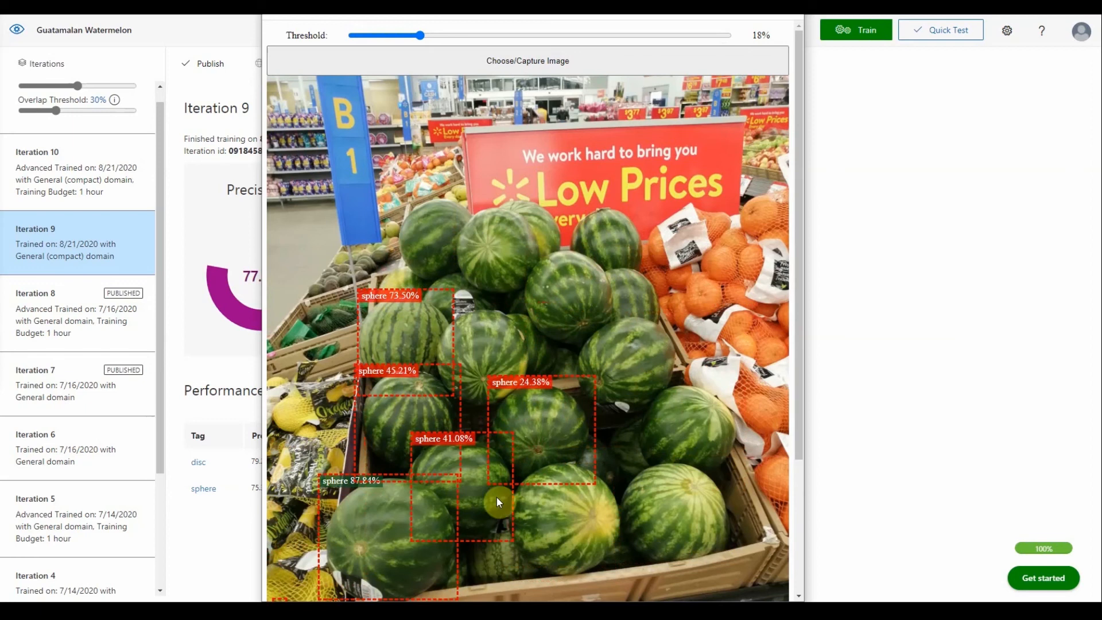
pyautogui.moveTo(374, 549)
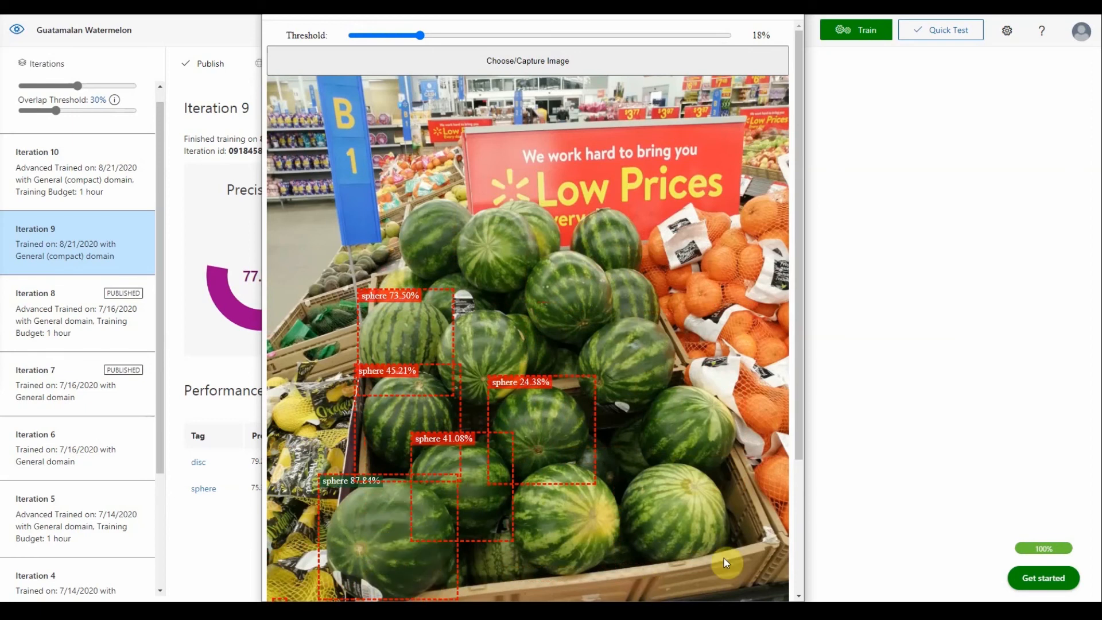
pyautogui.moveTo(731, 508)
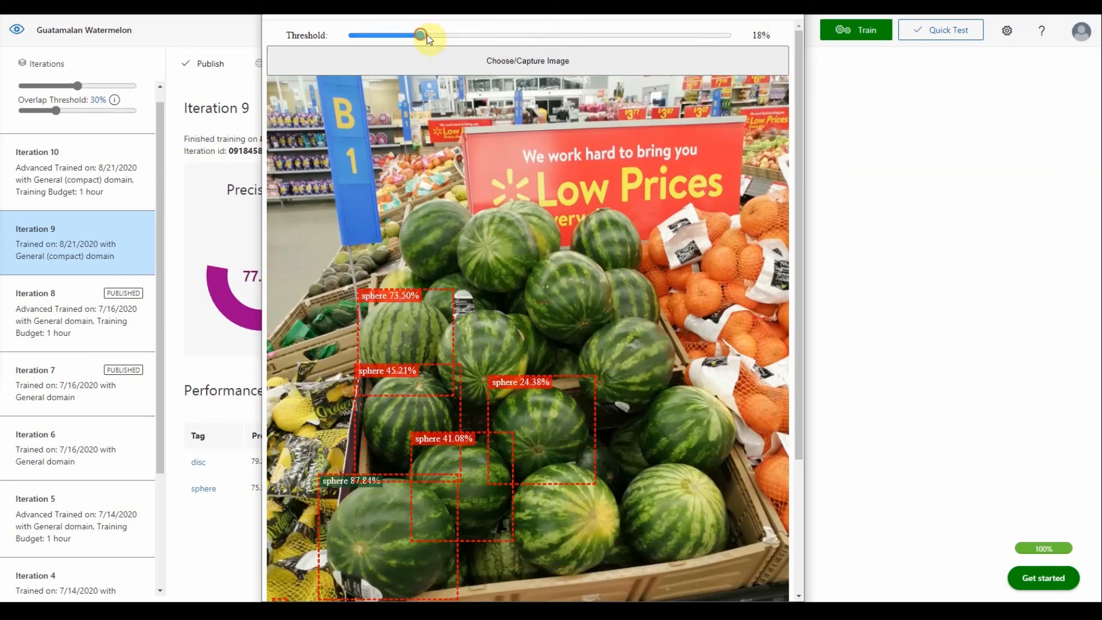
# Step: Raise the threshold to 49% then 82%, keeping only the 87.84% sphere box
pyautogui.moveTo(422, 35); pyautogui.dragTo(539, 36)
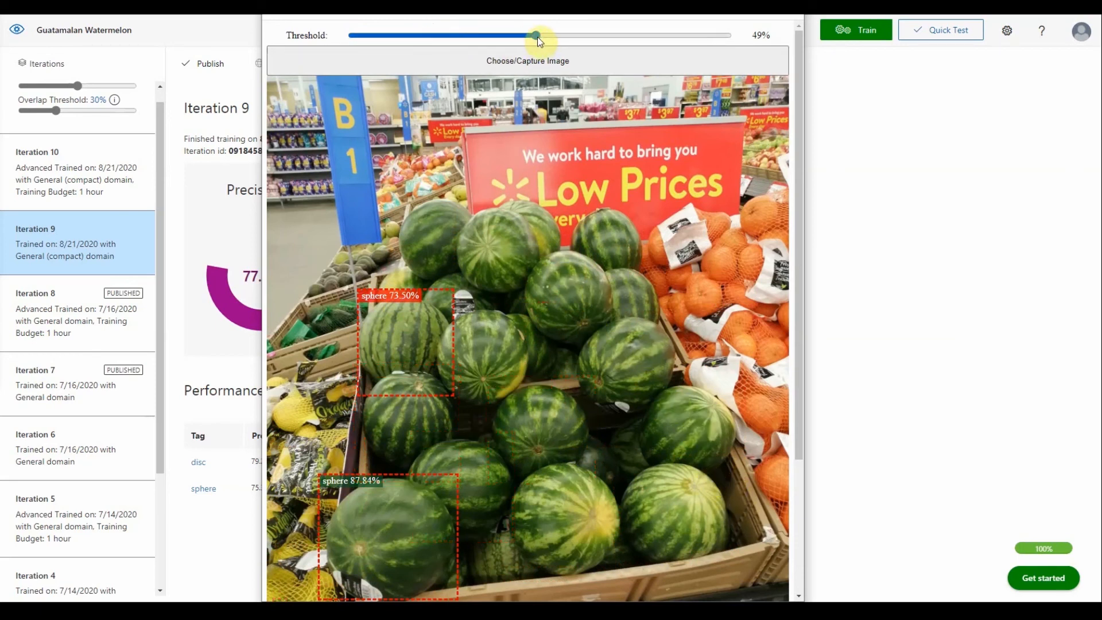
pyautogui.moveTo(537, 36); pyautogui.dragTo(622, 36)
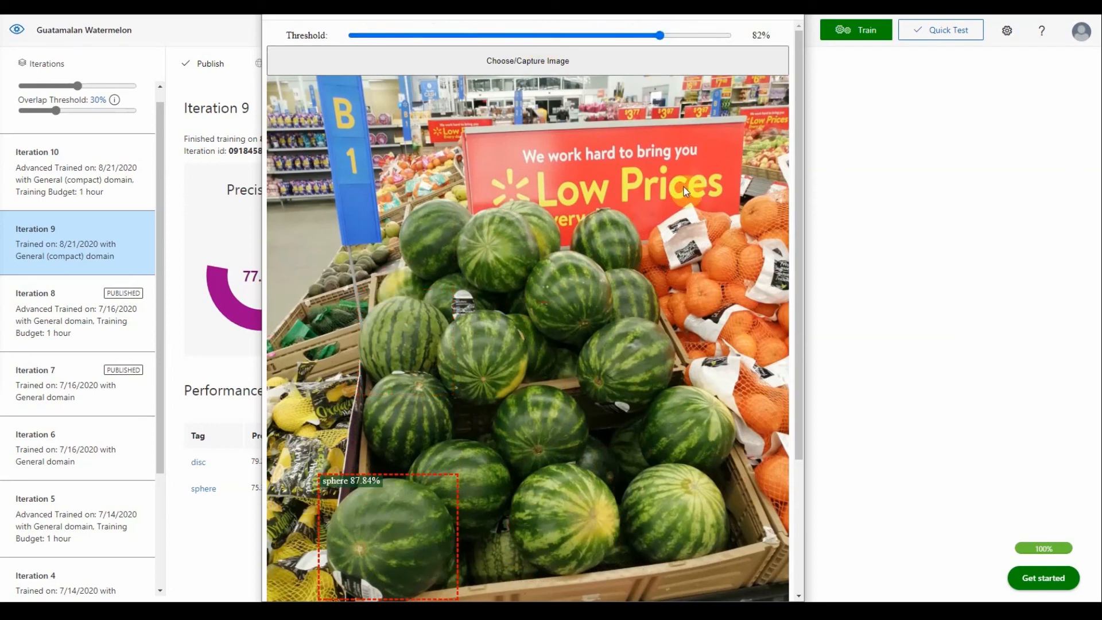
pyautogui.moveTo(678, 195)
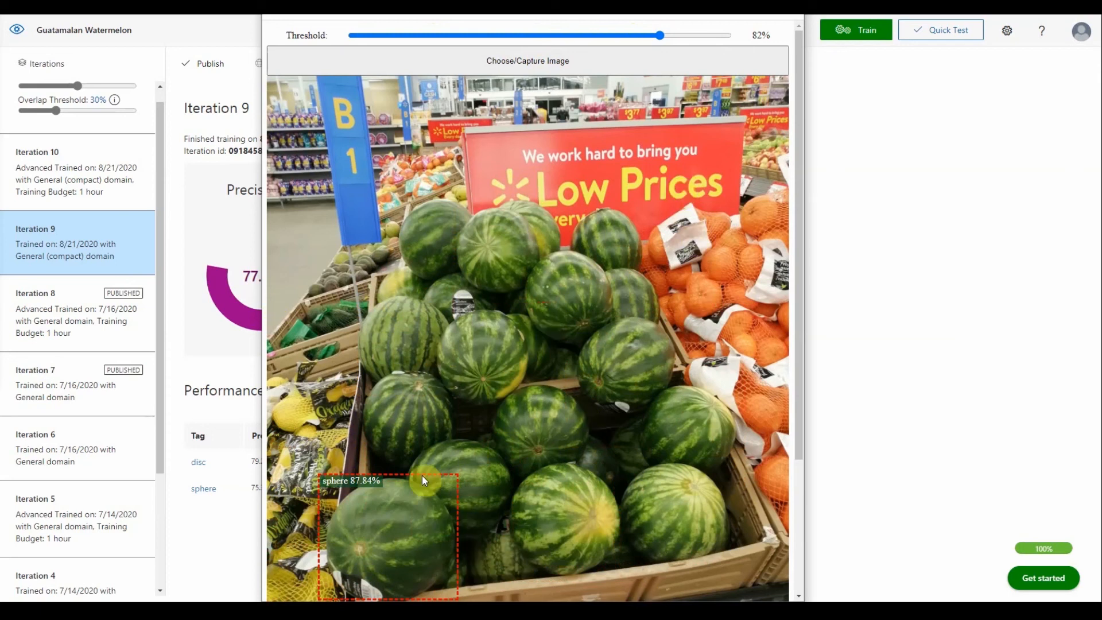
pyautogui.moveTo(371, 593)
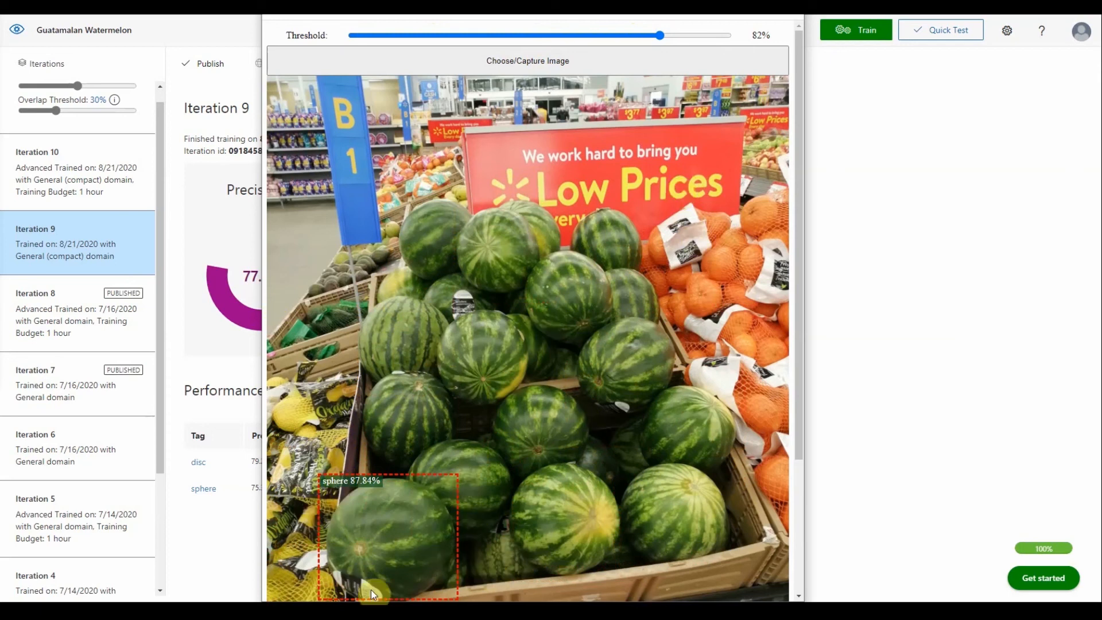
pyautogui.moveTo(470, 531)
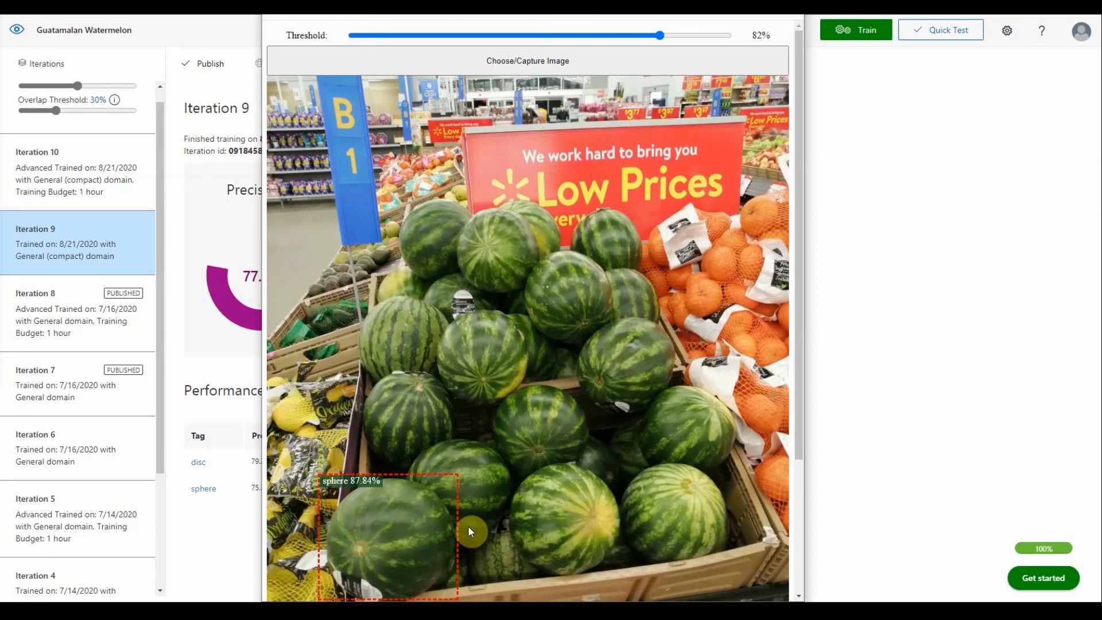
pyautogui.moveTo(724, 479)
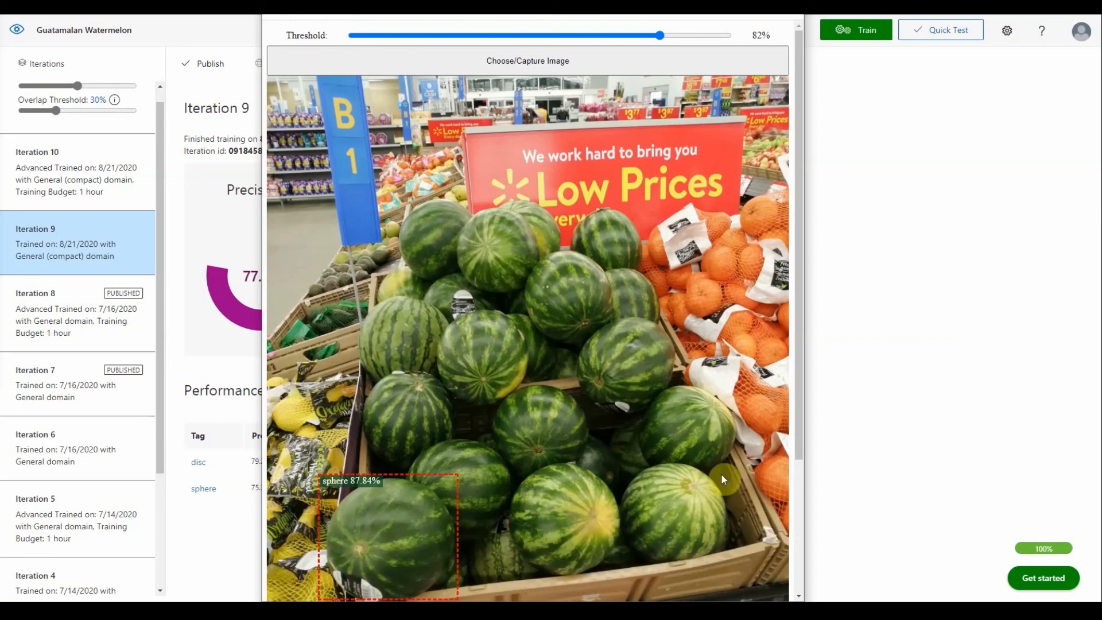
pyautogui.moveTo(596, 174)
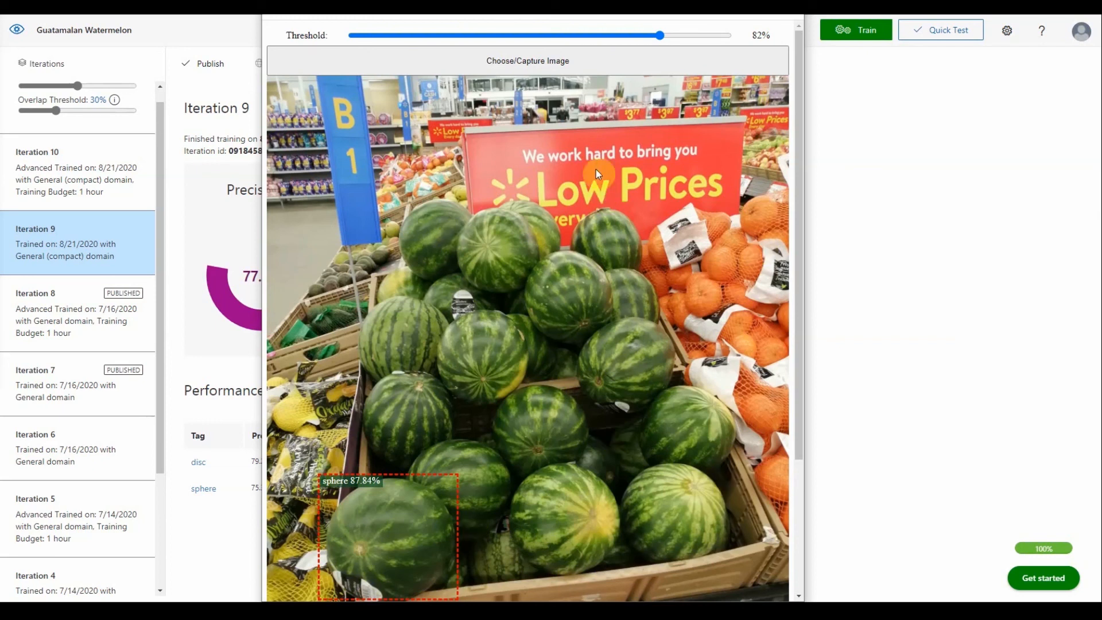
pyautogui.moveTo(526, 61)
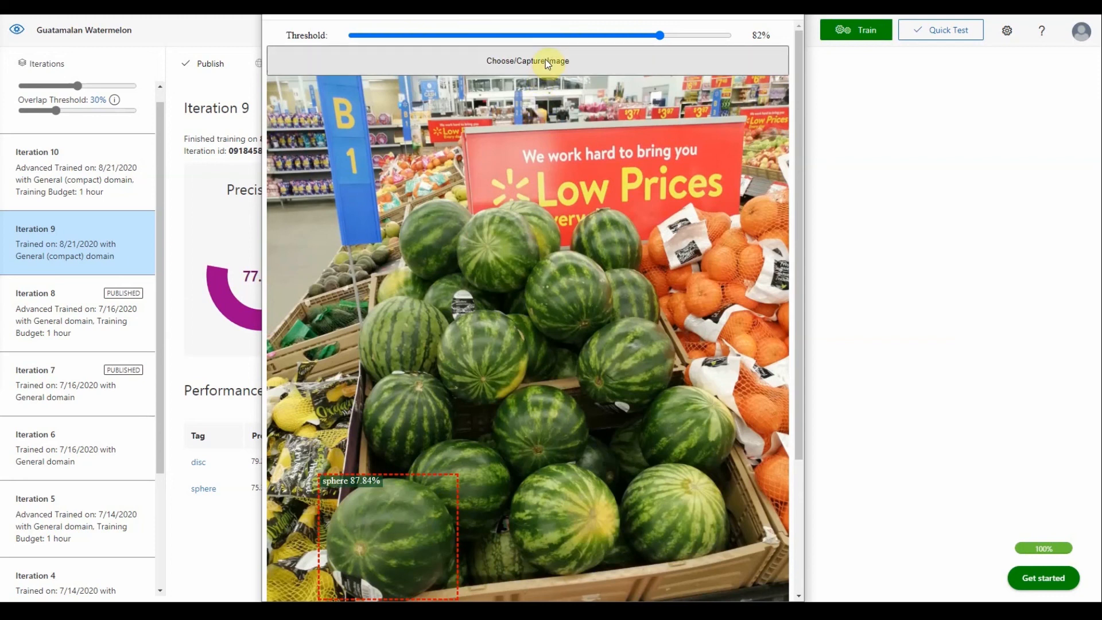
pyautogui.moveTo(592, 364)
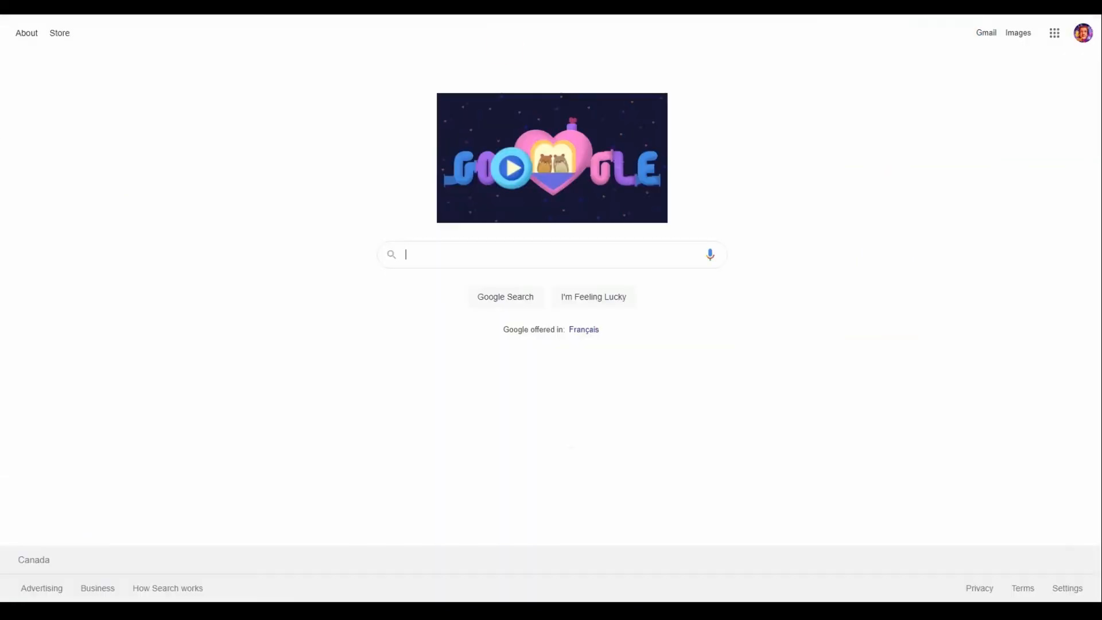
# Step: Search Google images for balls and open the Wikimedia 'Group of balls' photo
pyautogui.write('balls')
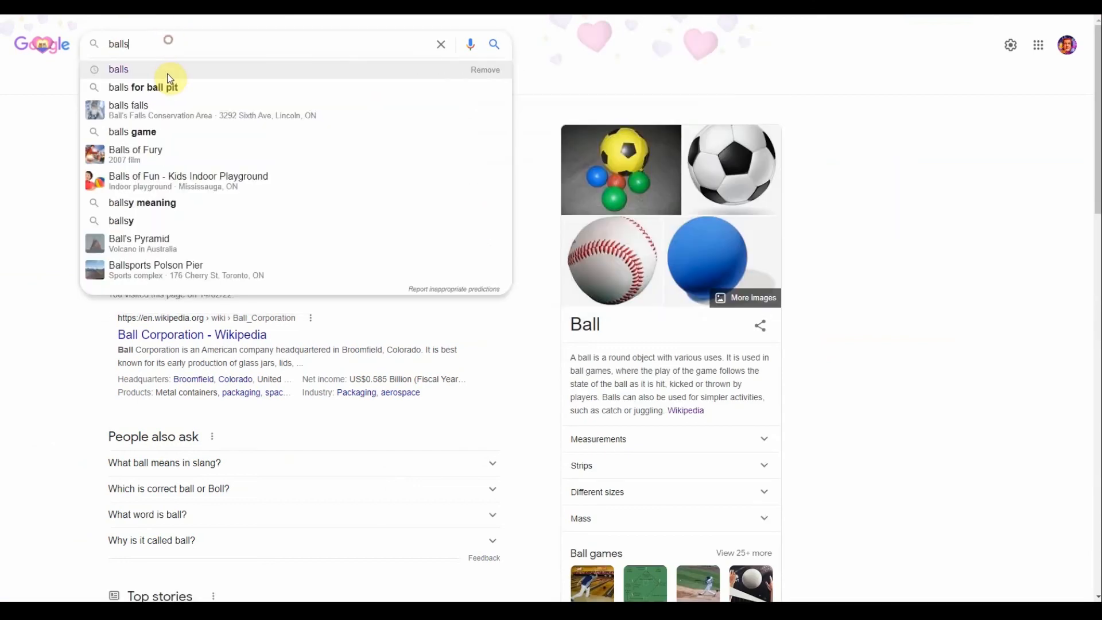
pyautogui.click(118, 69)
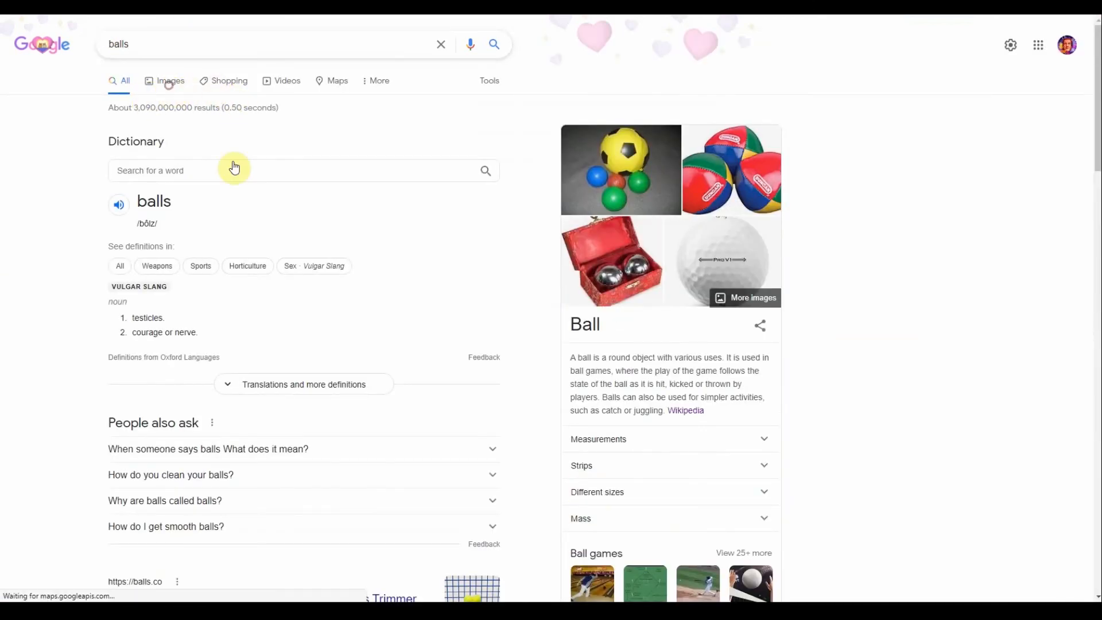
pyautogui.click(170, 80)
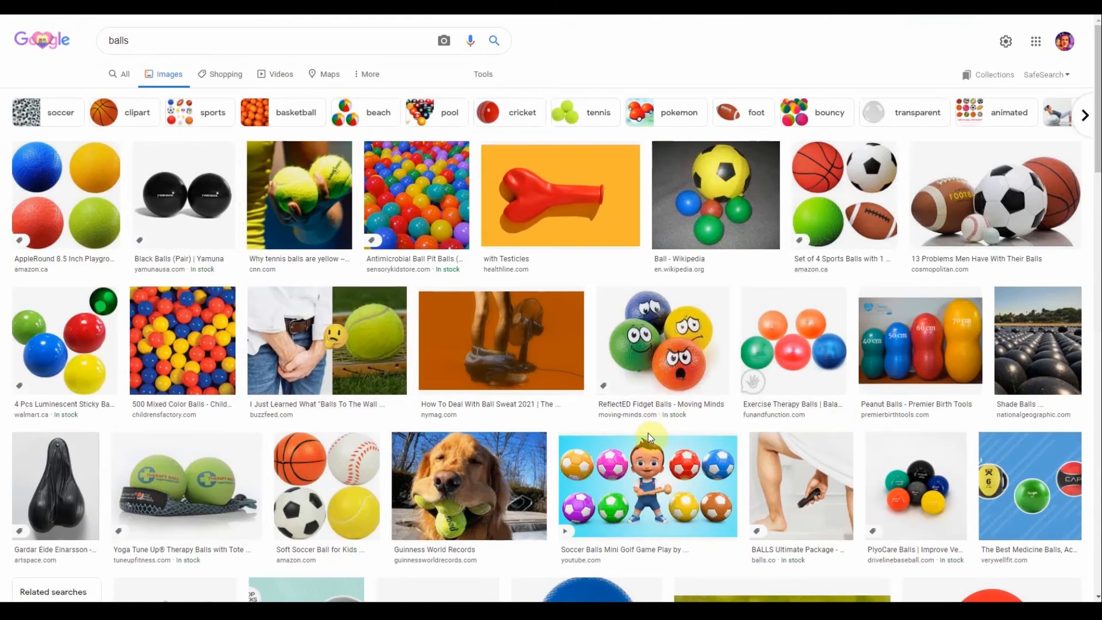
pyautogui.click(715, 195)
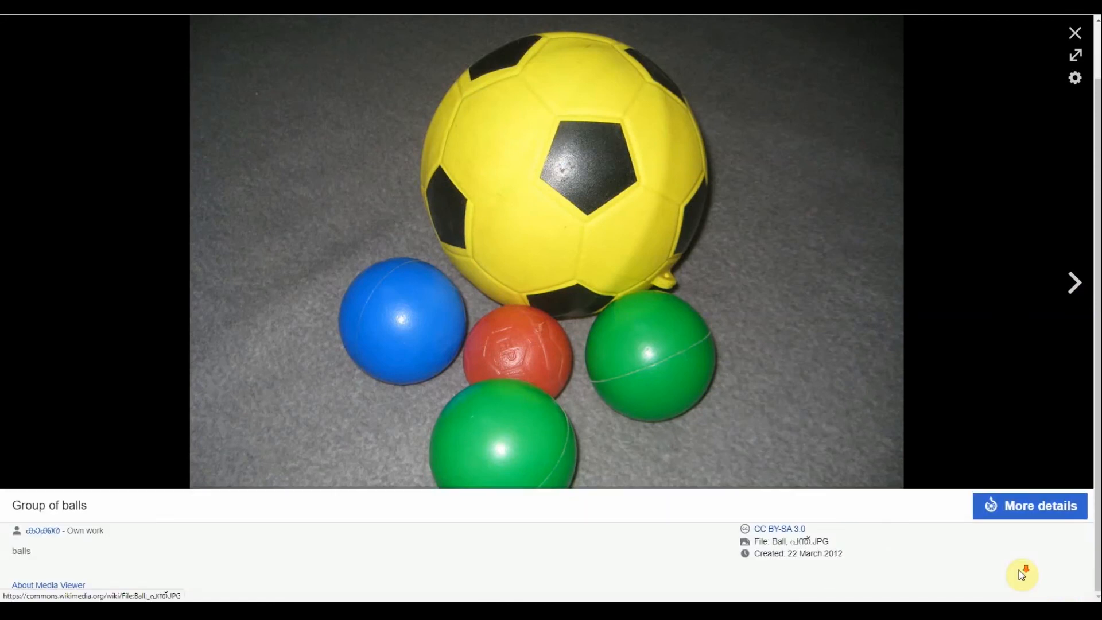
pyautogui.moveTo(1028, 512)
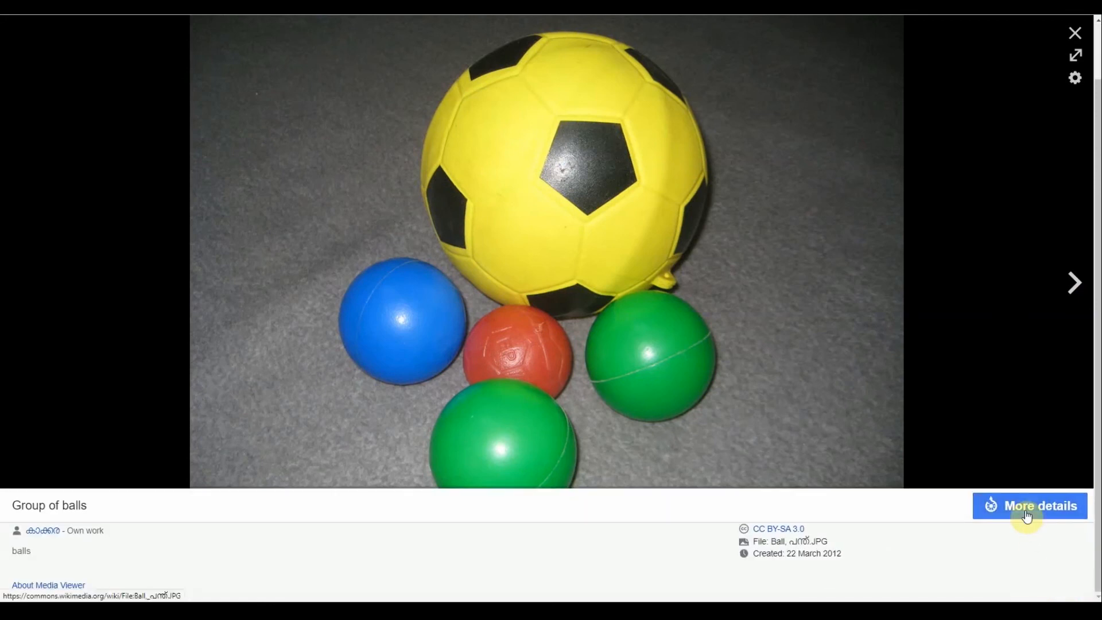
# Step: From the photo's file page, save it as balls.jpg in the aiTest folder
pyautogui.click(1038, 505)
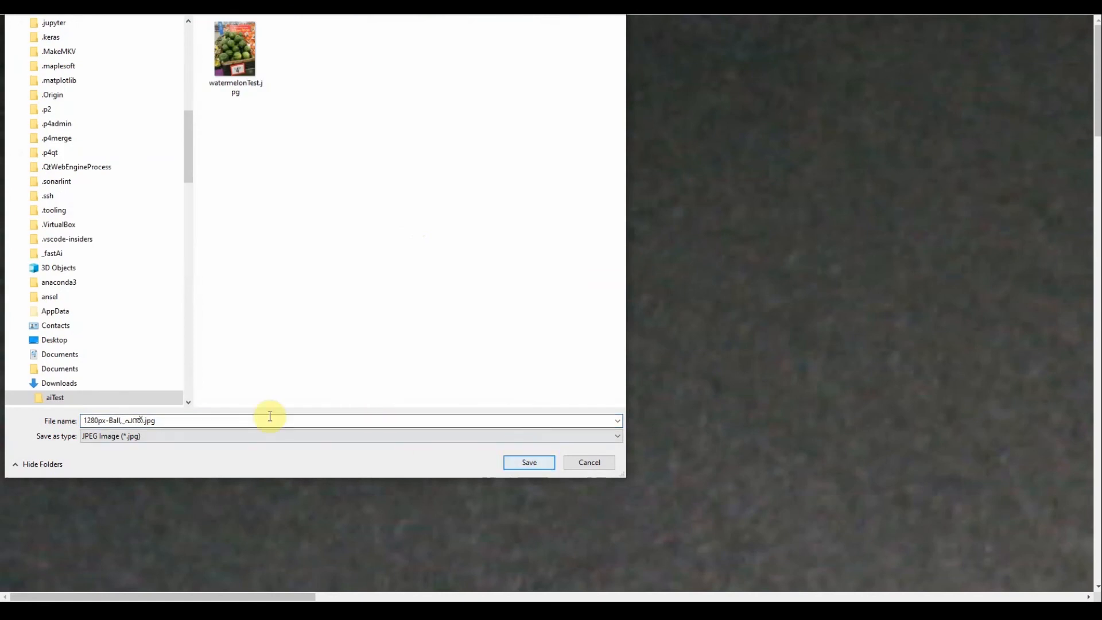
pyautogui.write('balls')
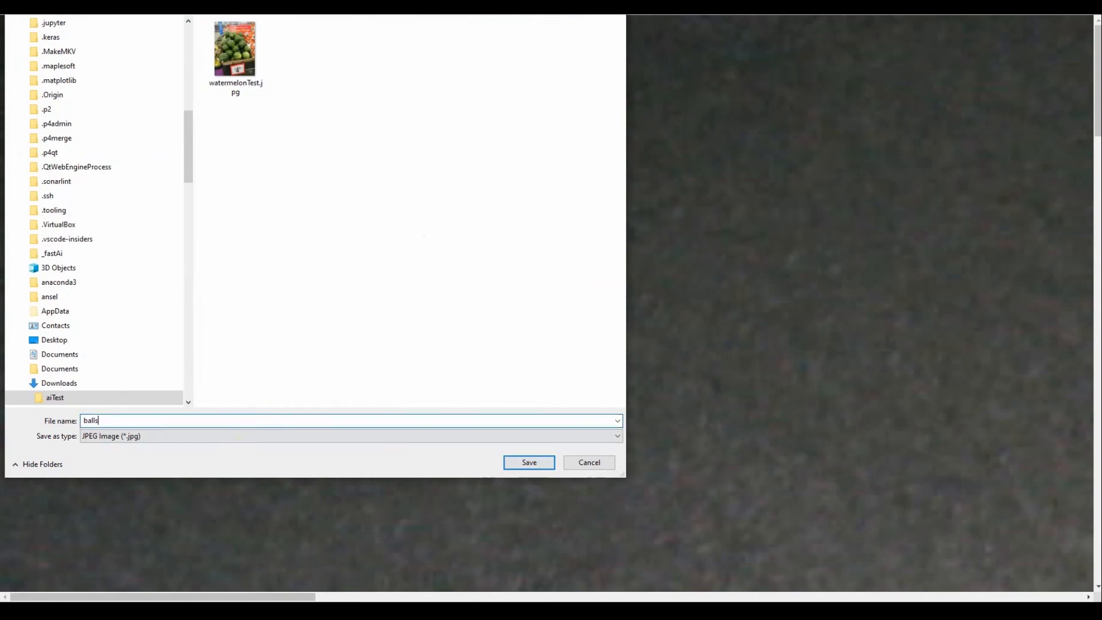
pyautogui.click(527, 461)
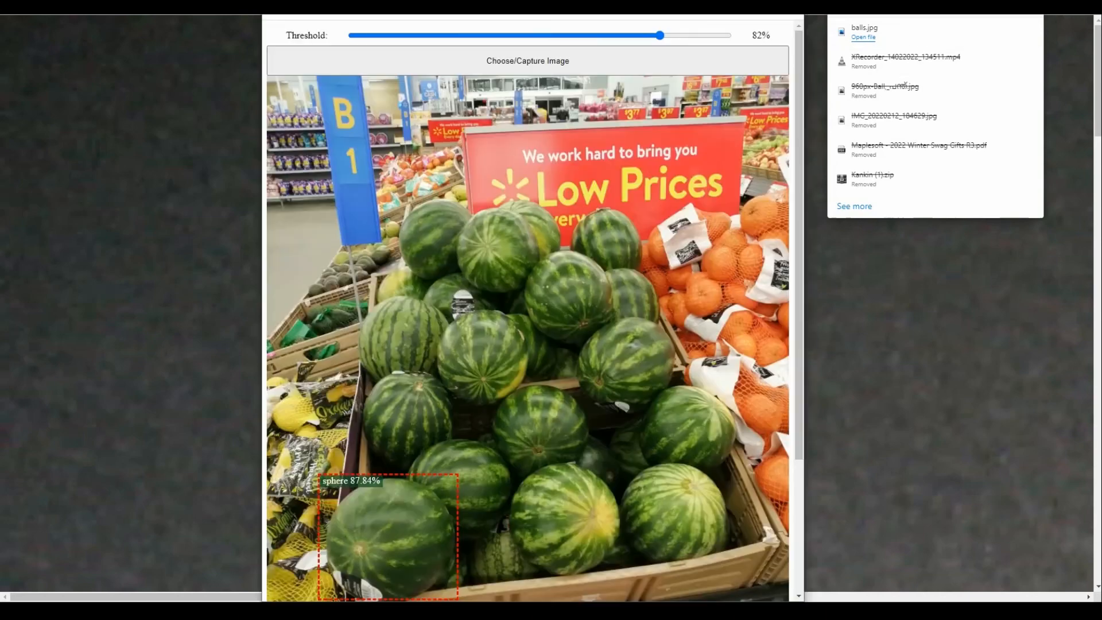
# Step: Load balls.jpg for detection, boxing four balls as spheres
pyautogui.click(526, 61)
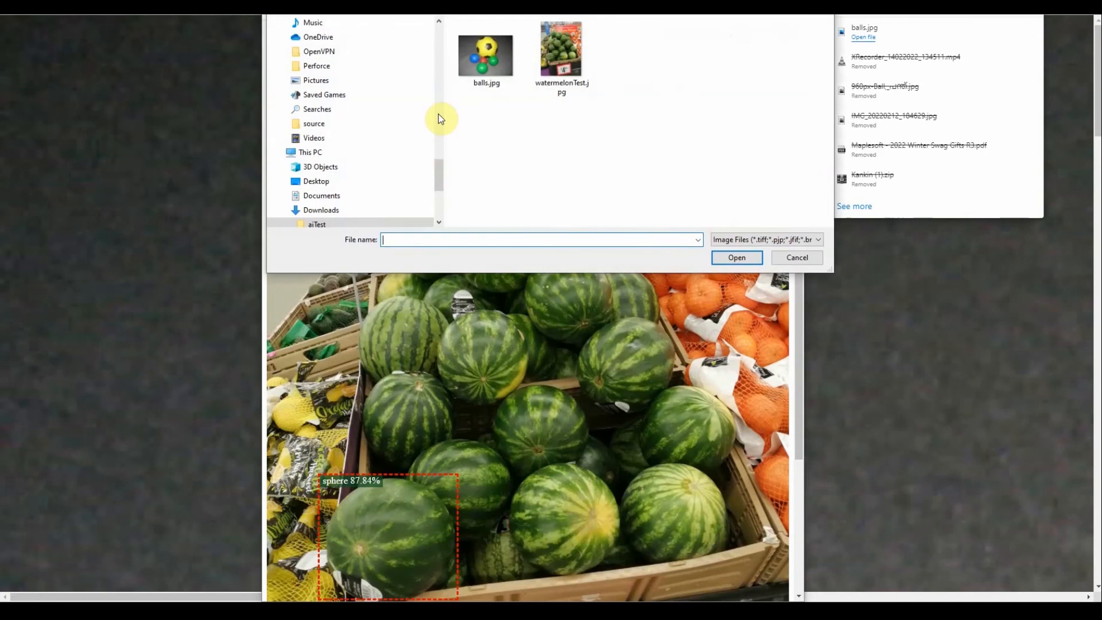
pyautogui.click(485, 54)
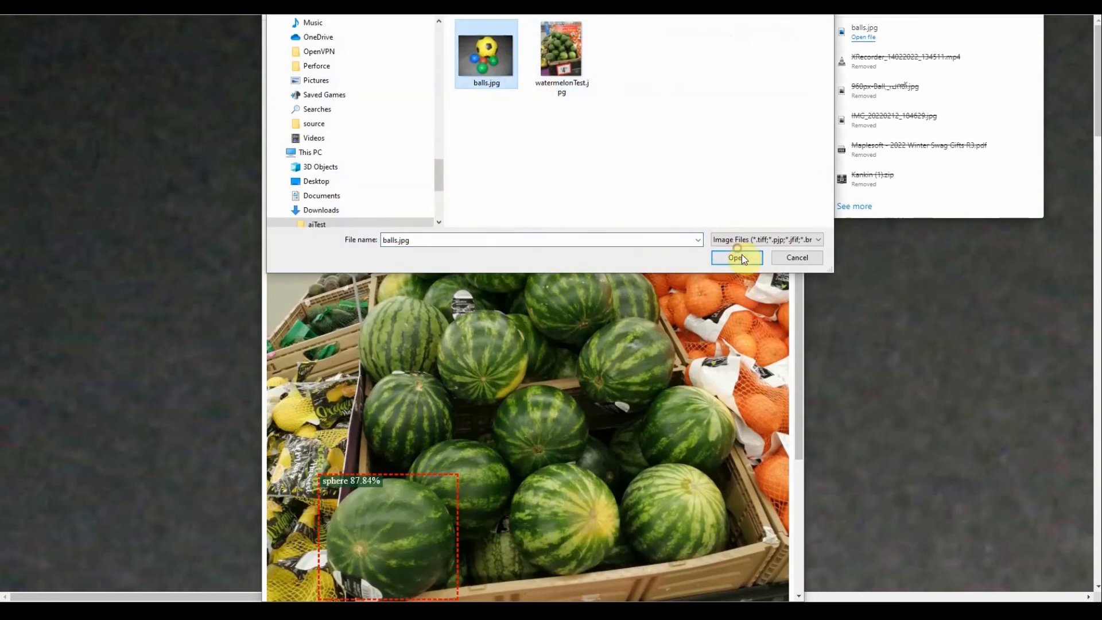
pyautogui.click(734, 257)
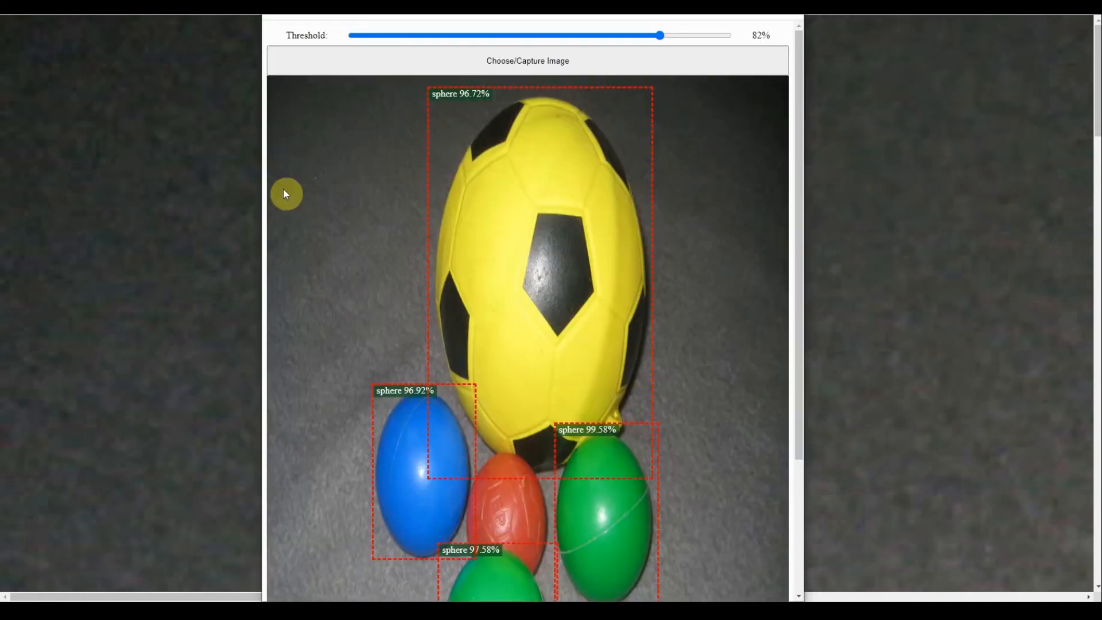
pyautogui.moveTo(811, 337)
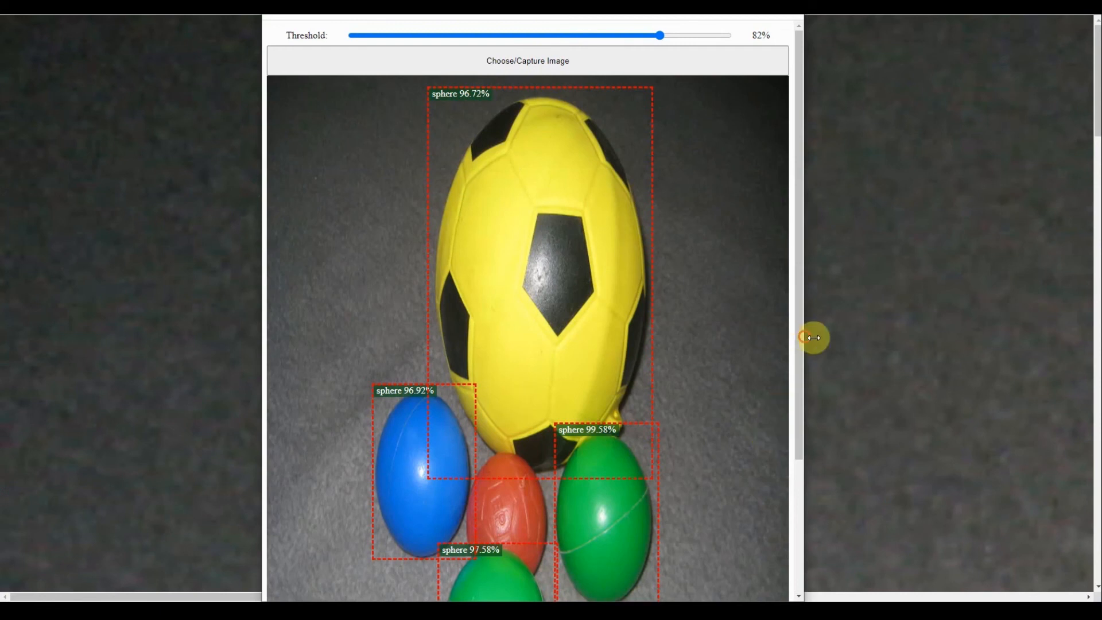
# Step: Cancel the reopened file chooser and drag the threshold back to 50%
pyautogui.click(526, 61)
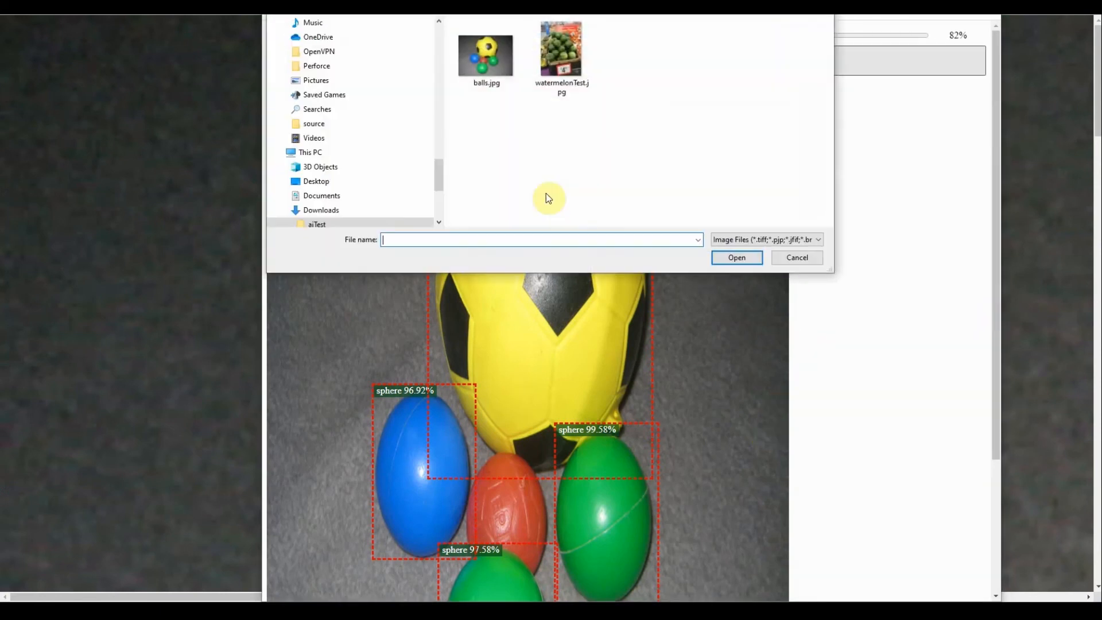
pyautogui.click(796, 257)
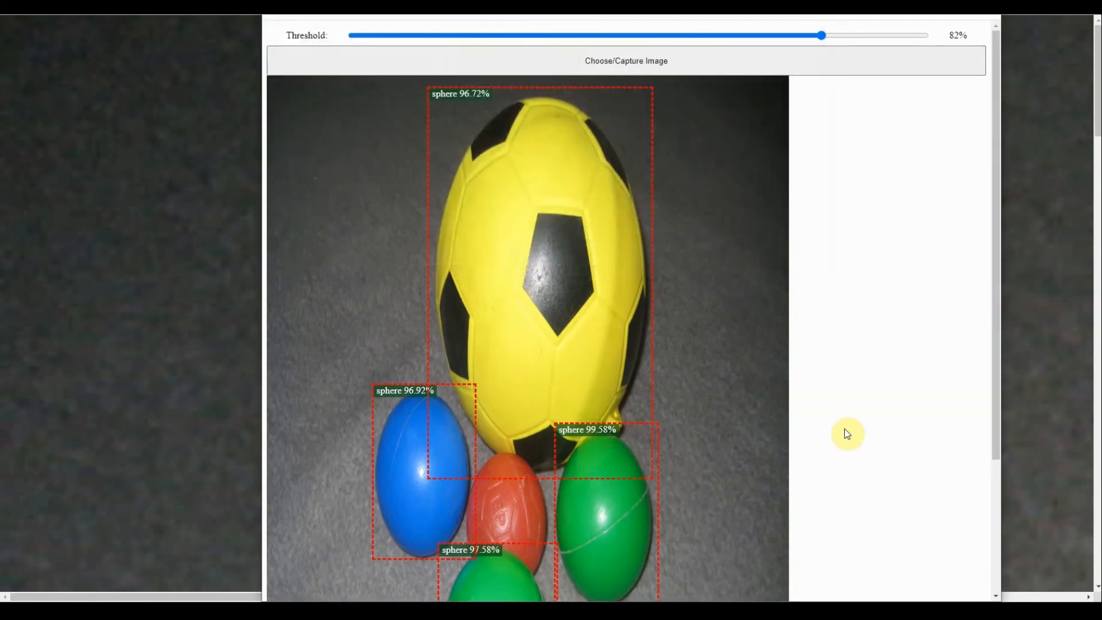
pyautogui.moveTo(807, 380)
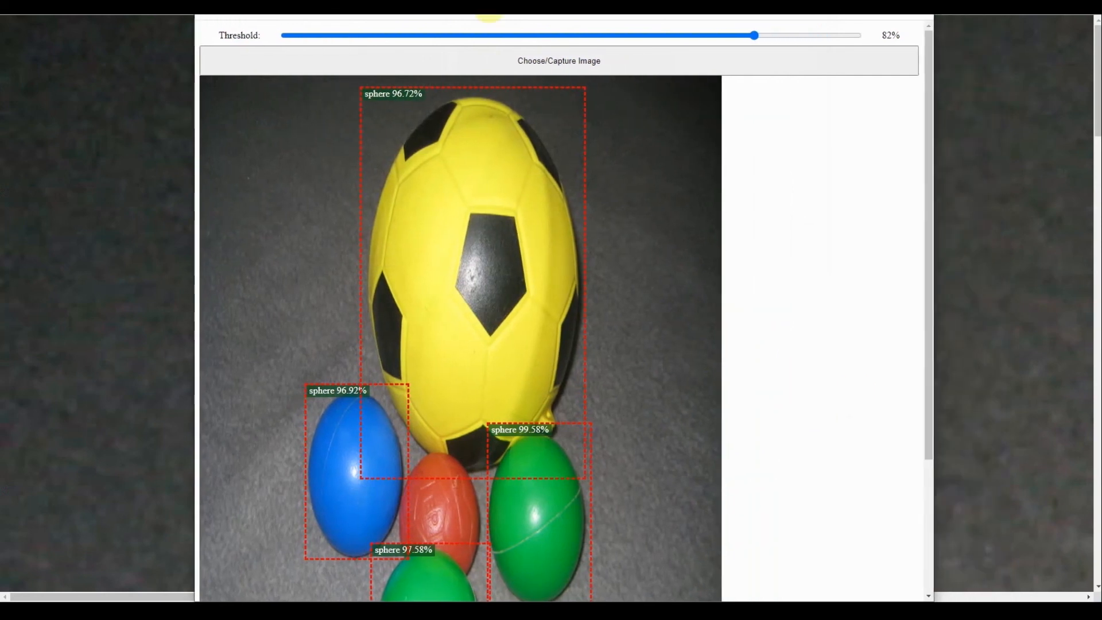
pyautogui.moveTo(753, 36); pyautogui.dragTo(576, 35)
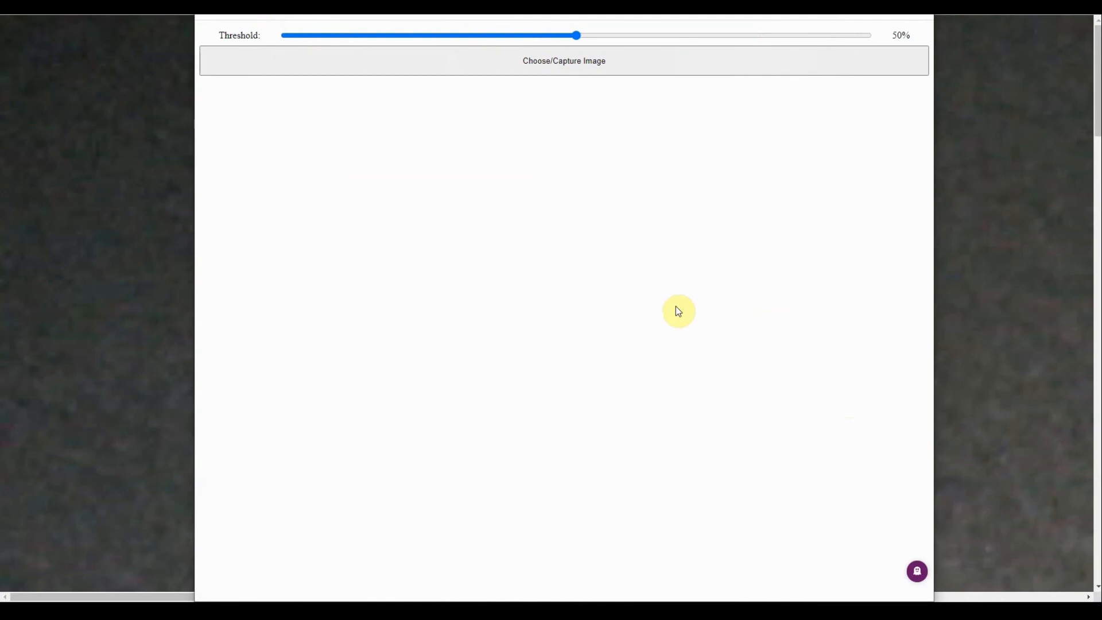
# Step: Reload balls.jpg at 50%, showing five spheres with the red ball at 72.43%
pyautogui.click(562, 61)
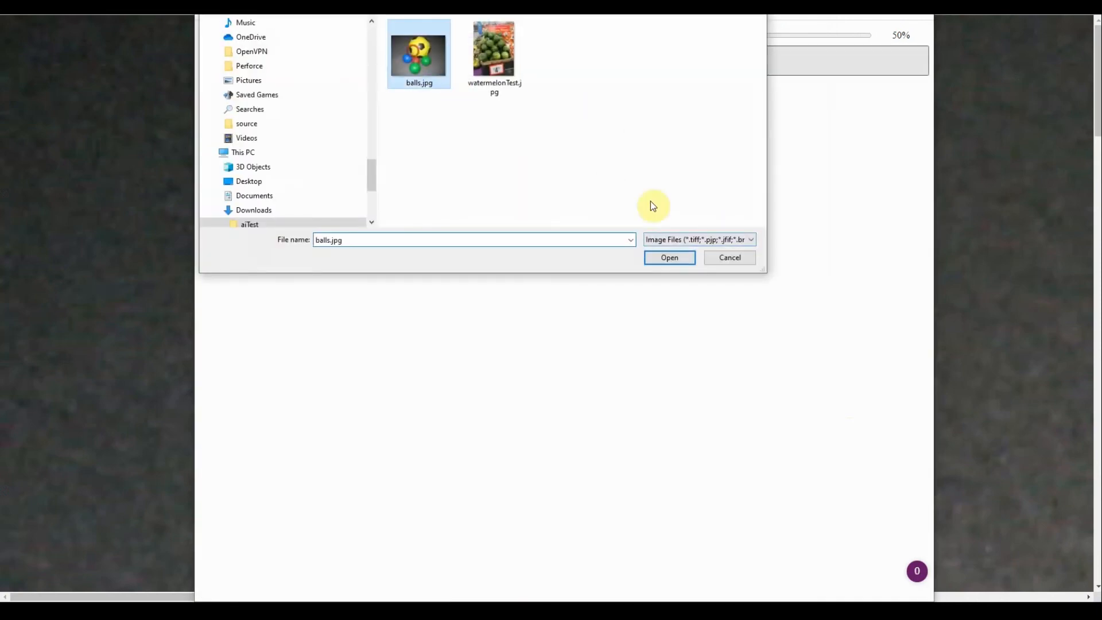
pyautogui.click(668, 257)
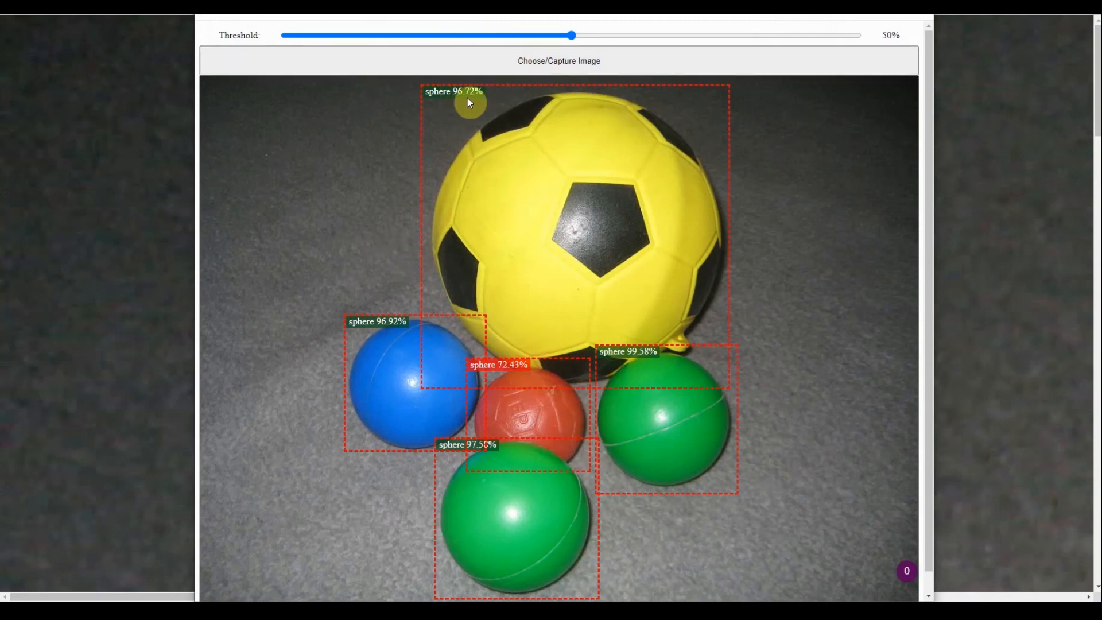
pyautogui.moveTo(616, 229)
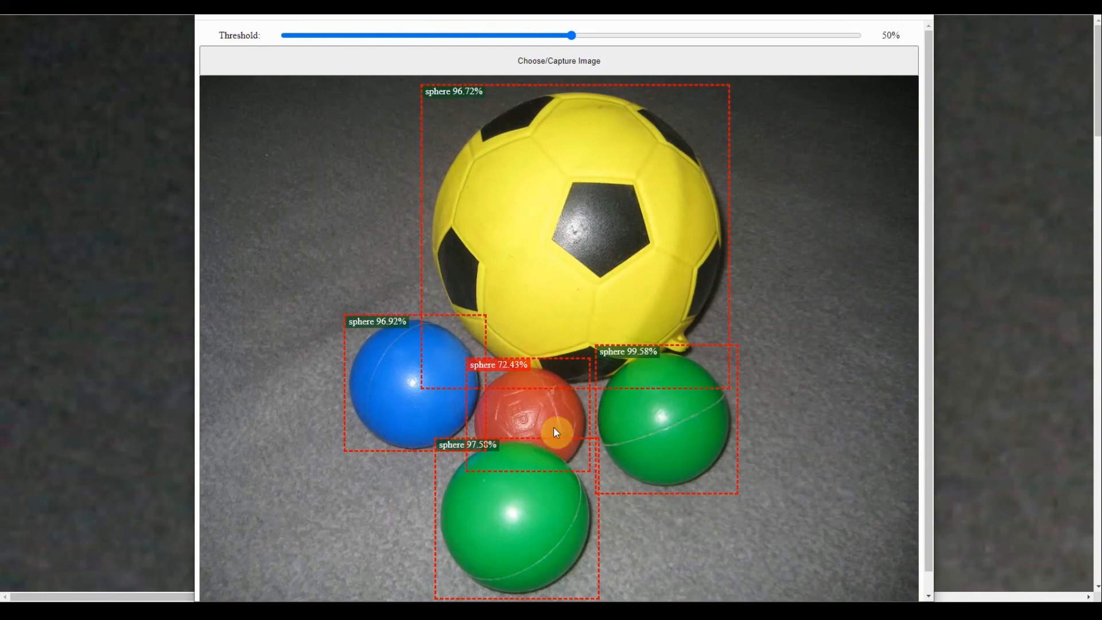
pyautogui.moveTo(490, 407)
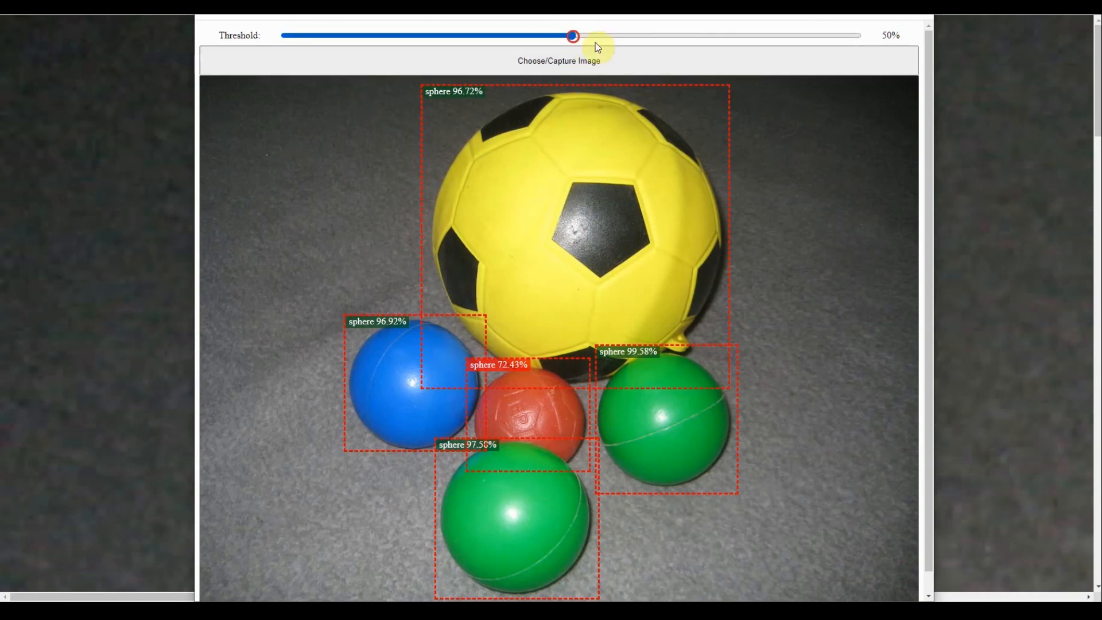
# Step: Raise the threshold to 77% then 83%, hiding the red ball's box
pyautogui.moveTo(572, 36); pyautogui.dragTo(728, 35)
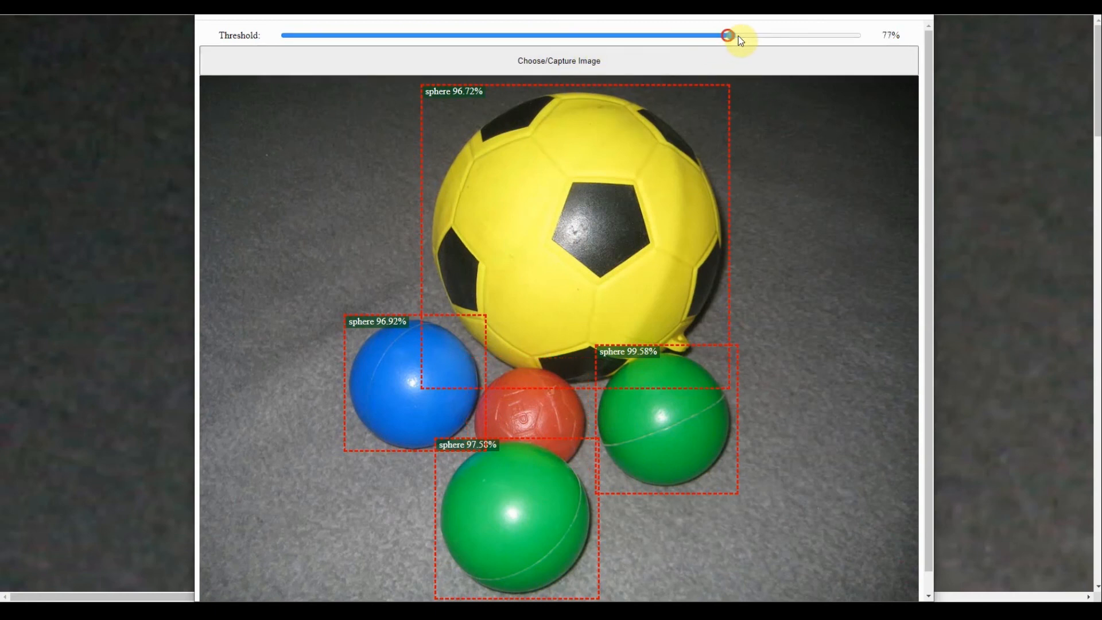
pyautogui.moveTo(727, 36); pyautogui.dragTo(759, 35)
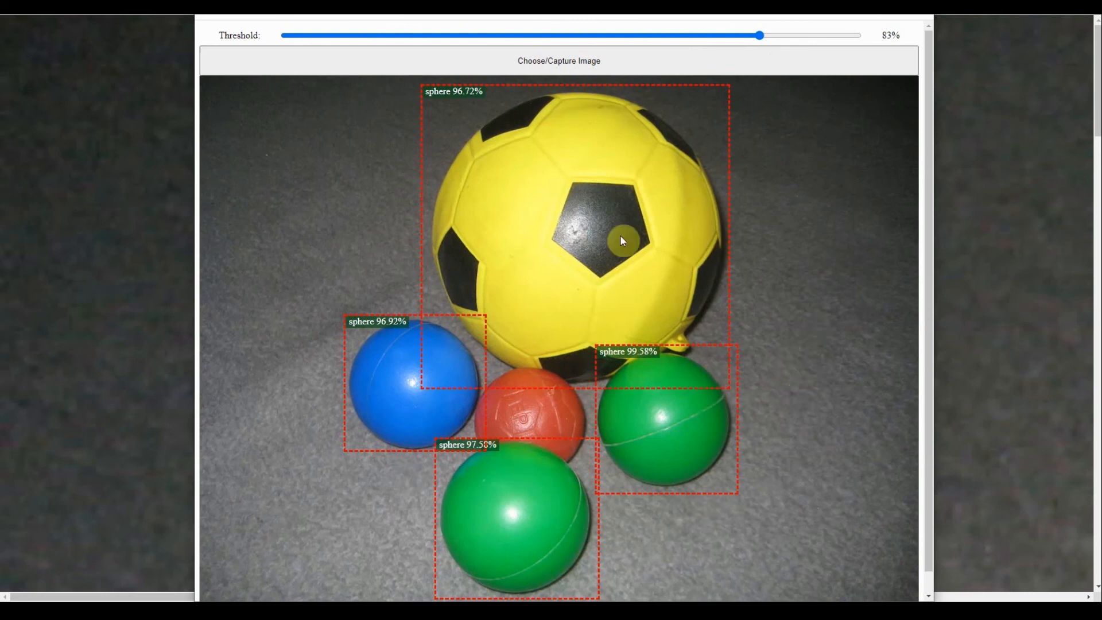
pyautogui.moveTo(712, 519)
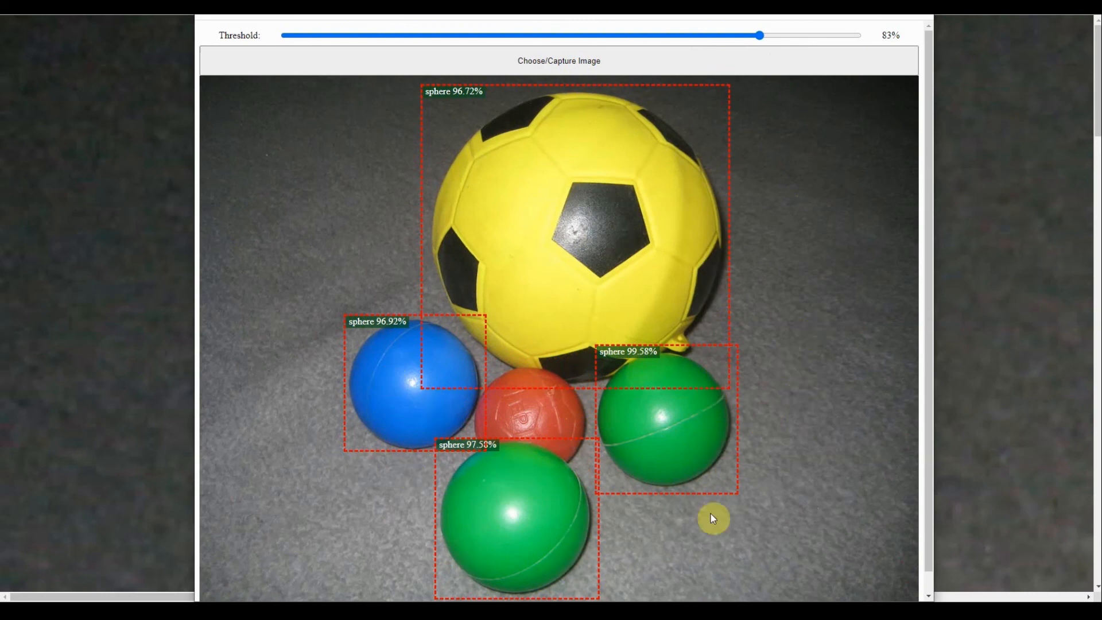
pyautogui.moveTo(802, 285)
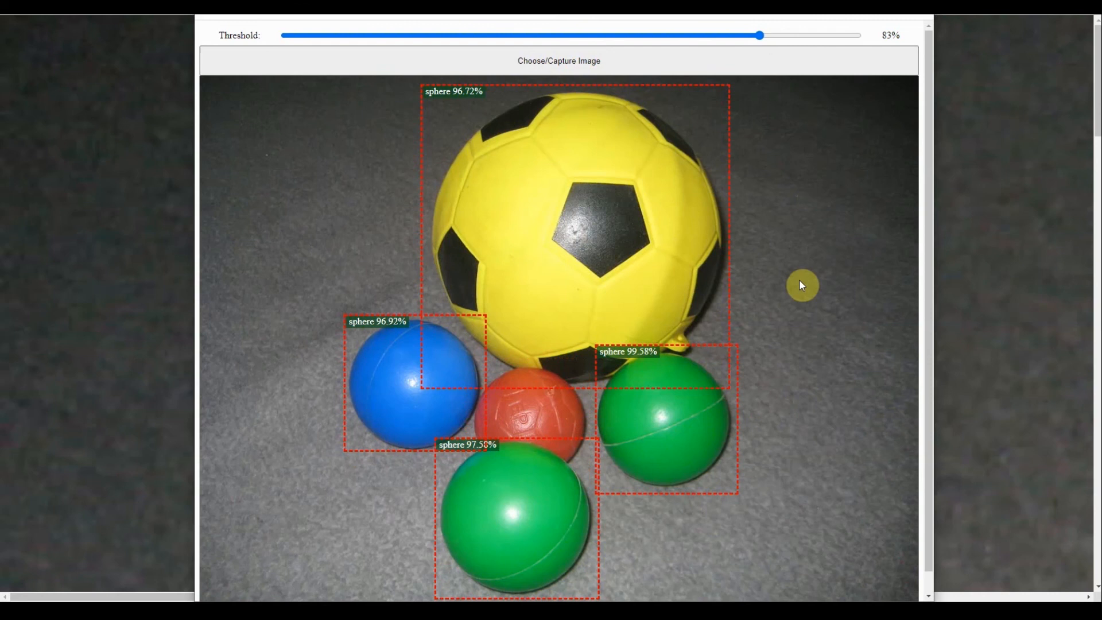